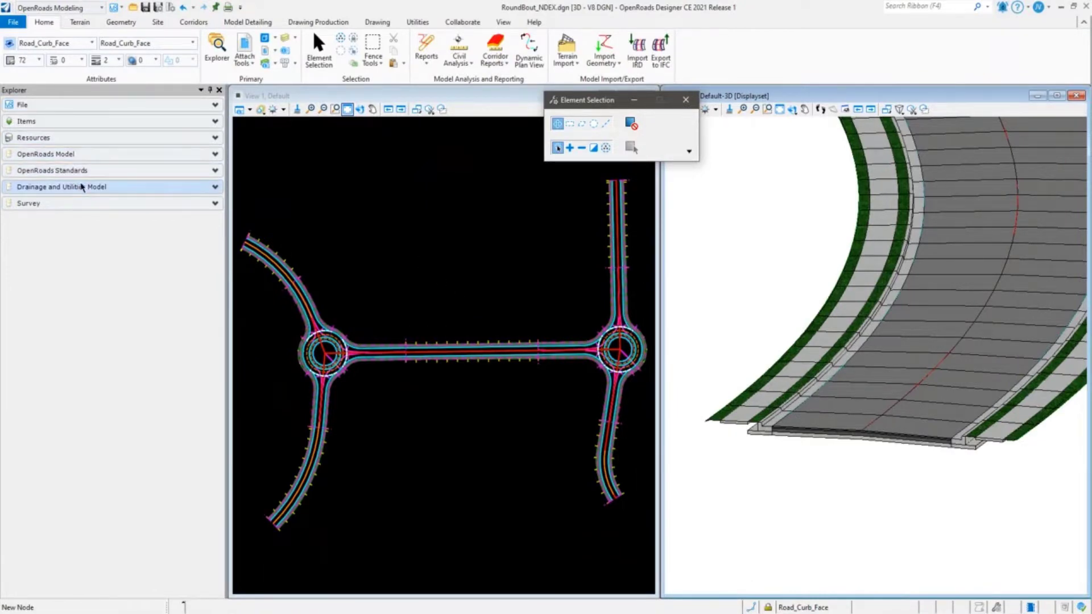
Expand OpenRoads Standards down to Mesh > Asphalt and right-click TC_Asph Cold Milling.
left_click(51, 170)
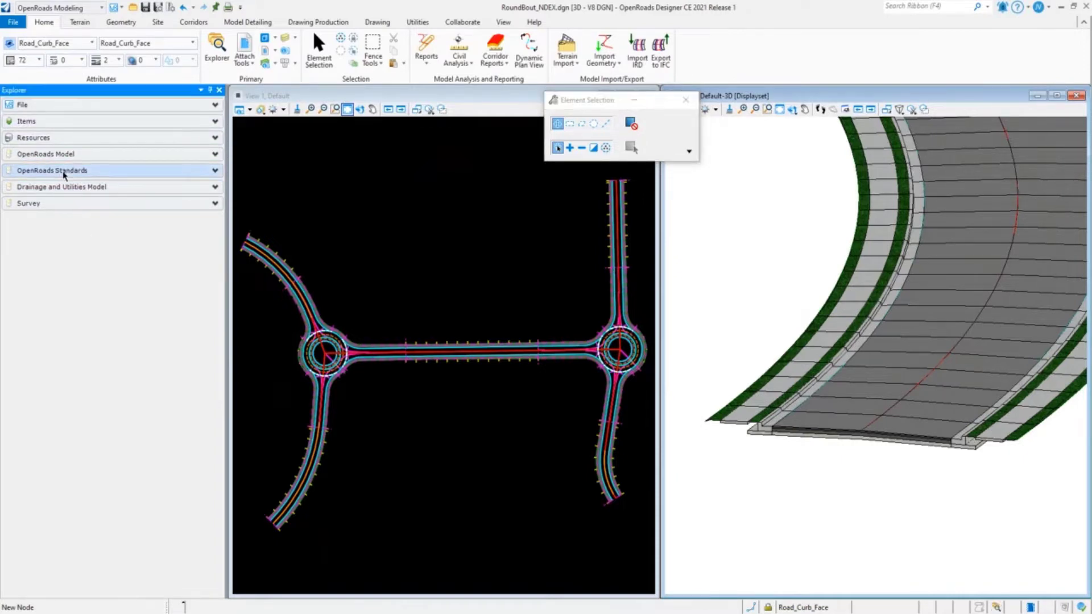
left_click(51, 171)
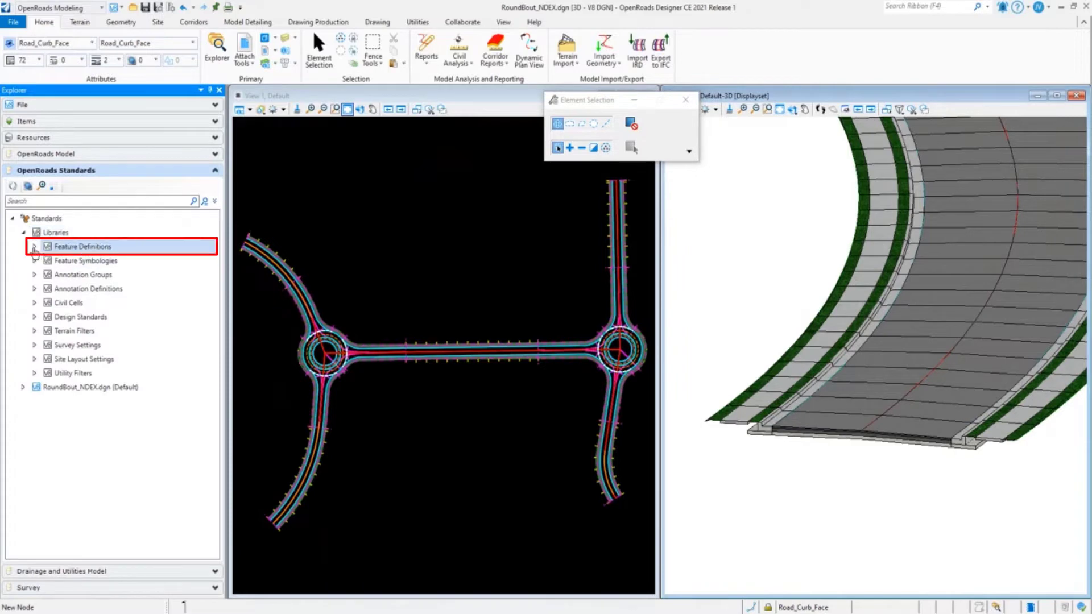
left_click(35, 246)
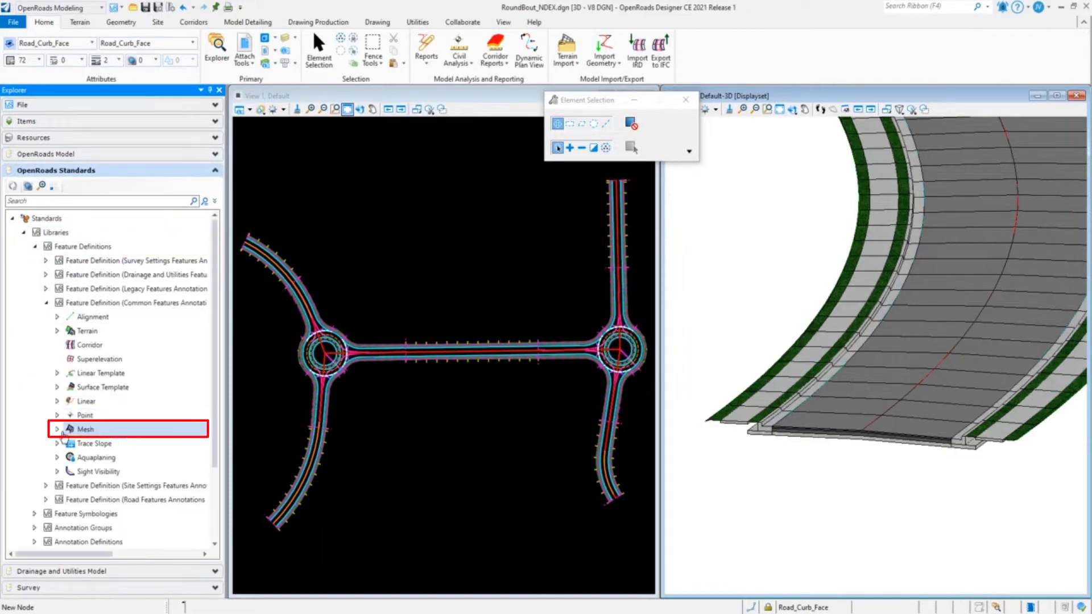
left_click(56, 429)
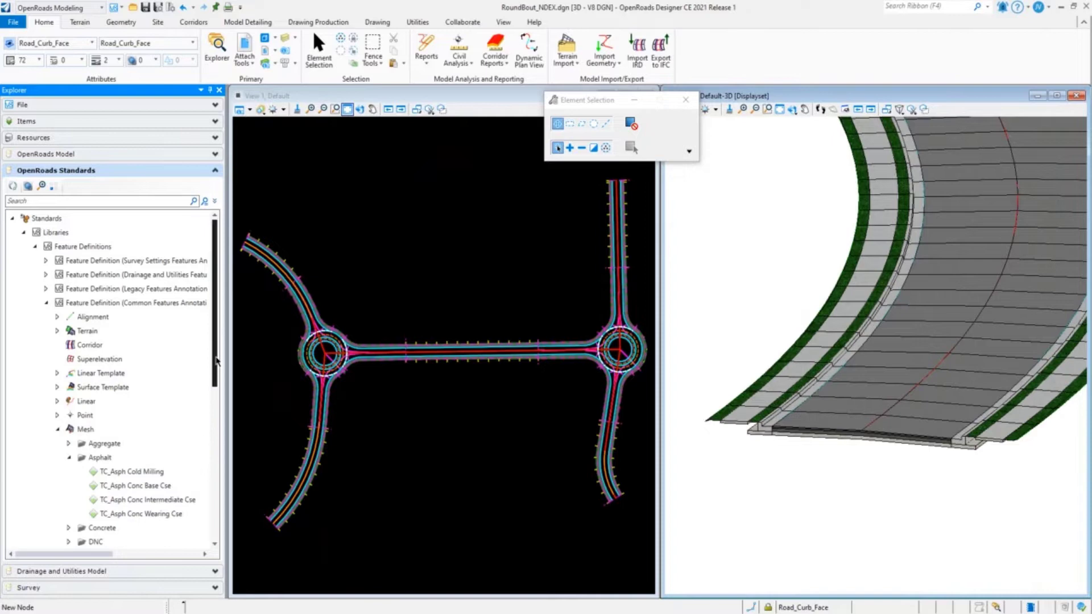
scroll("down", 3)
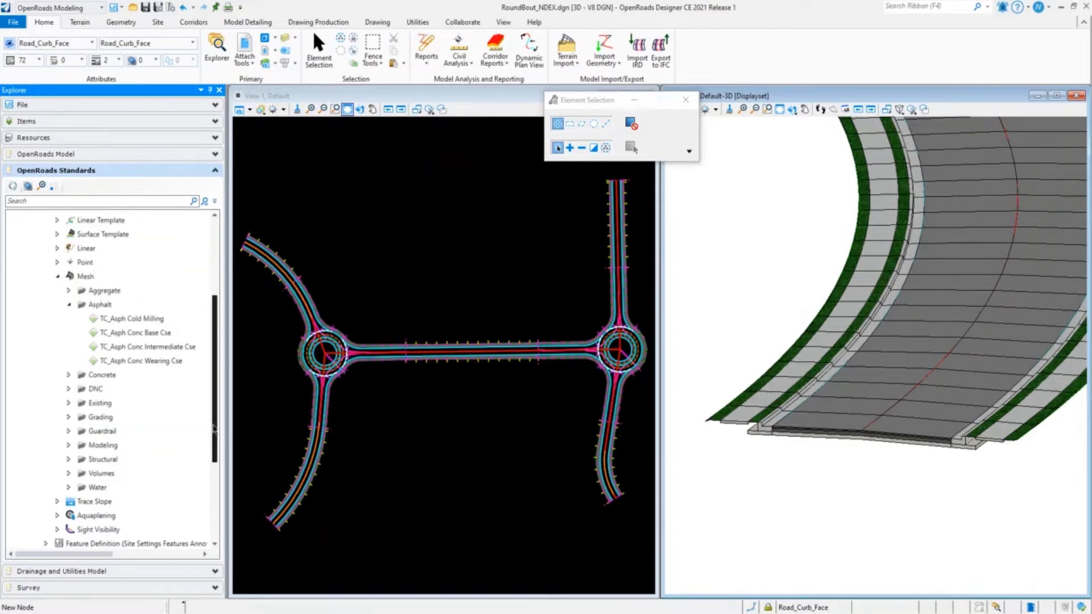
left_click(131, 319)
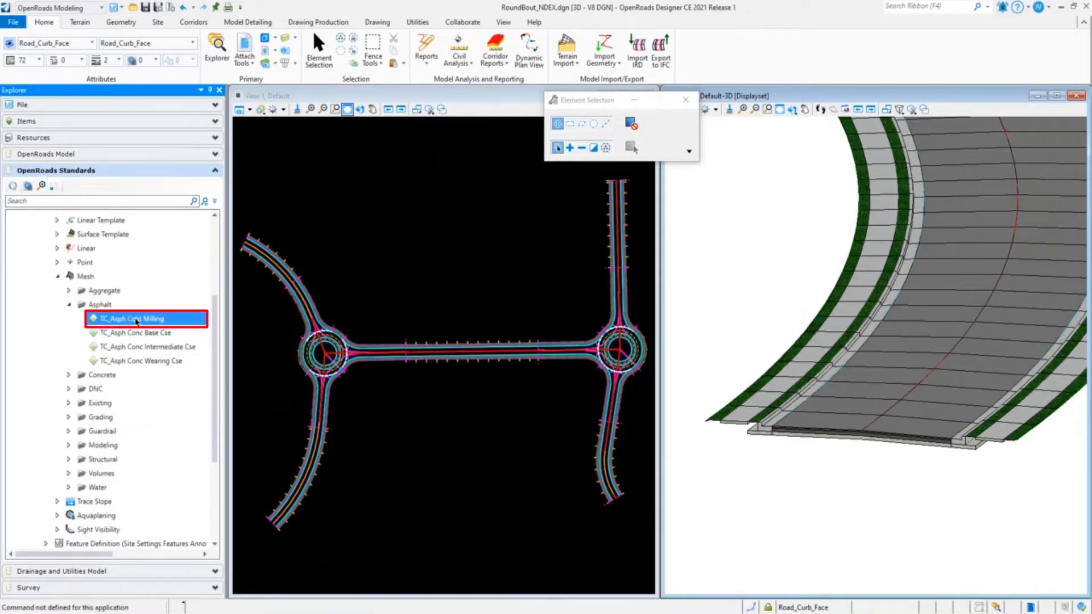
right_click(135, 319)
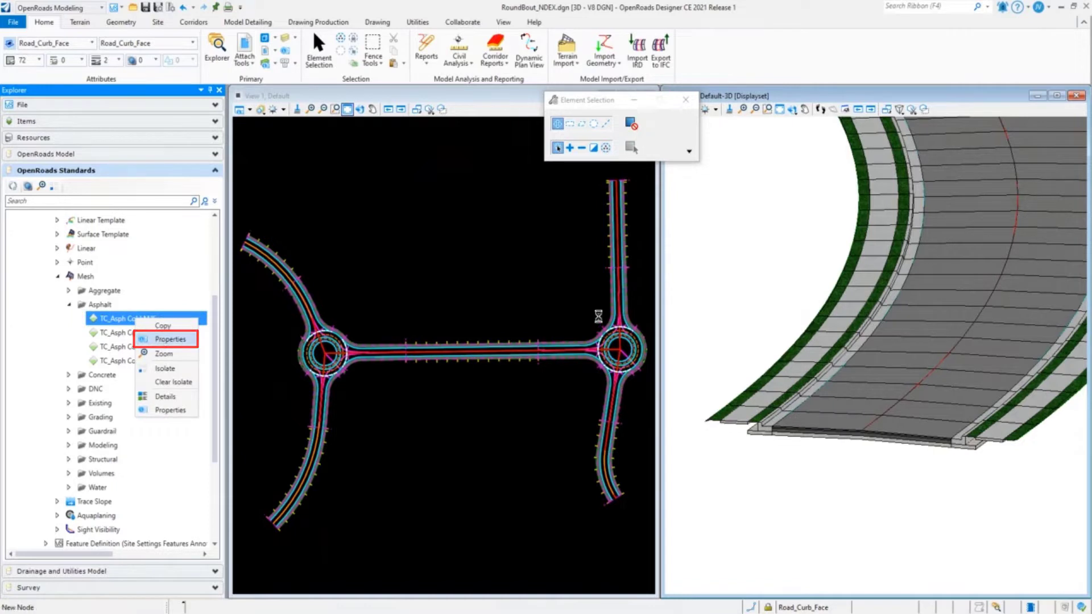
Compare Items Attached for Cold Milling and Conc Base Cse, then select the base course element.
left_click(170, 339)
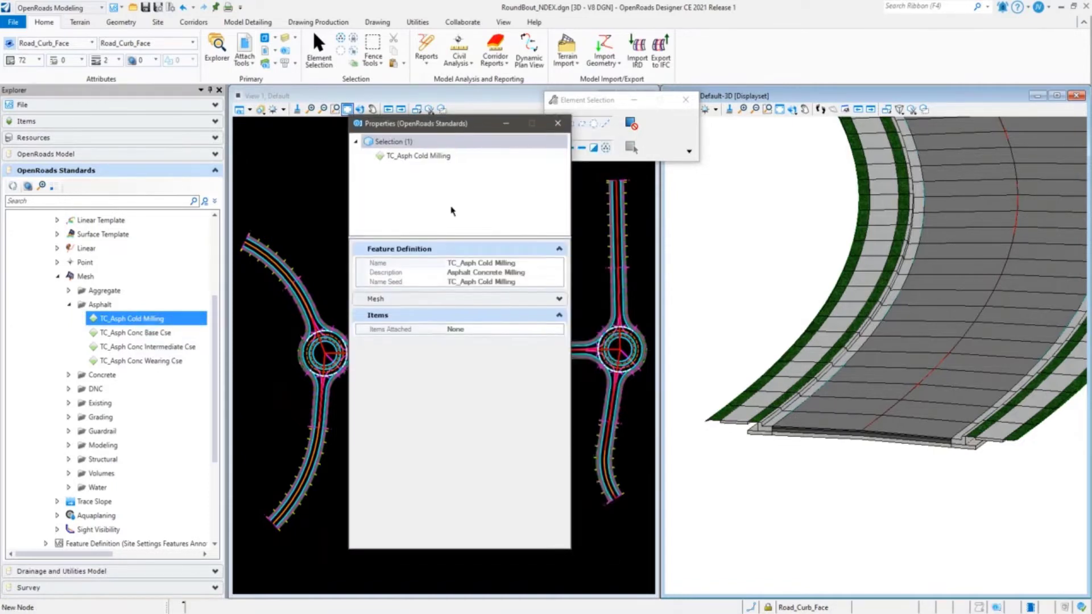
mouse_move(377, 346)
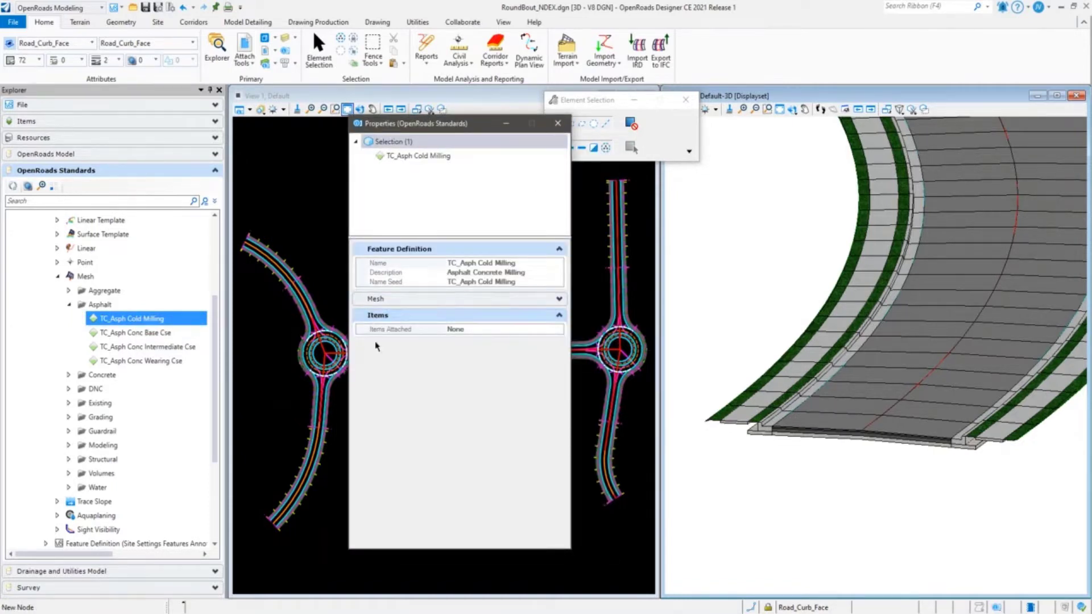
left_click(134, 332)
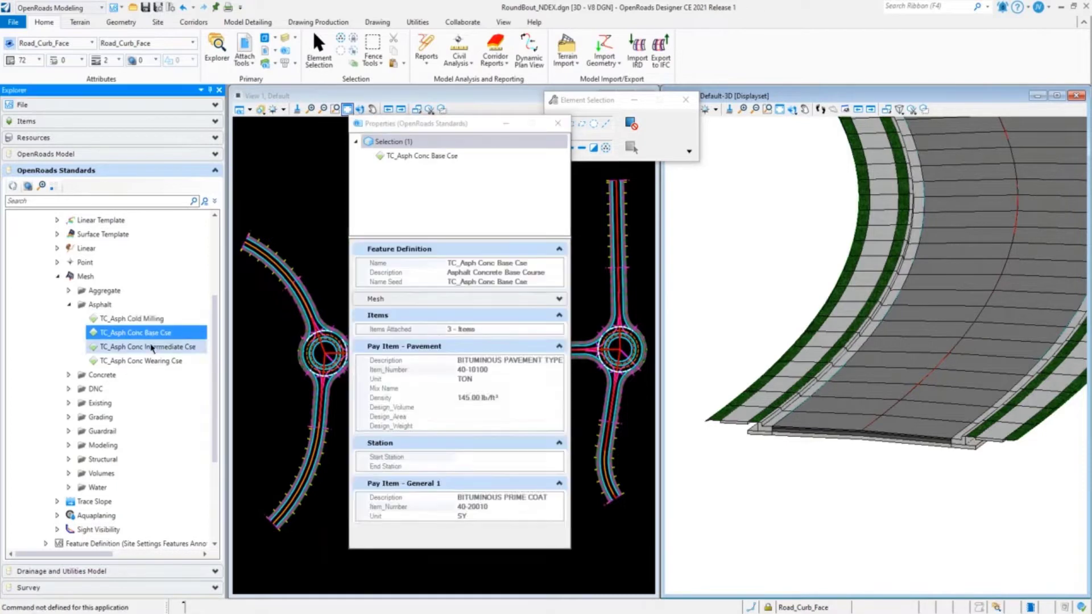
left_click(130, 318)
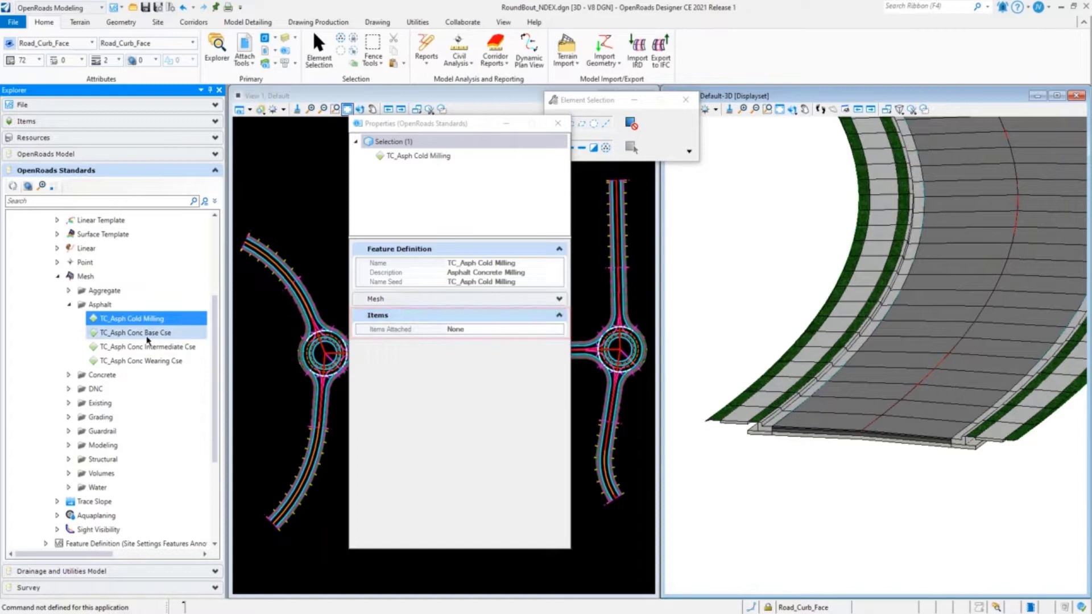
left_click(137, 332)
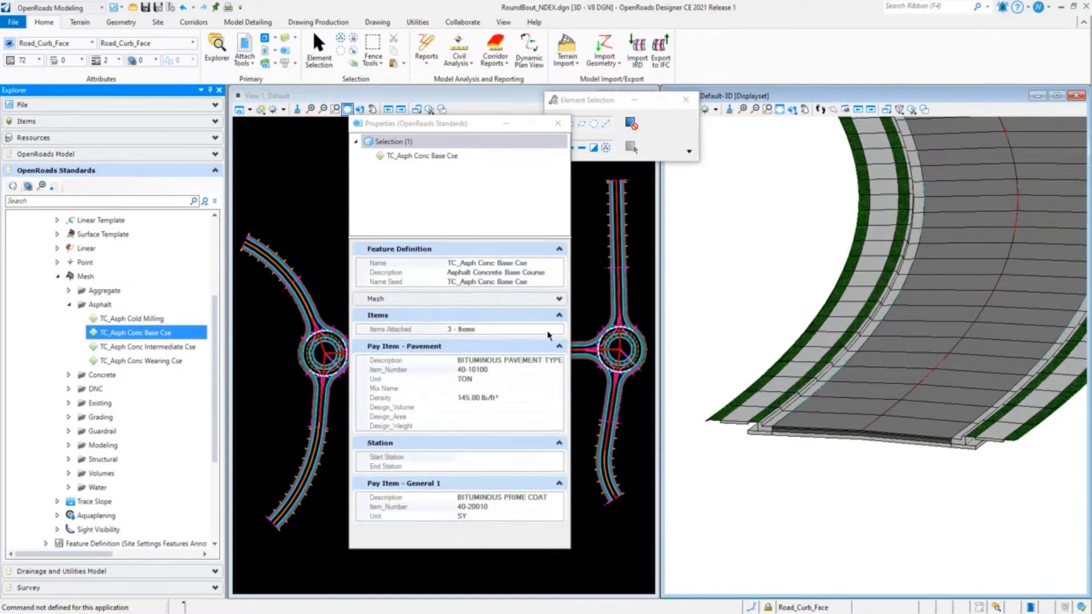
left_click(481, 328)
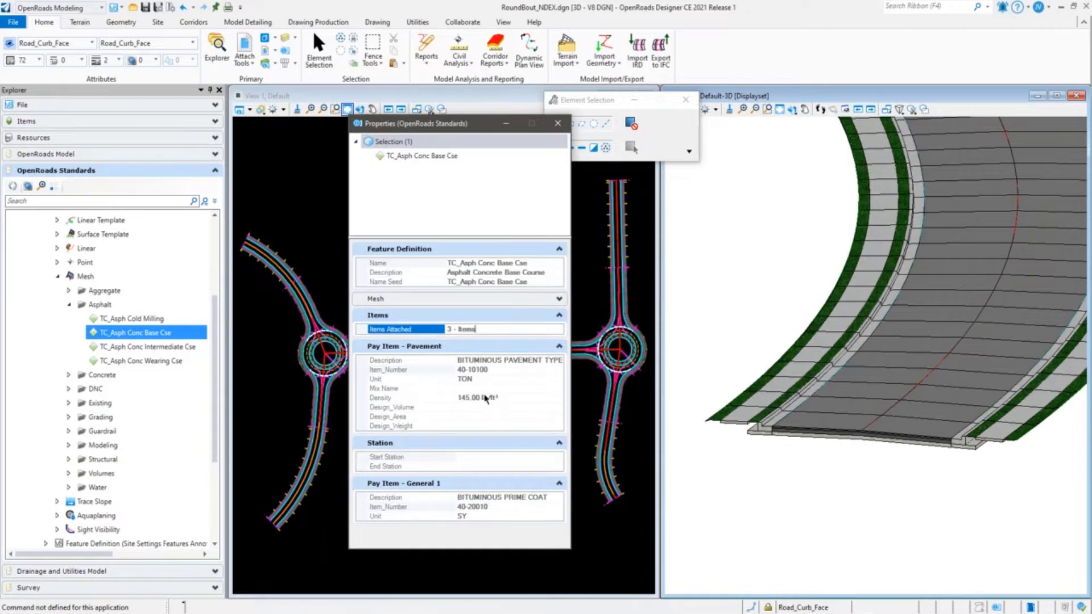
mouse_move(438, 417)
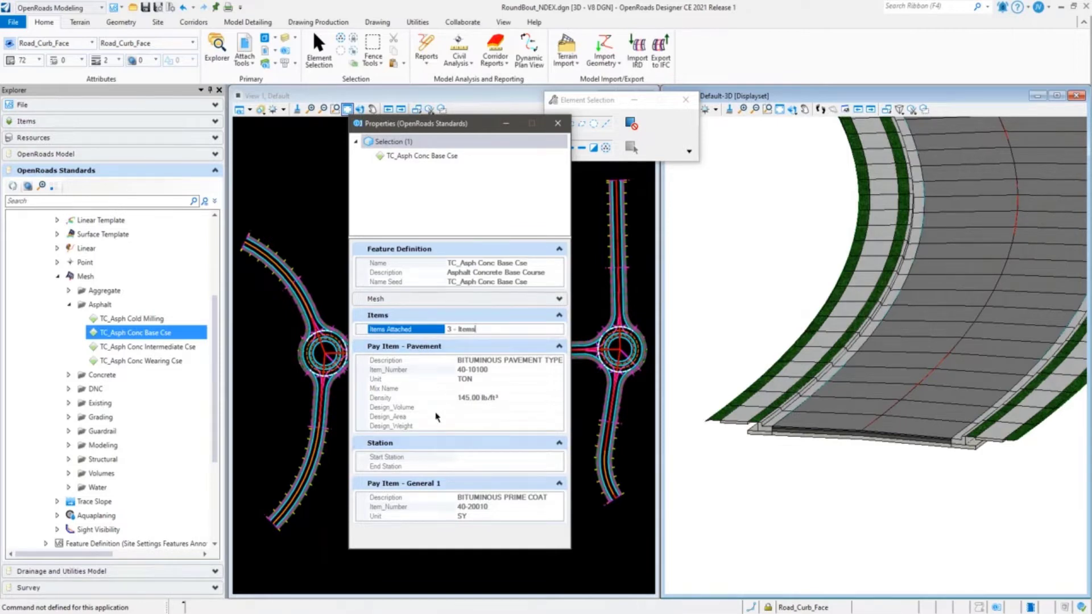
left_click(145, 346)
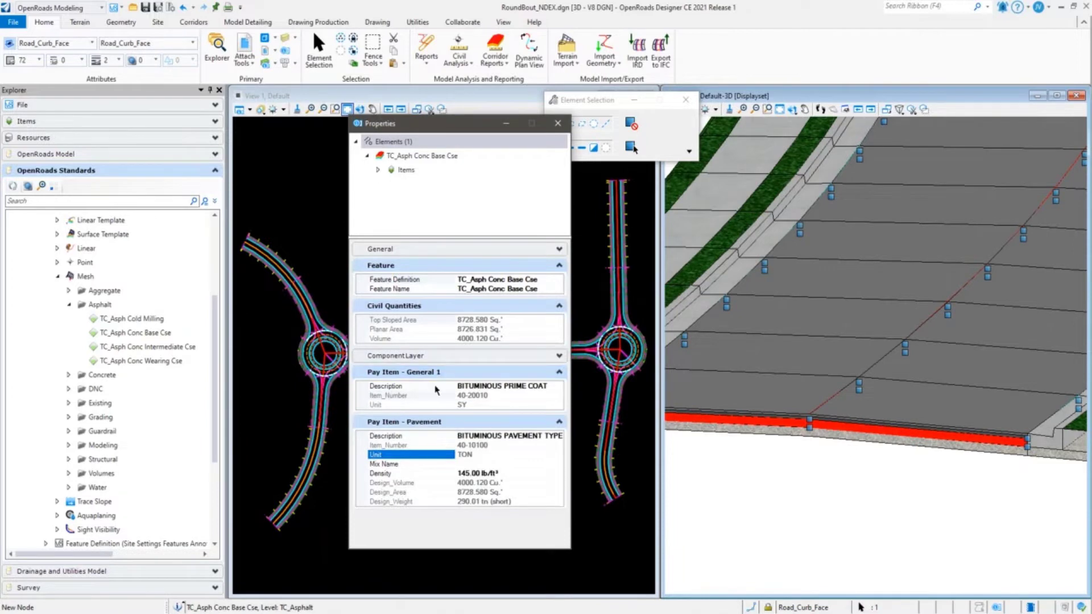
Collapse the Mesh node in the OpenRoads Standards tree.
left_click(528, 386)
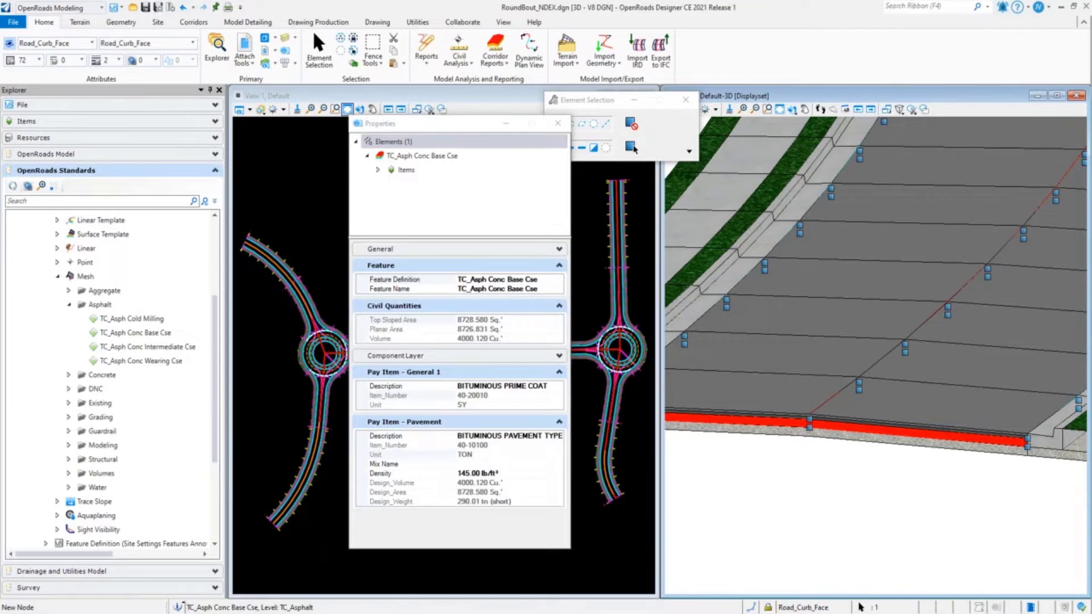
mouse_move(338, 246)
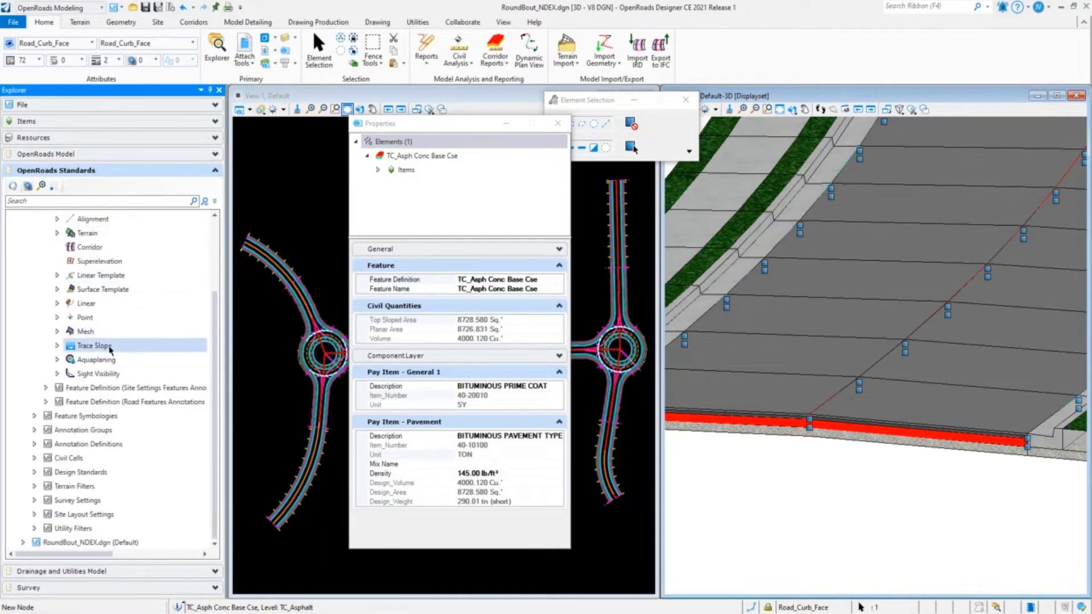
Locate the TL_Curb Back Top element and read its Pay Item - Curb properties.
left_click(86, 303)
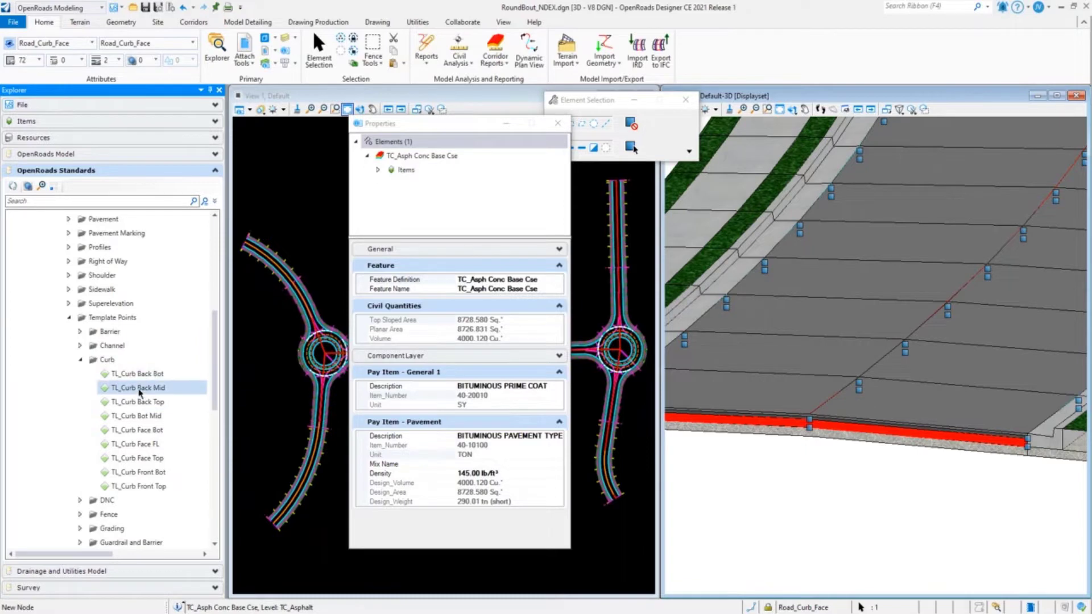
left_click(137, 402)
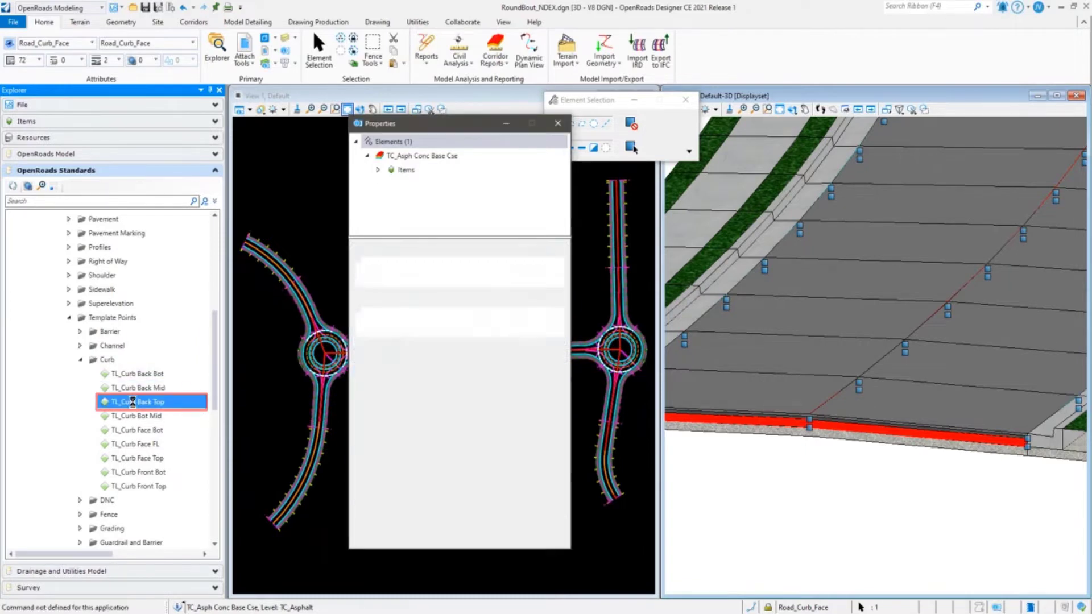
left_click(137, 401)
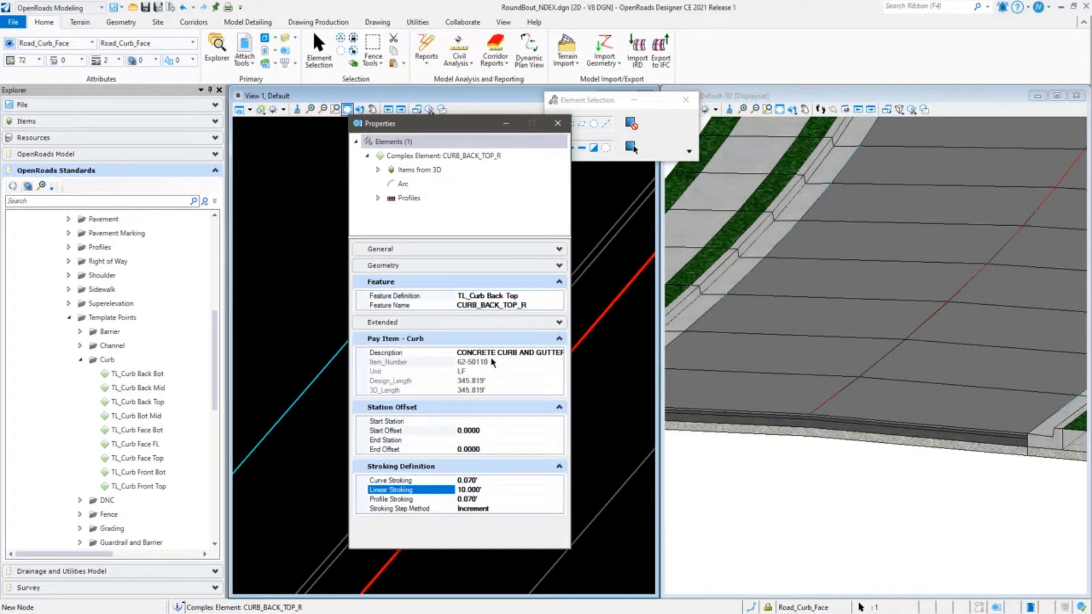
mouse_move(437, 132)
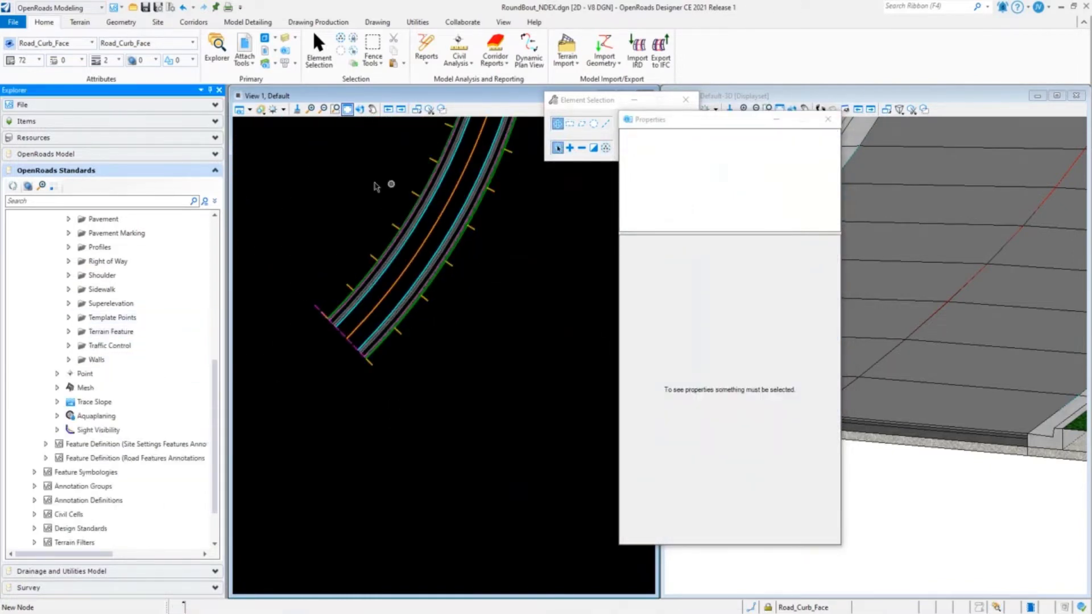
Draw the 197.862 ft RdCBk curb line and check the Pay Item Description options.
left_click(97, 360)
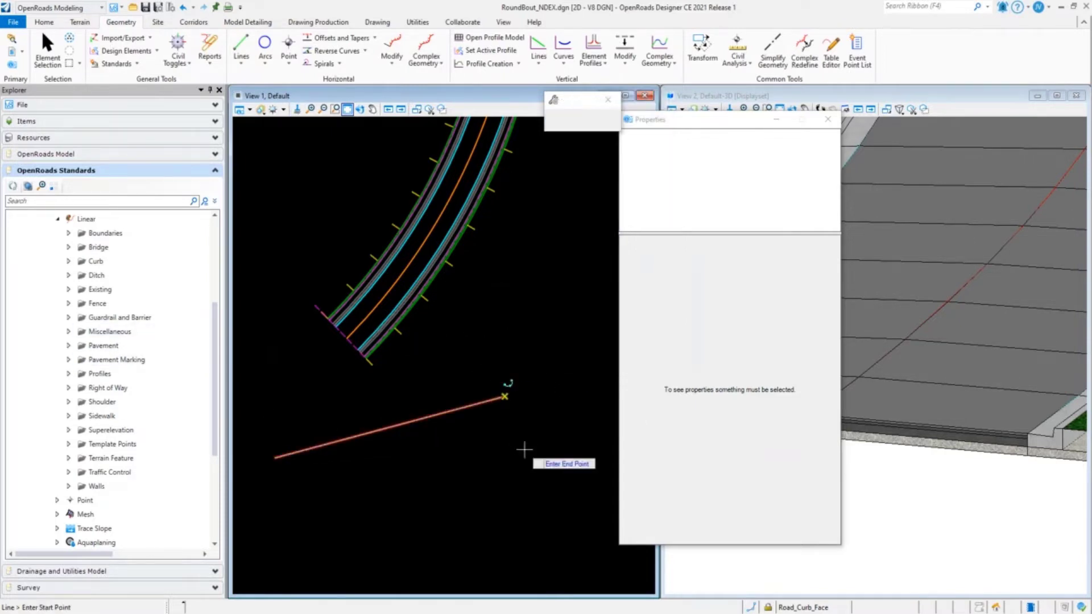
left_click(47, 46)
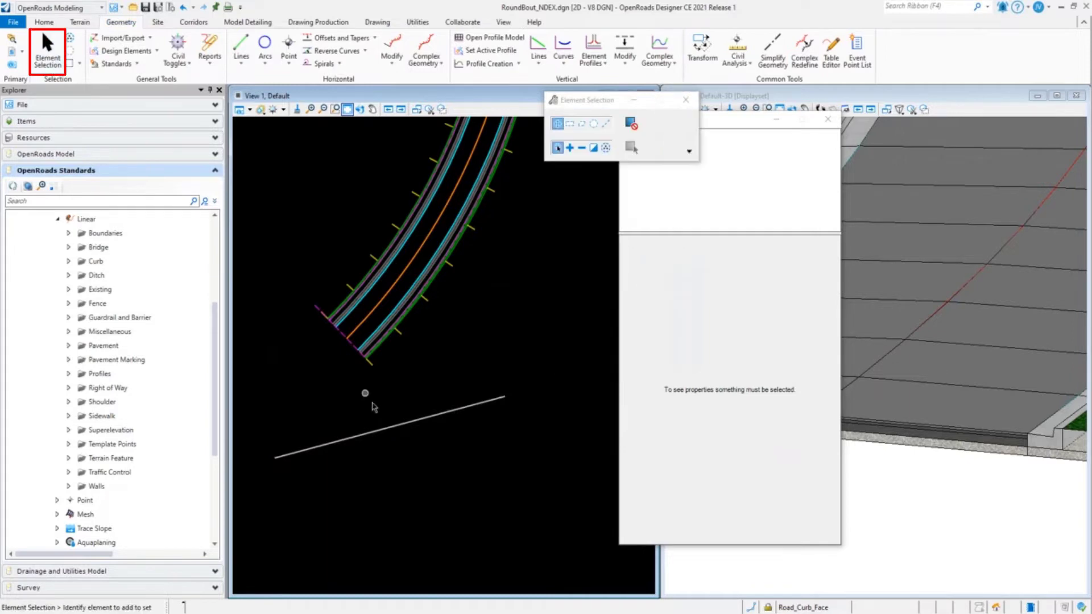
left_click(389, 435)
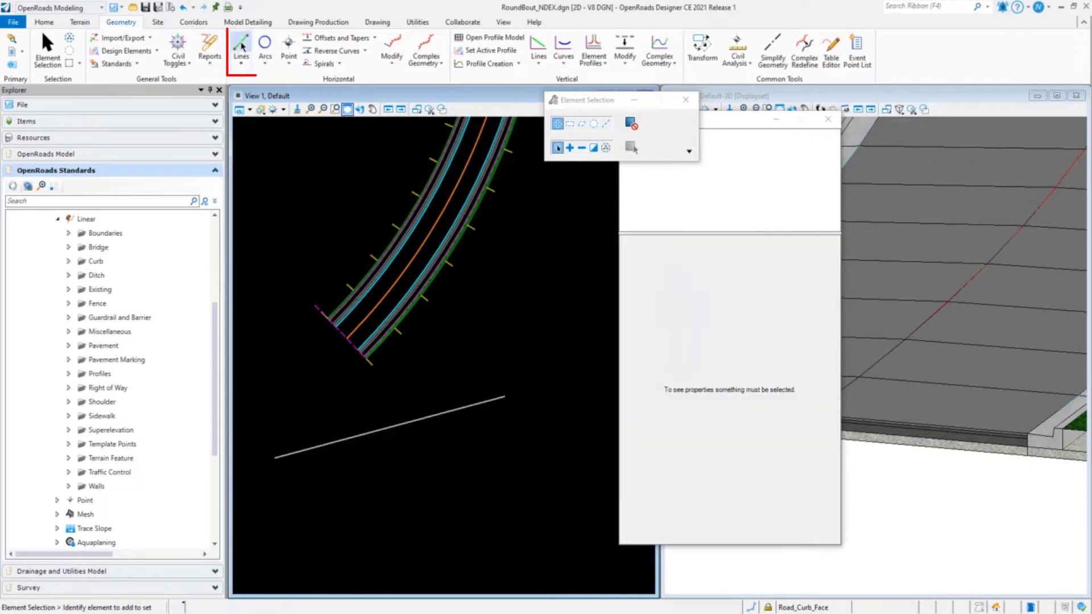
left_click(241, 44)
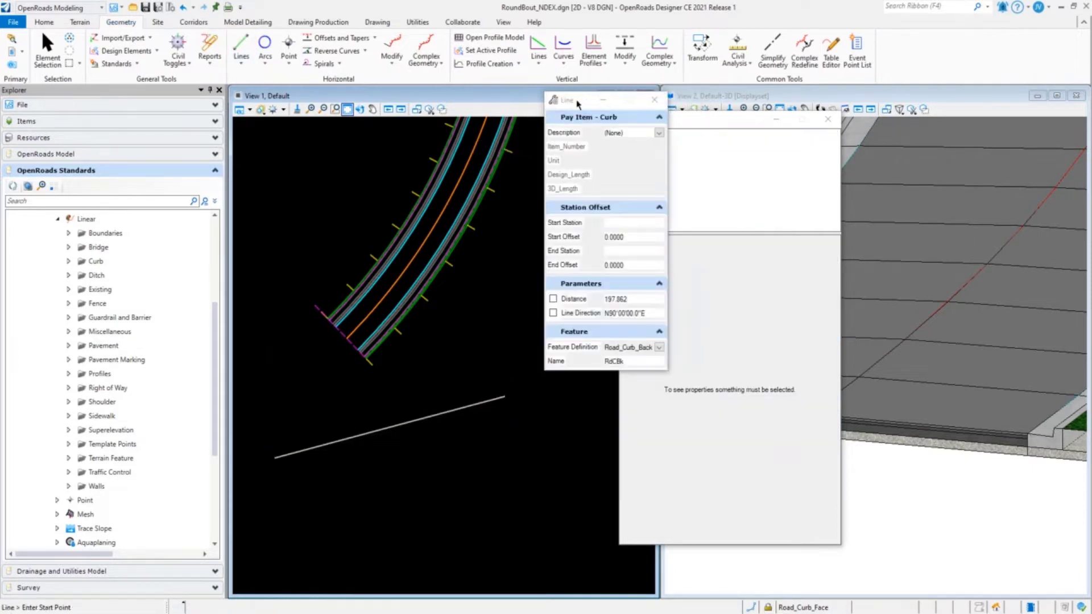
left_click_drag(568, 100, 456, 167)
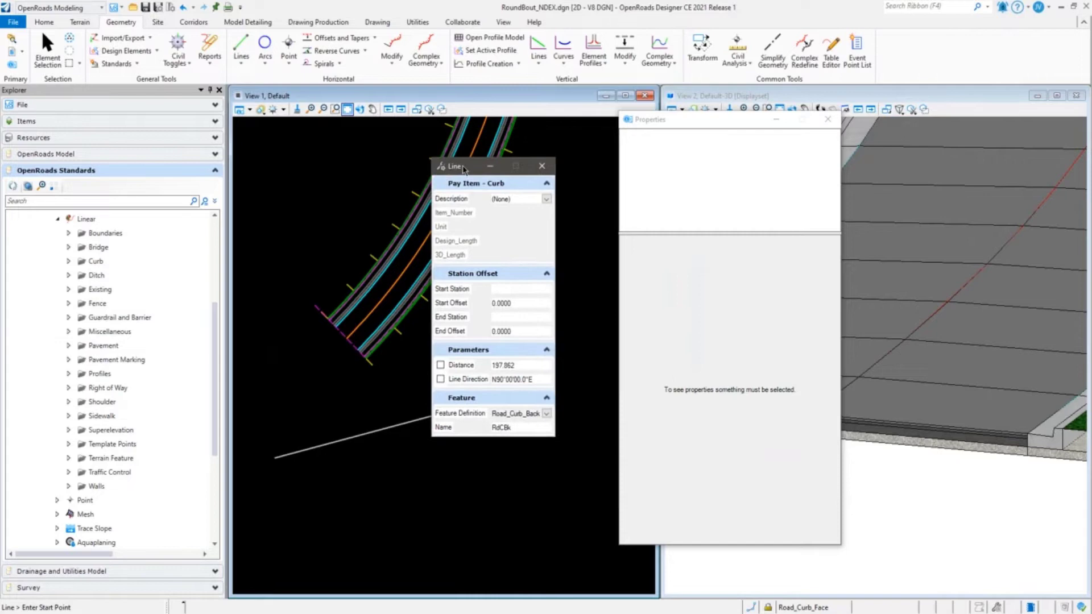
mouse_move(465, 248)
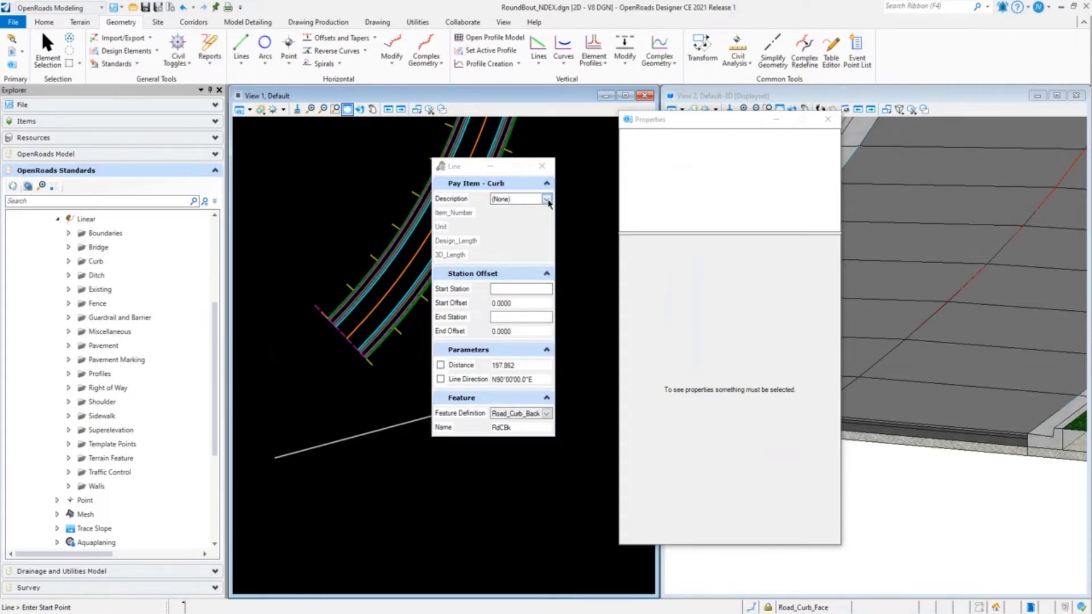
left_click(546, 198)
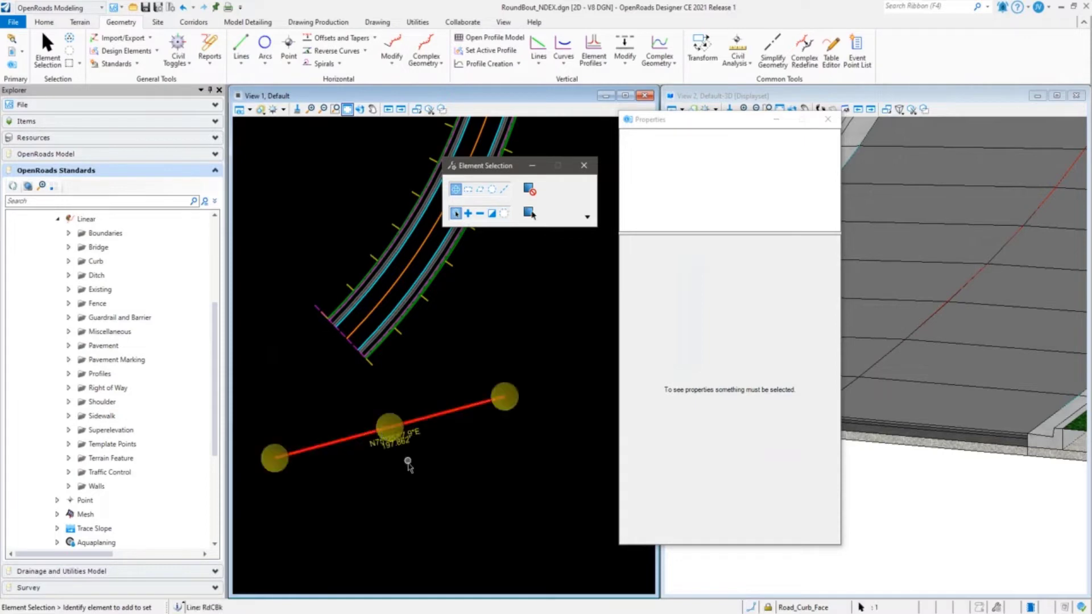
Collapse the Linear tree back to Standards, Libraries and RoundBout_NDEX.dgn (Default).
left_click(389, 430)
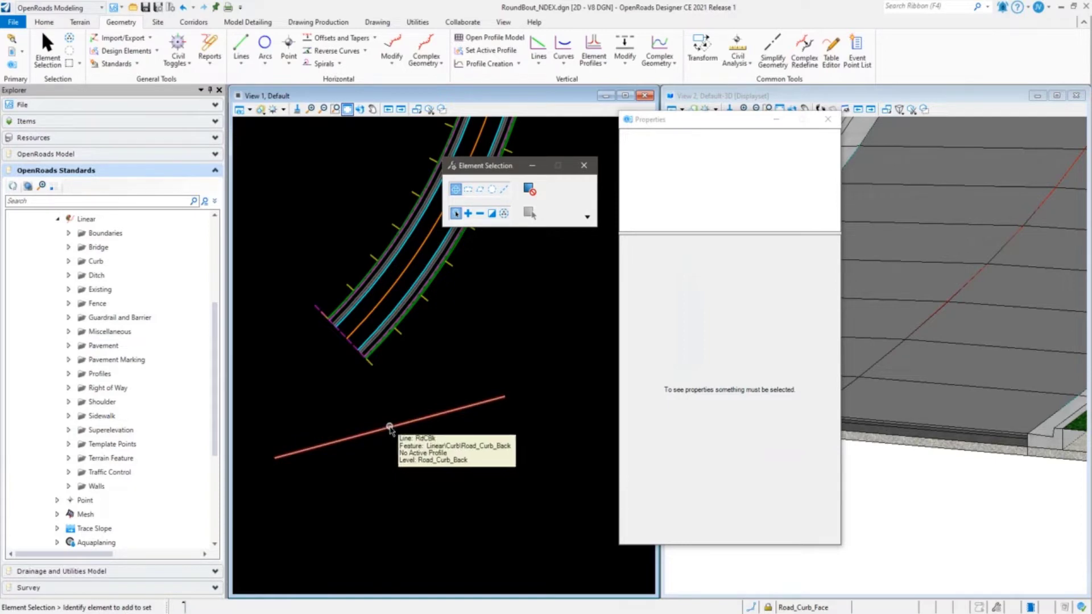
mouse_move(460, 289)
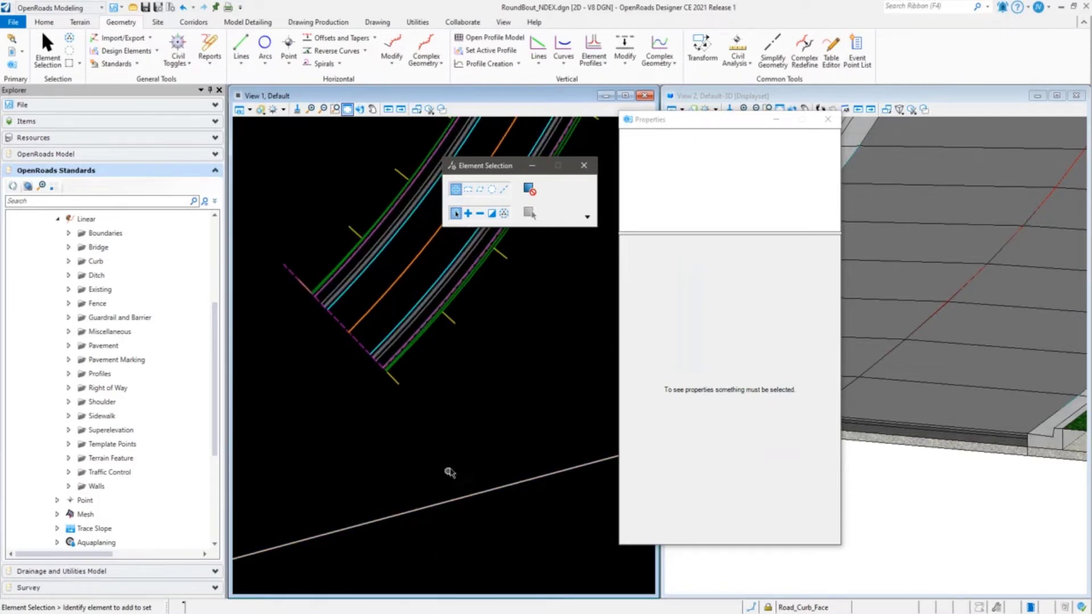
mouse_move(435, 360)
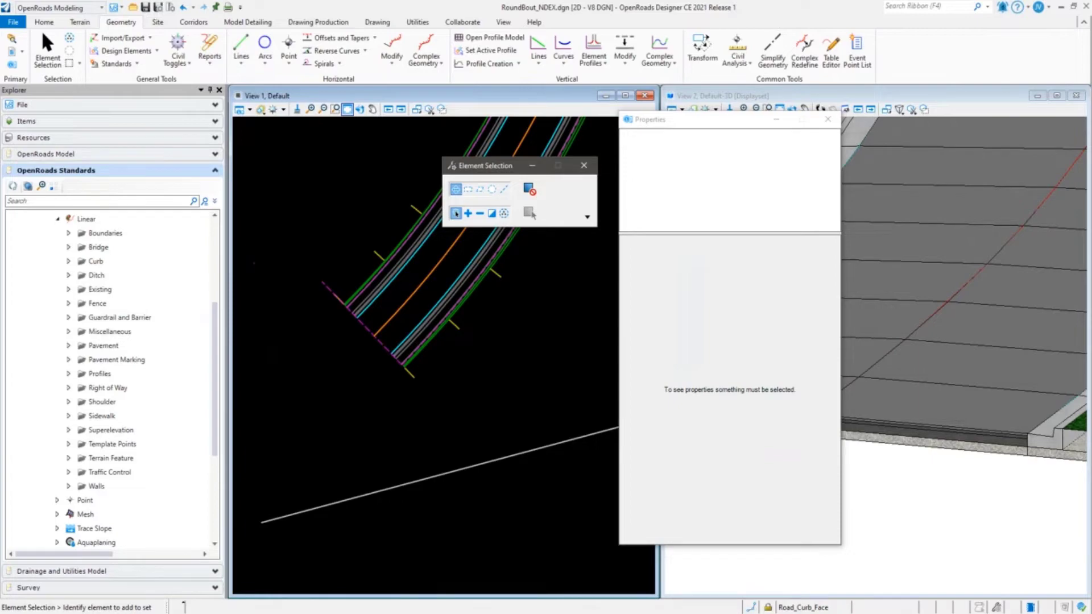
mouse_move(481, 465)
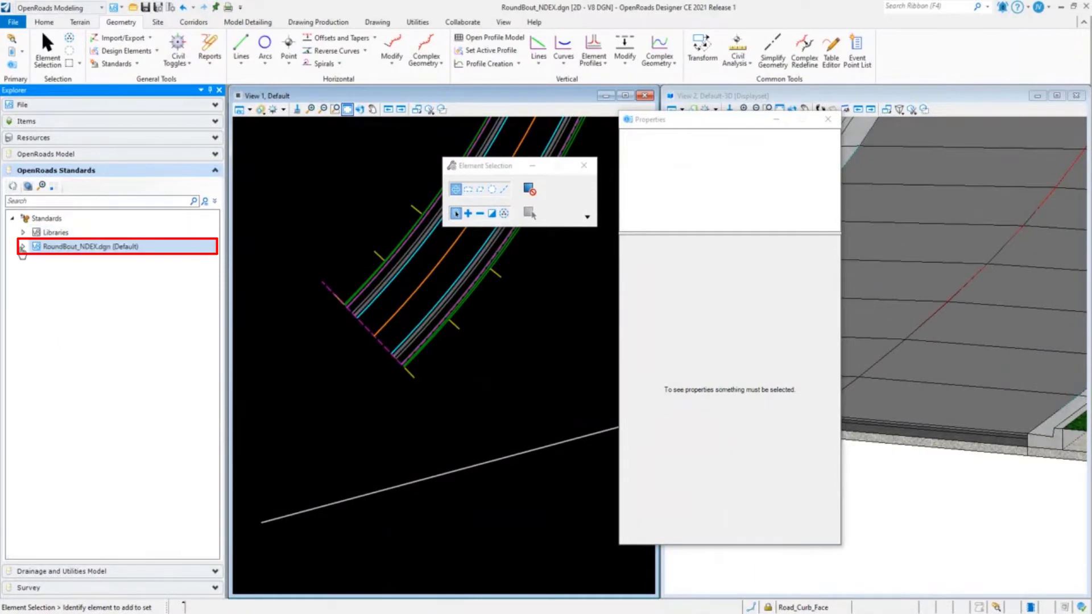
Expand RoundBout_NDEX.dgn Mesh > Asphalt, open TC_Asph Conc Base Cse properties and its Items Attached list.
left_click(22, 247)
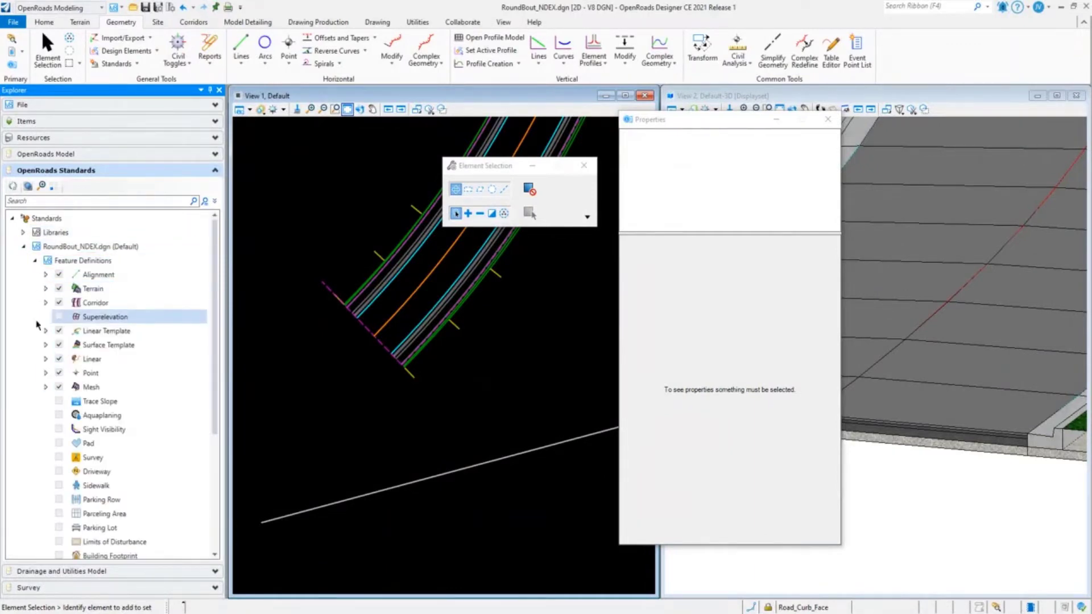
left_click(91, 387)
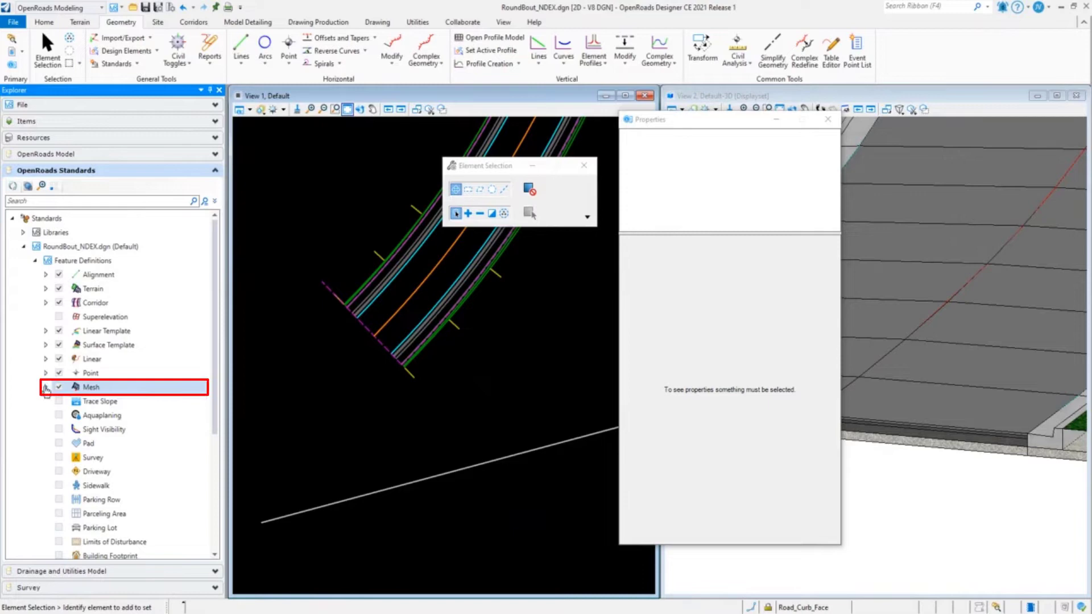
left_click(45, 387)
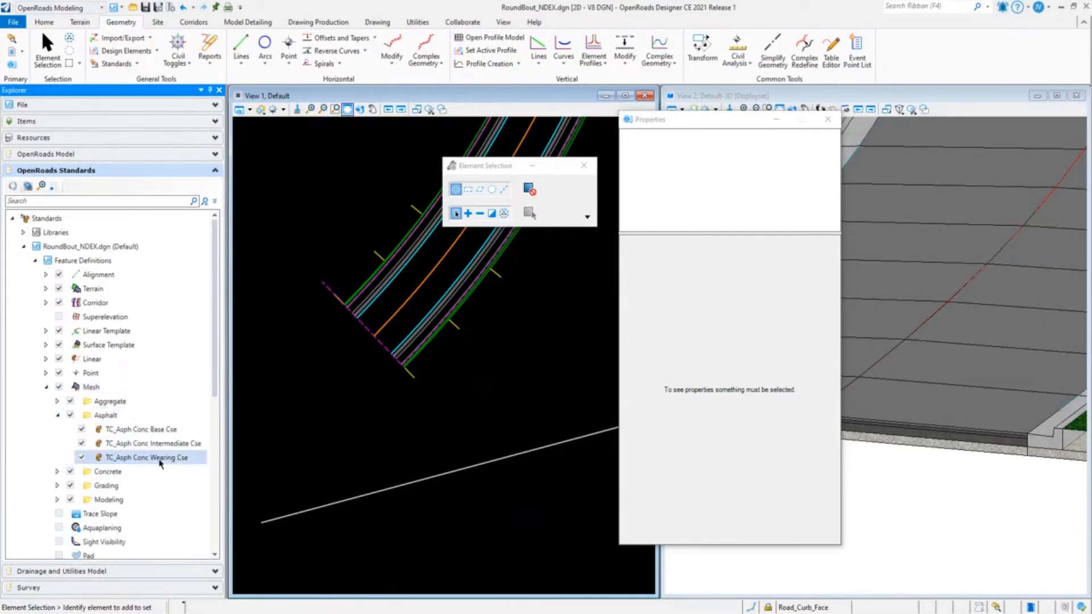
left_click(139, 428)
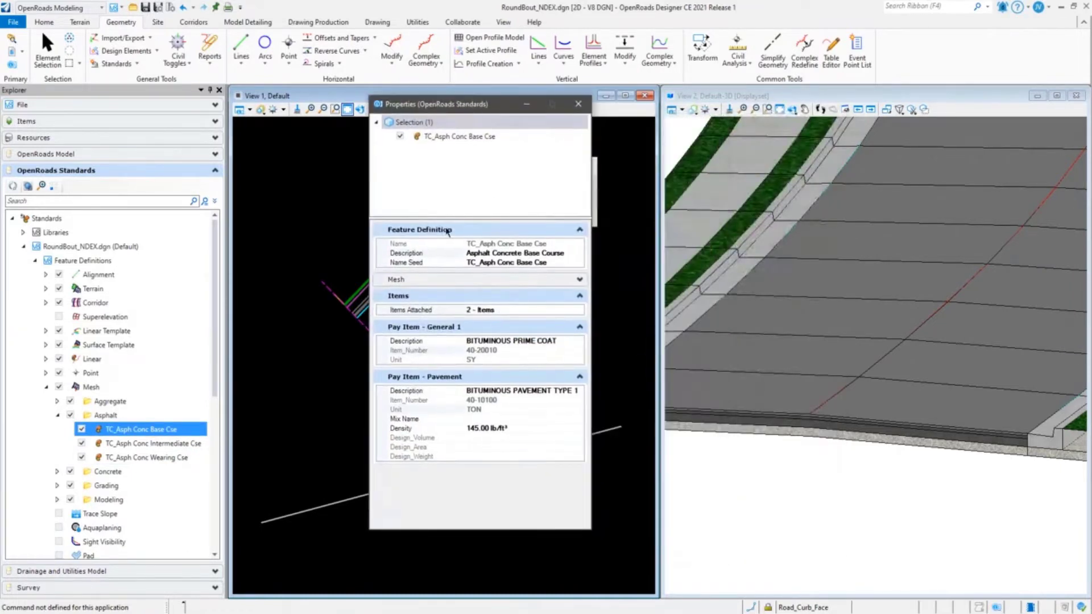
mouse_move(495, 309)
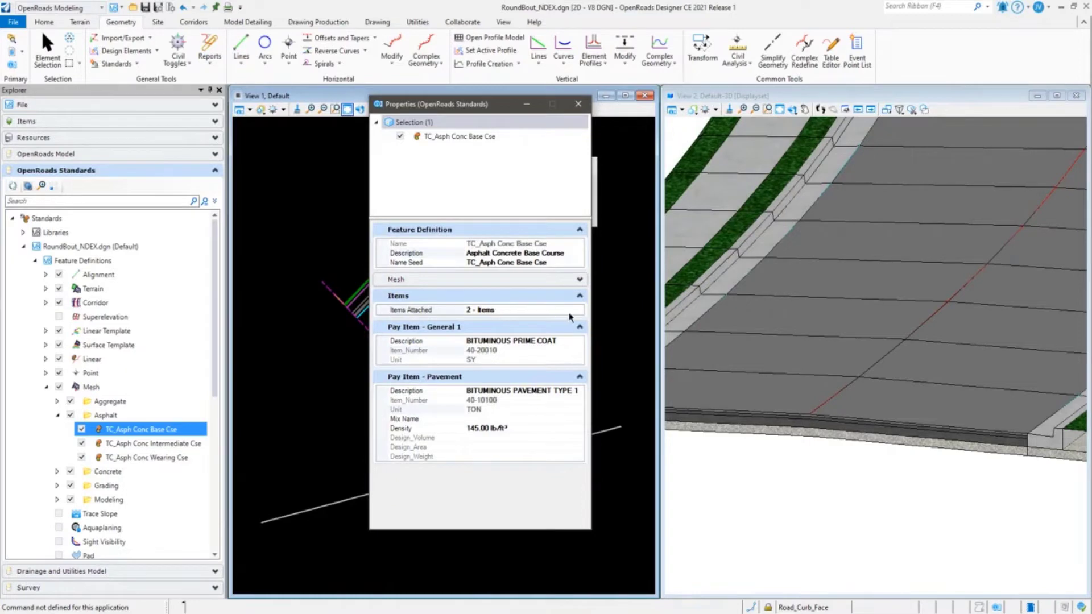
left_click(578, 310)
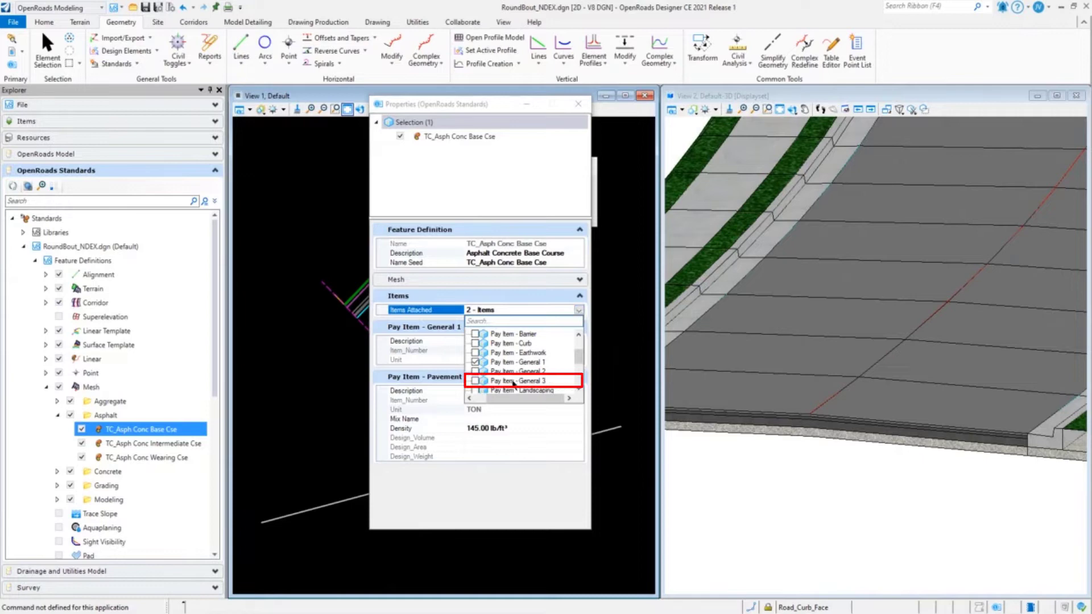
Tick Pay Item - General 3 in the Items Attached dropdown.
left_click(474, 381)
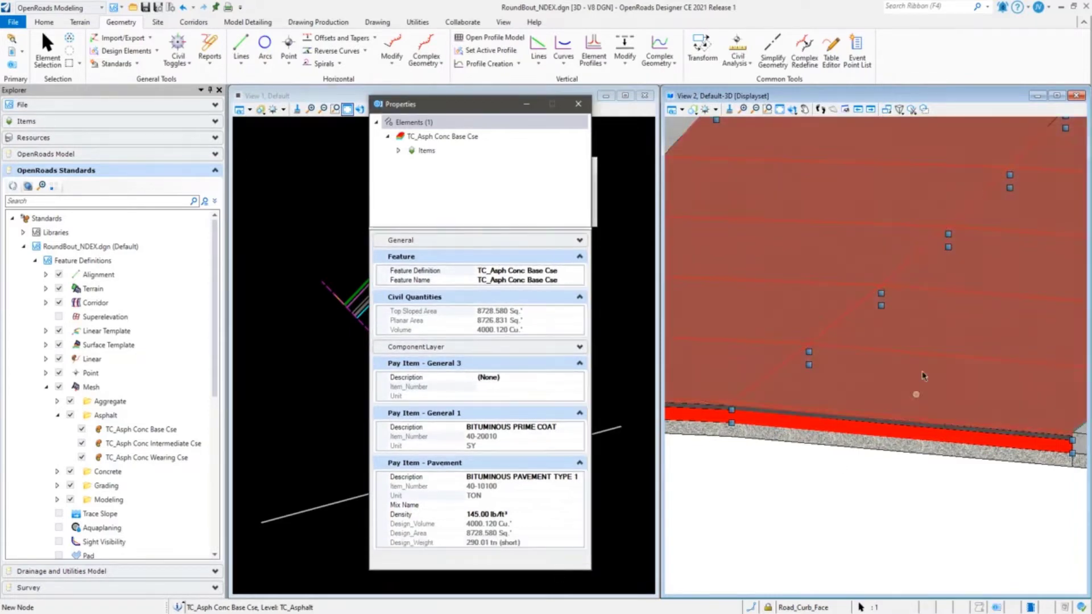
mouse_move(865, 355)
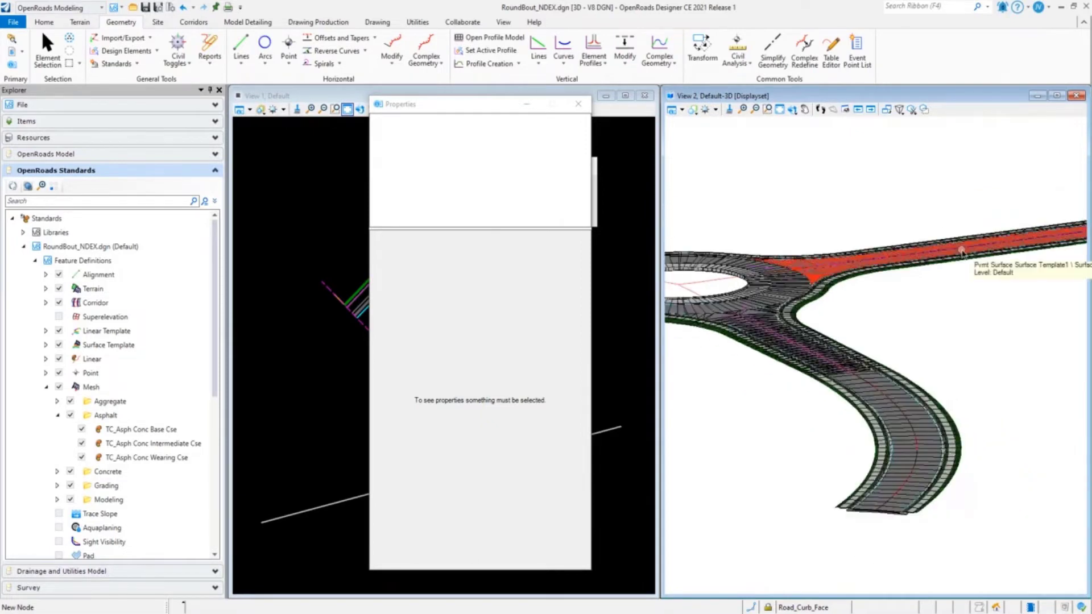
Reopen TC_Asph Conc Base Cse properties, confirm 3 - Items attached, and move the dialog aside.
left_click(149, 443)
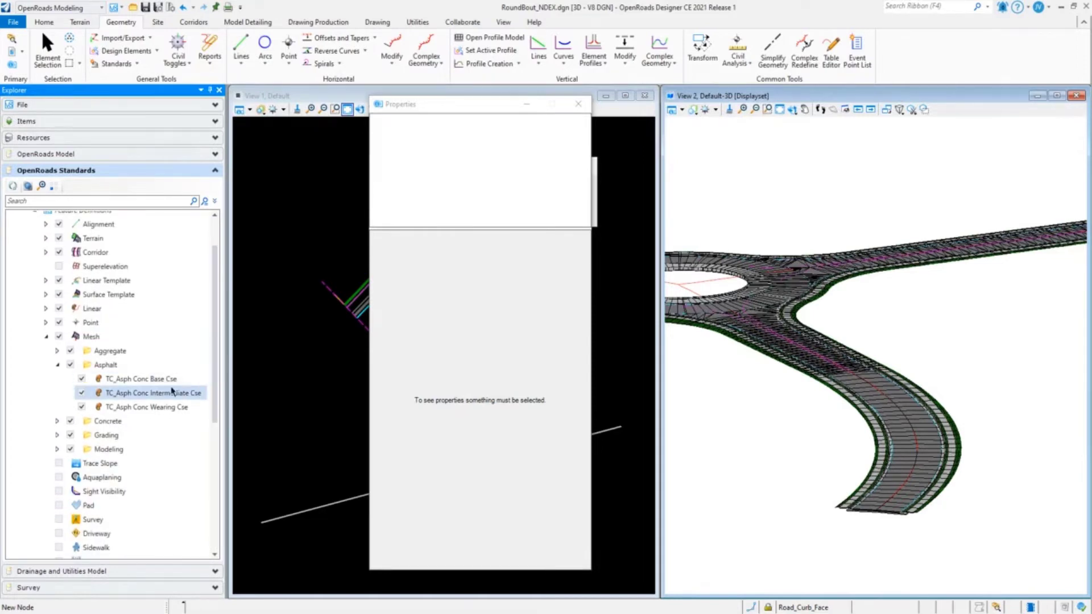
left_click(140, 379)
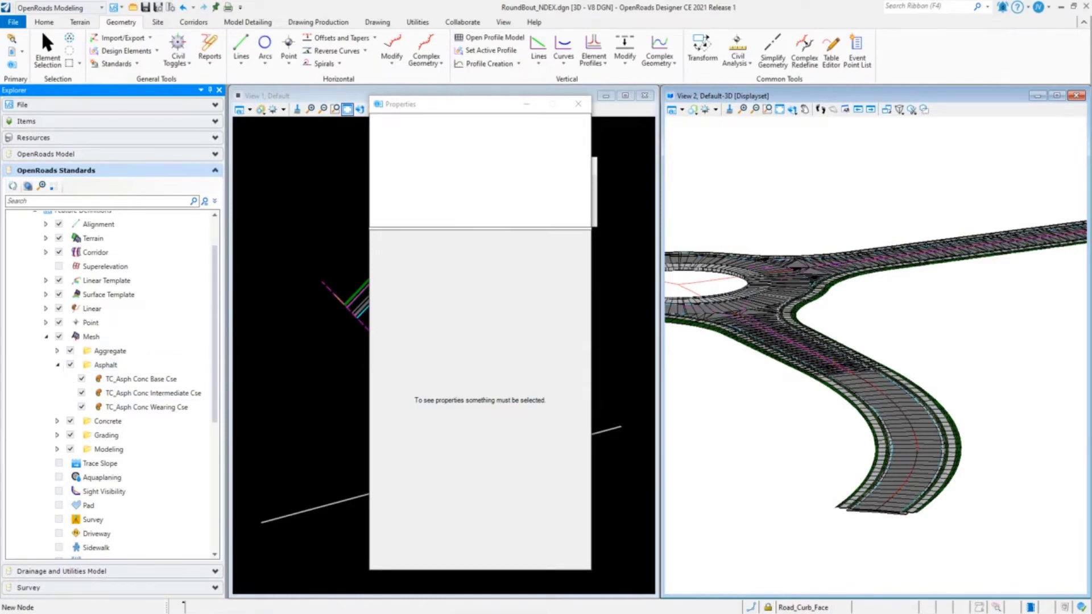
left_click(143, 393)
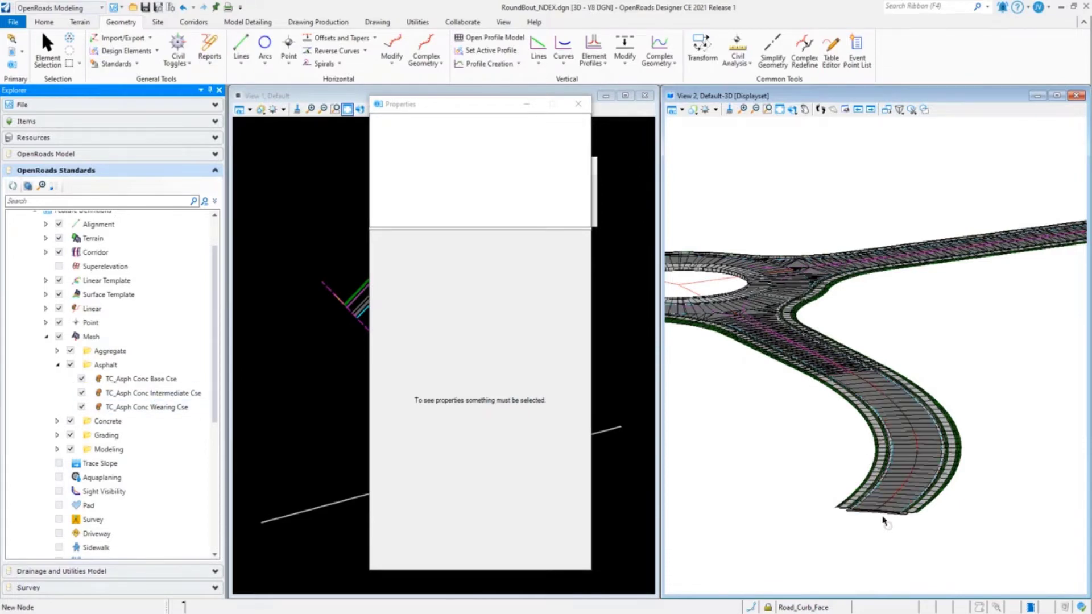
left_click(152, 392)
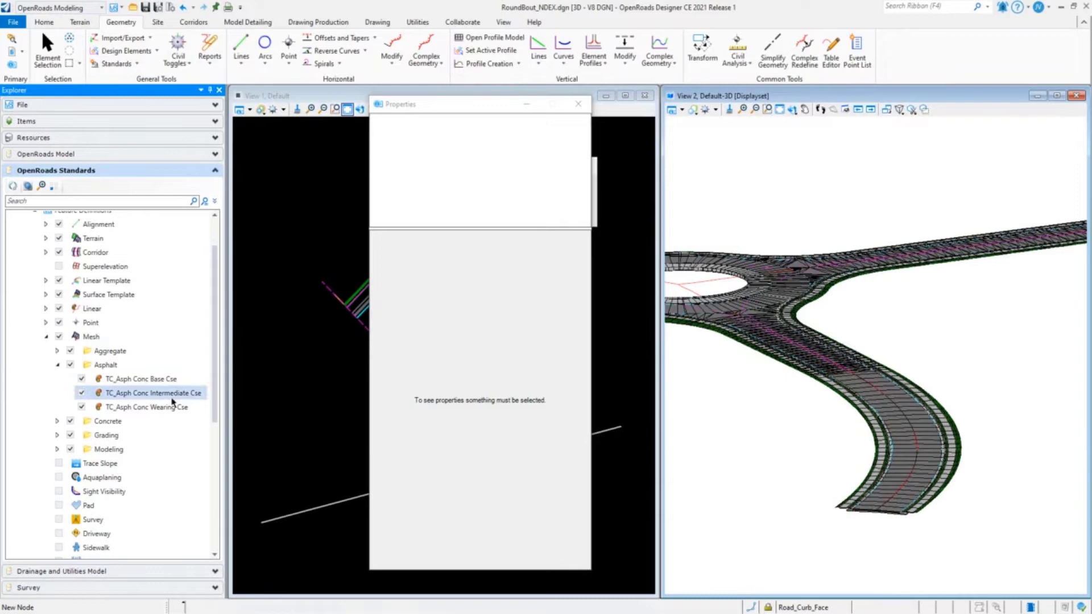
left_click(140, 378)
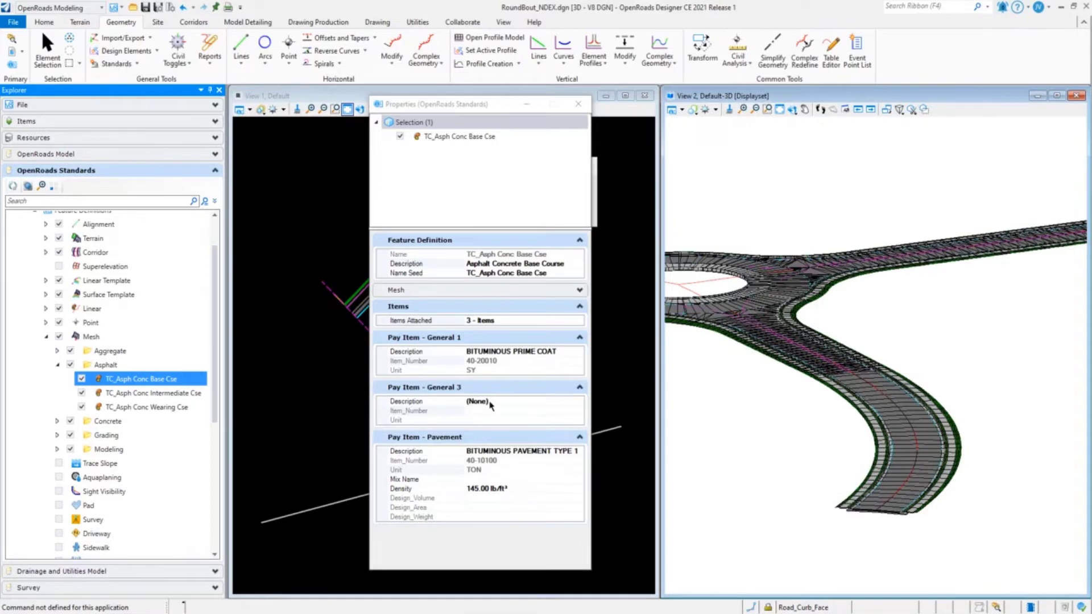
mouse_move(511, 410)
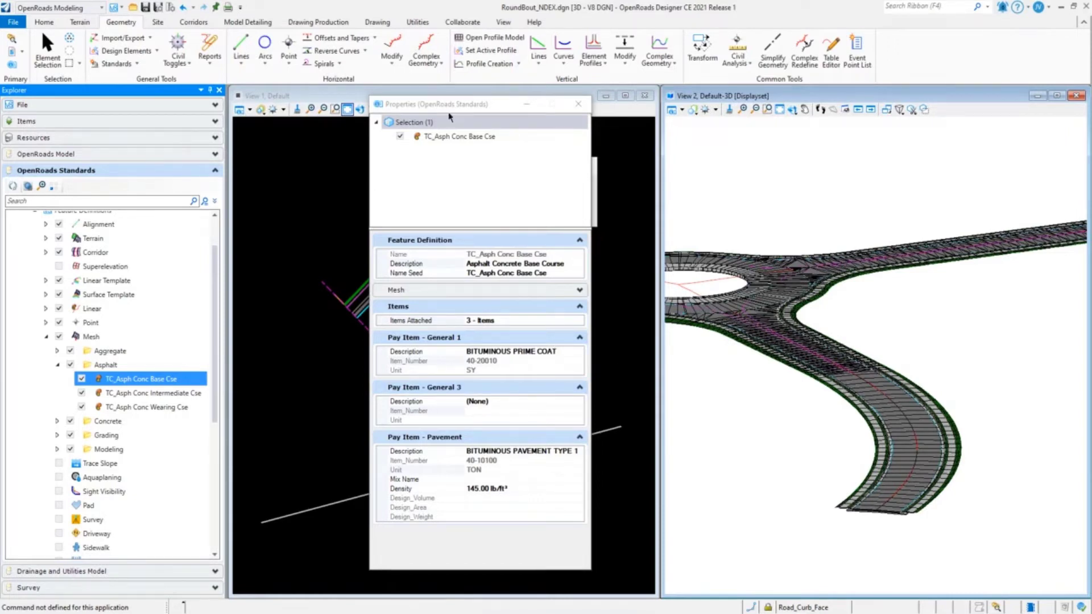
left_click_drag(450, 103, 540, 104)
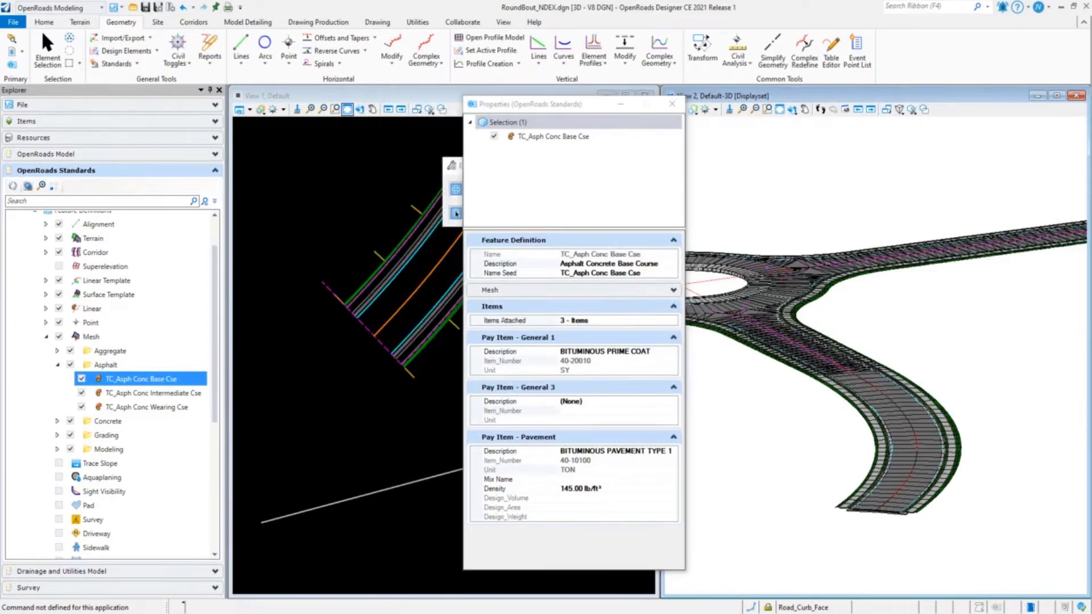
mouse_move(542, 113)
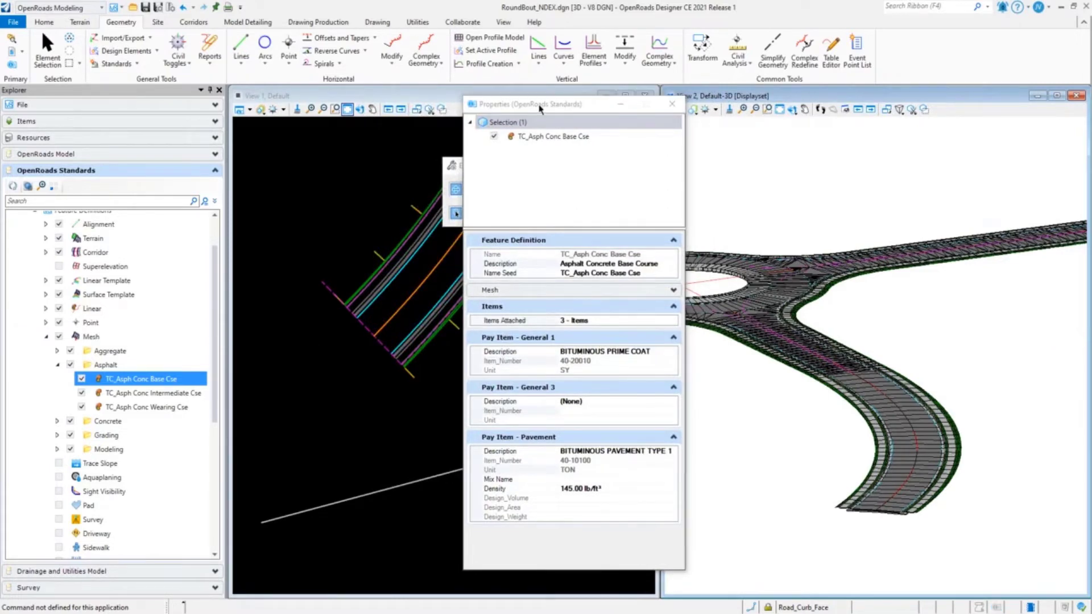
left_click_drag(539, 103, 602, 106)
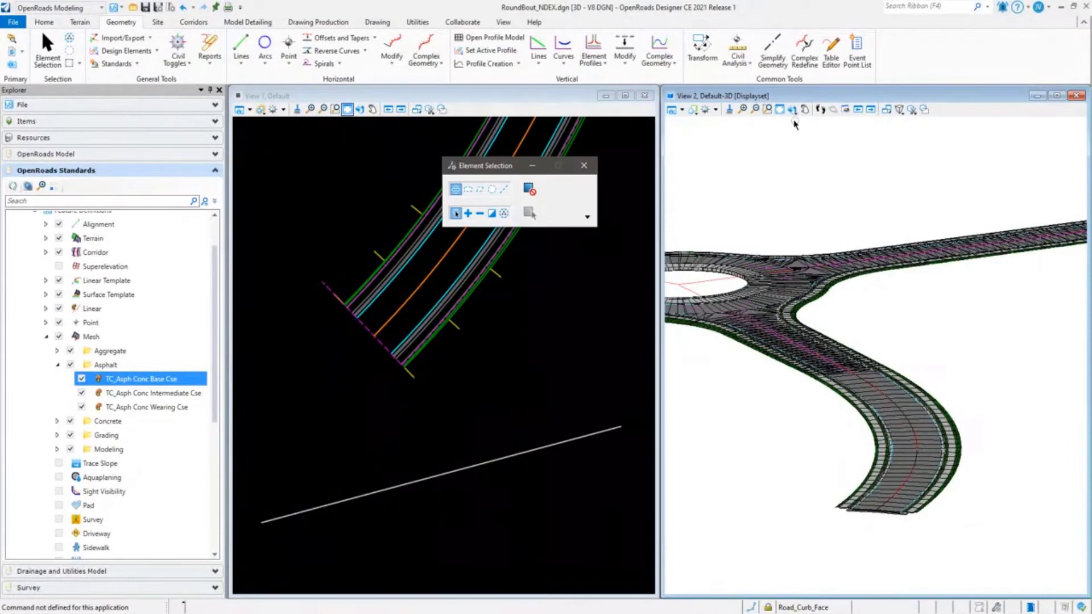
Rotate View 2 to Top, fit all views, and collapse OpenRoads Standards.
left_click(779, 109)
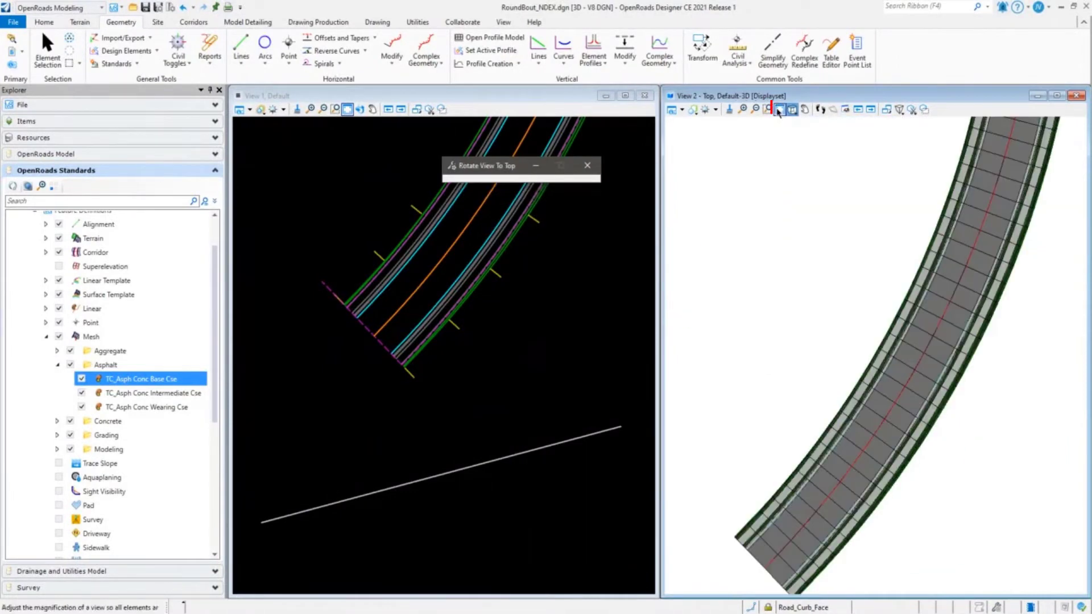
left_click(779, 110)
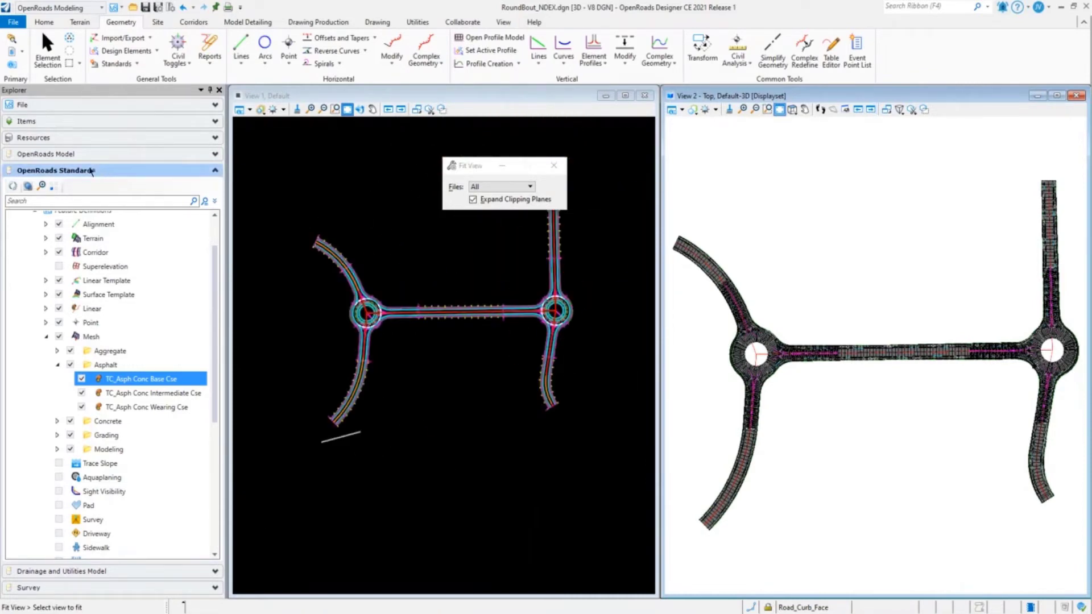
left_click(51, 170)
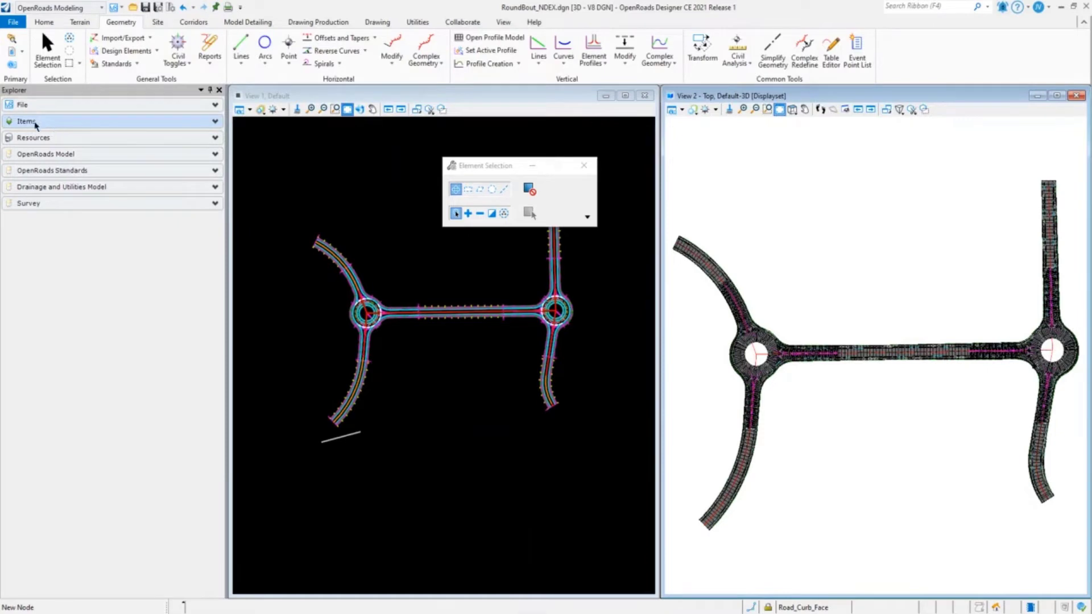
Expand the Explorer Items section and show properties of the 34 Pay Item - Curb elements.
left_click(27, 121)
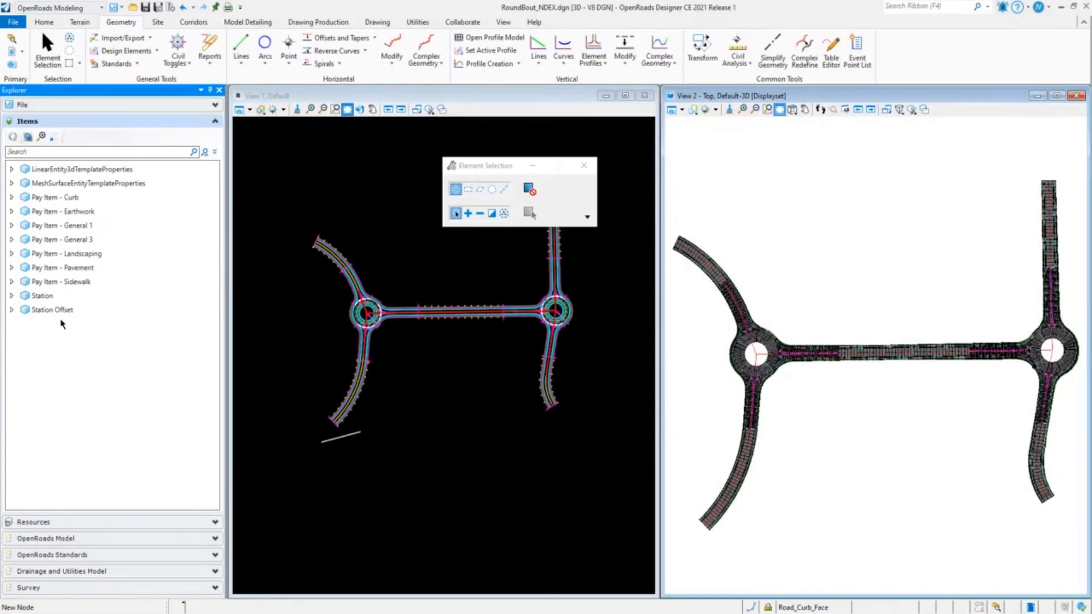
mouse_move(435, 257)
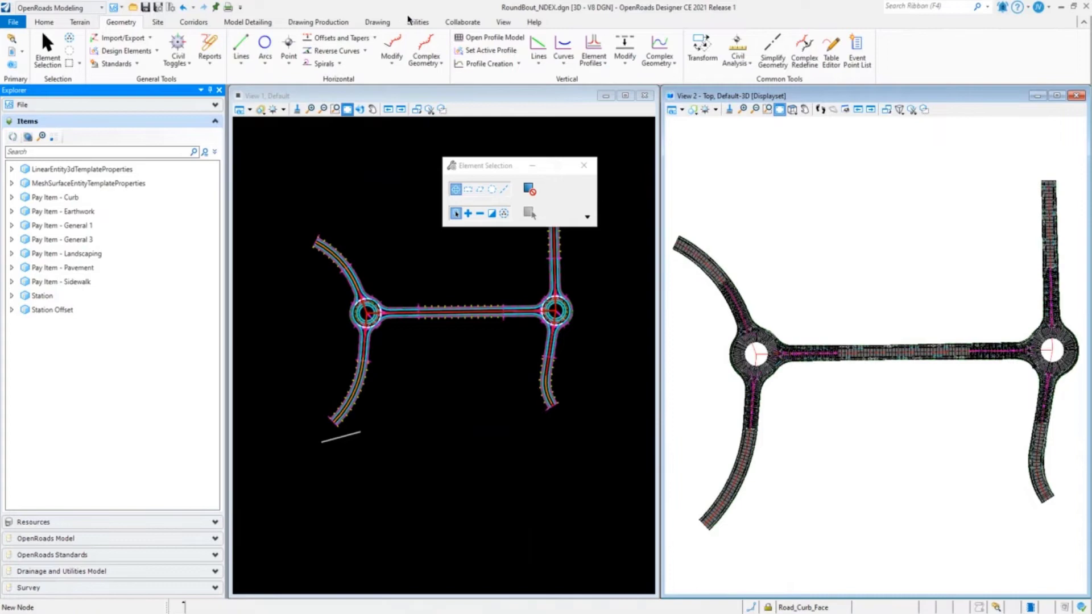
left_click(62, 211)
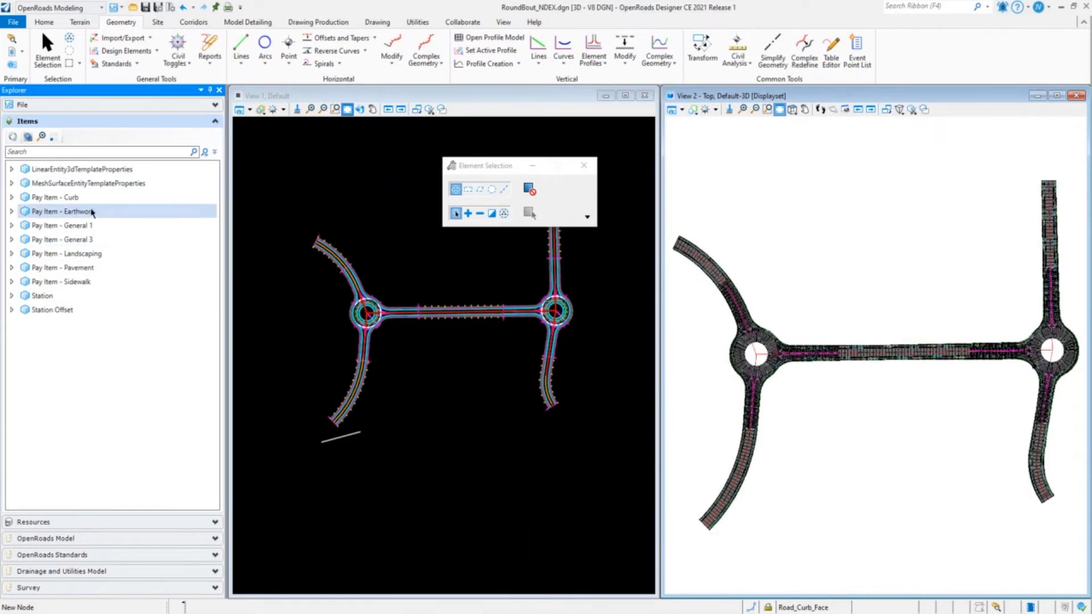
left_click(50, 310)
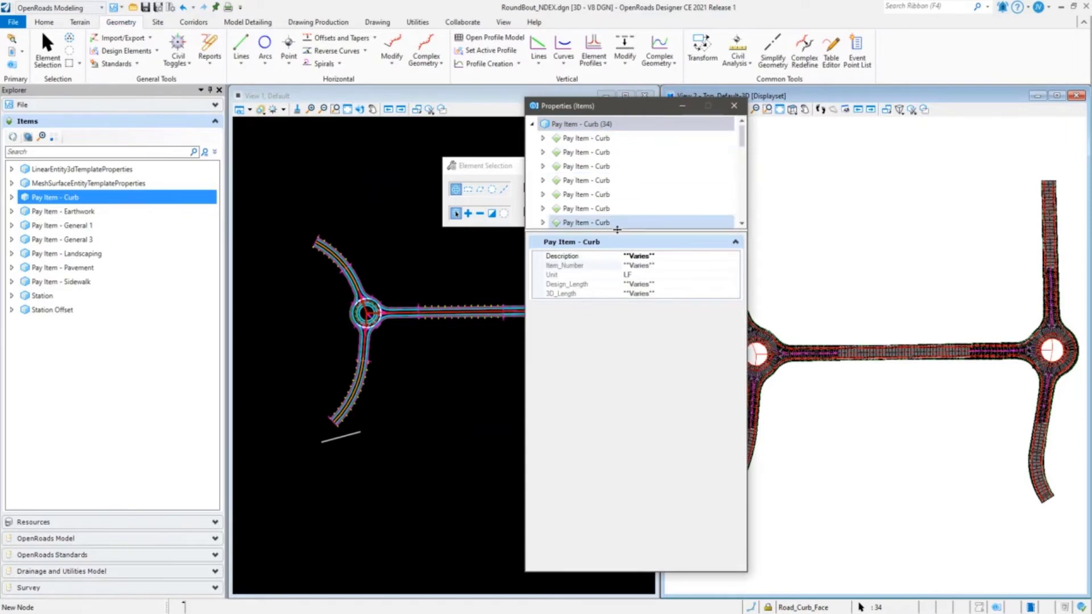
mouse_move(592, 180)
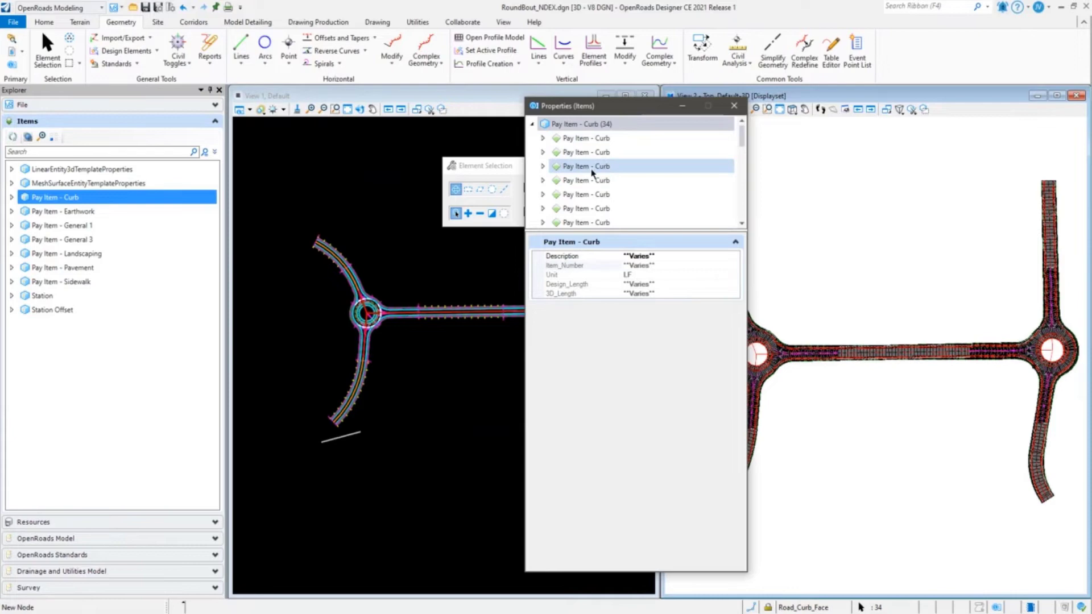
Review Curb, General 3, Pavement and Curb pay items, ending on 60 concrete sidewalk items (SF).
left_click(588, 181)
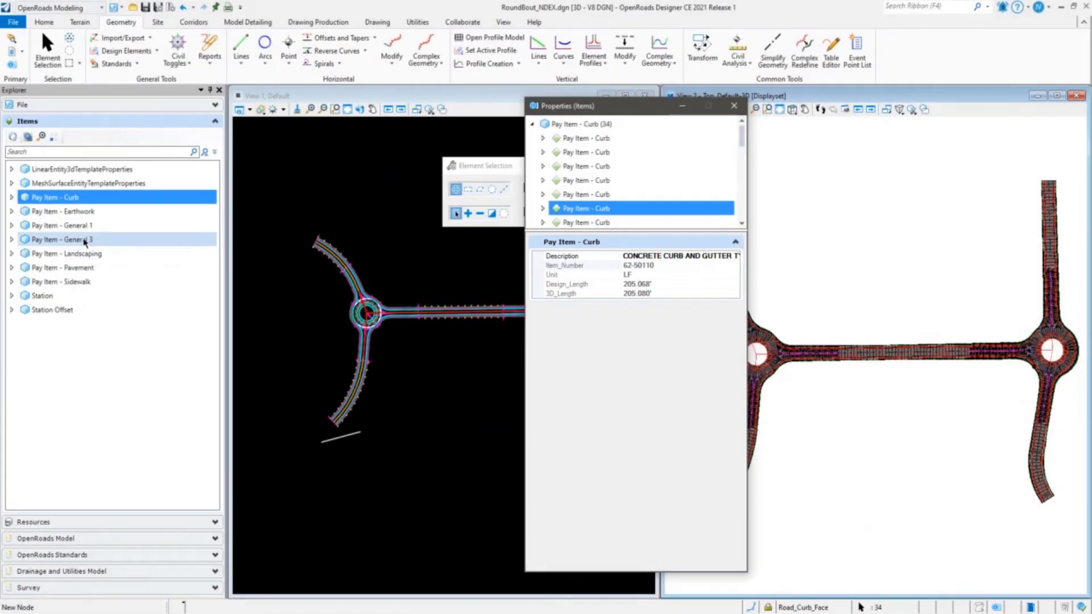
left_click(59, 239)
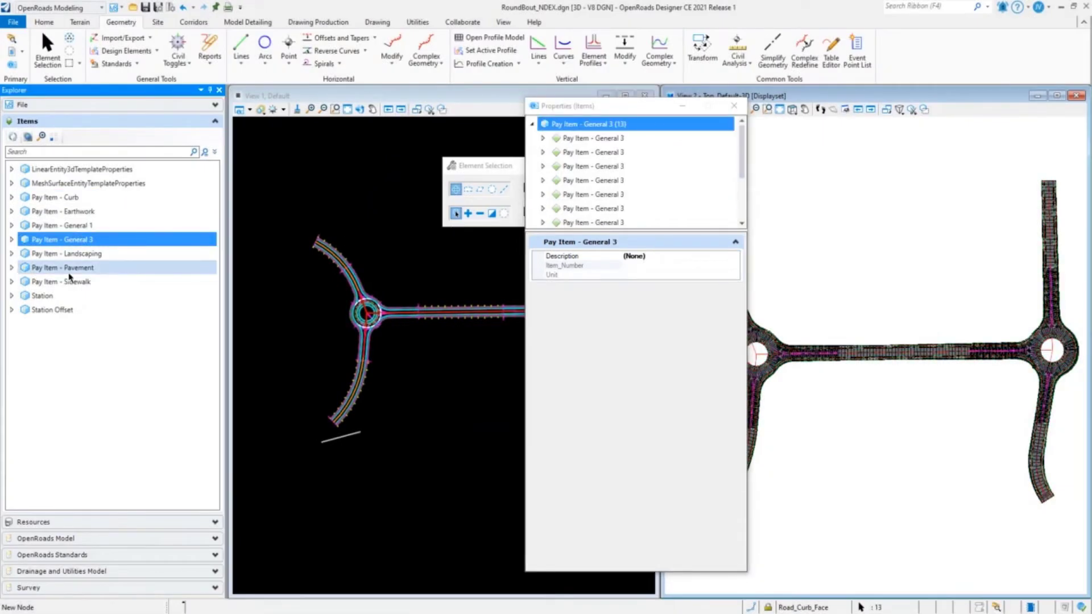
left_click(63, 267)
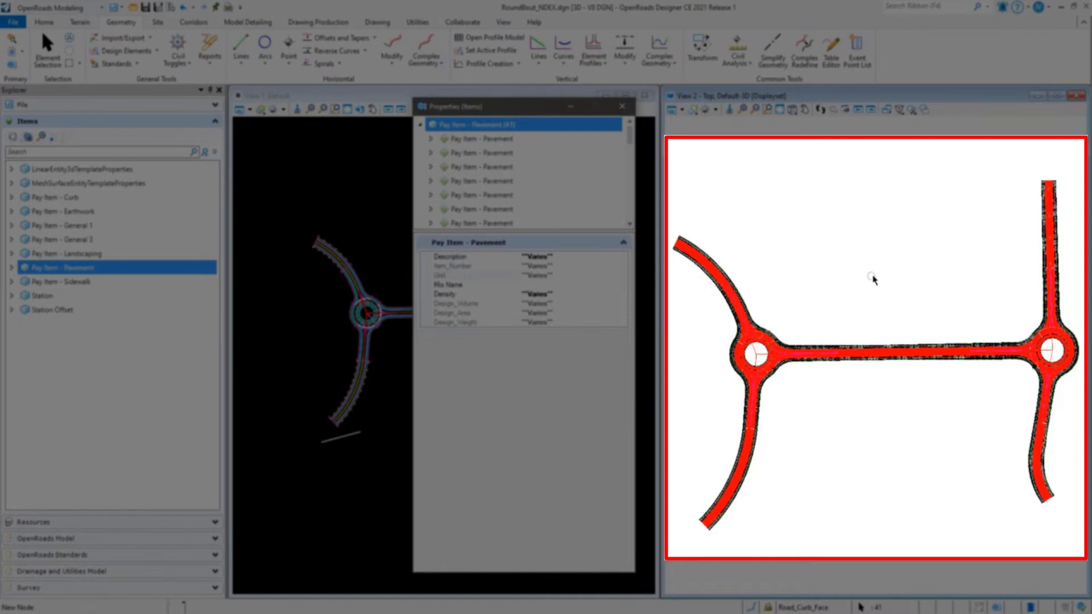
mouse_move(903, 308)
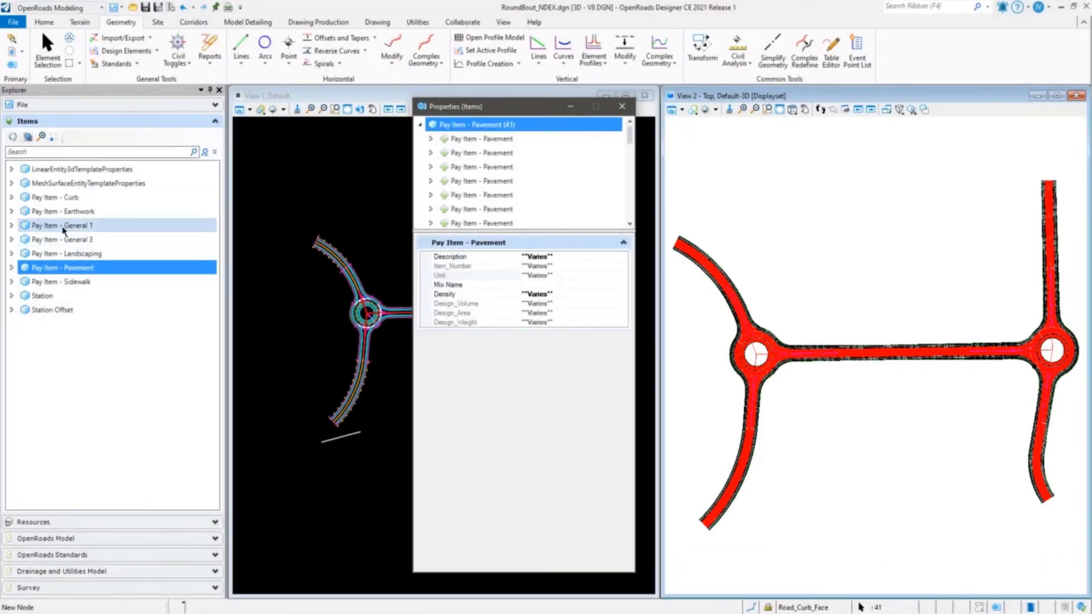
left_click(51, 197)
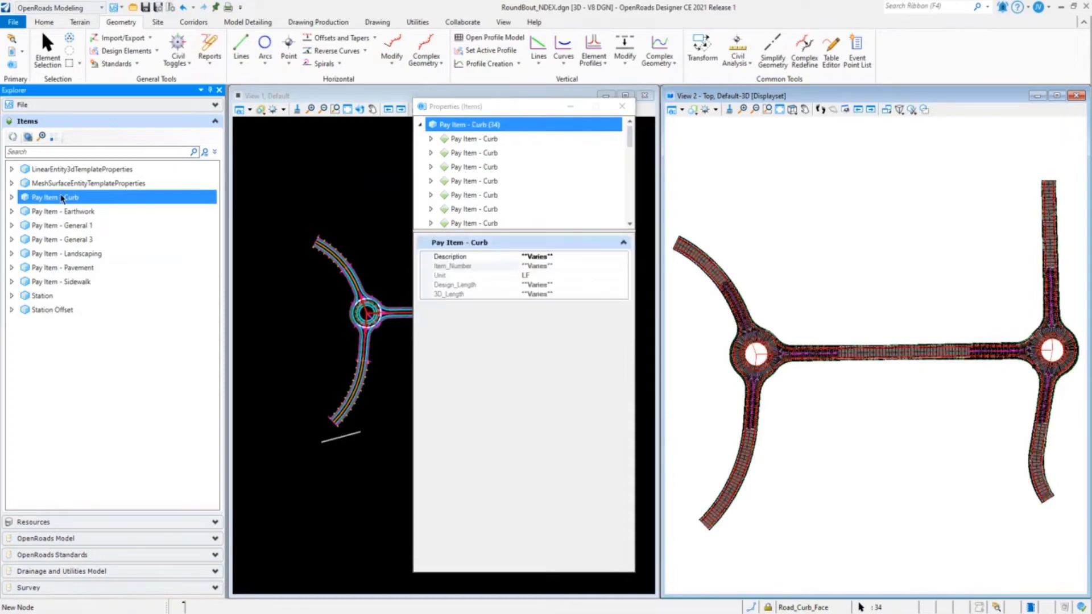
left_click(63, 281)
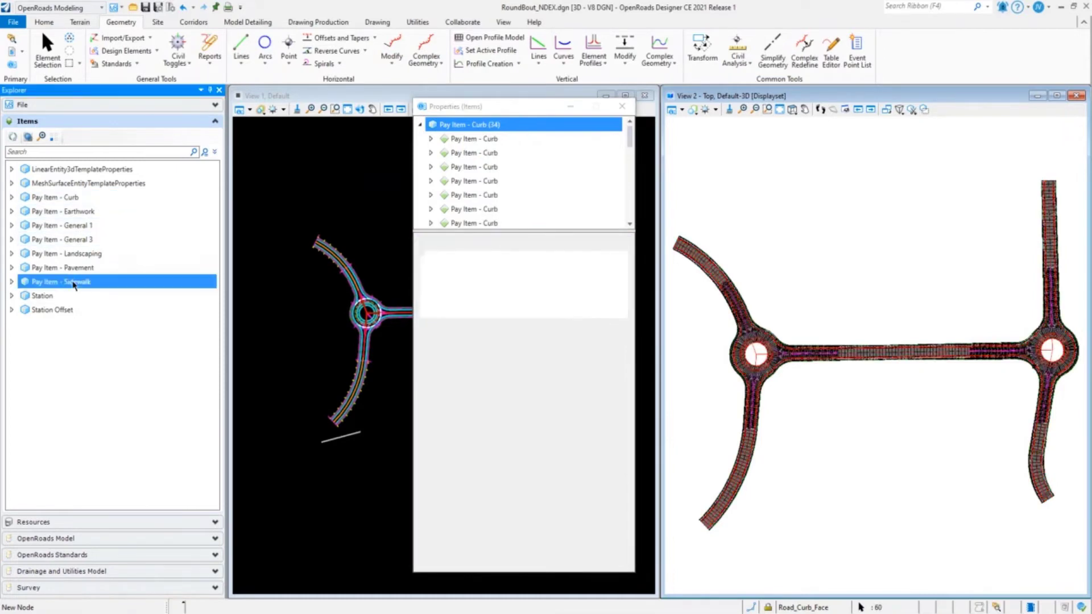
left_click(63, 281)
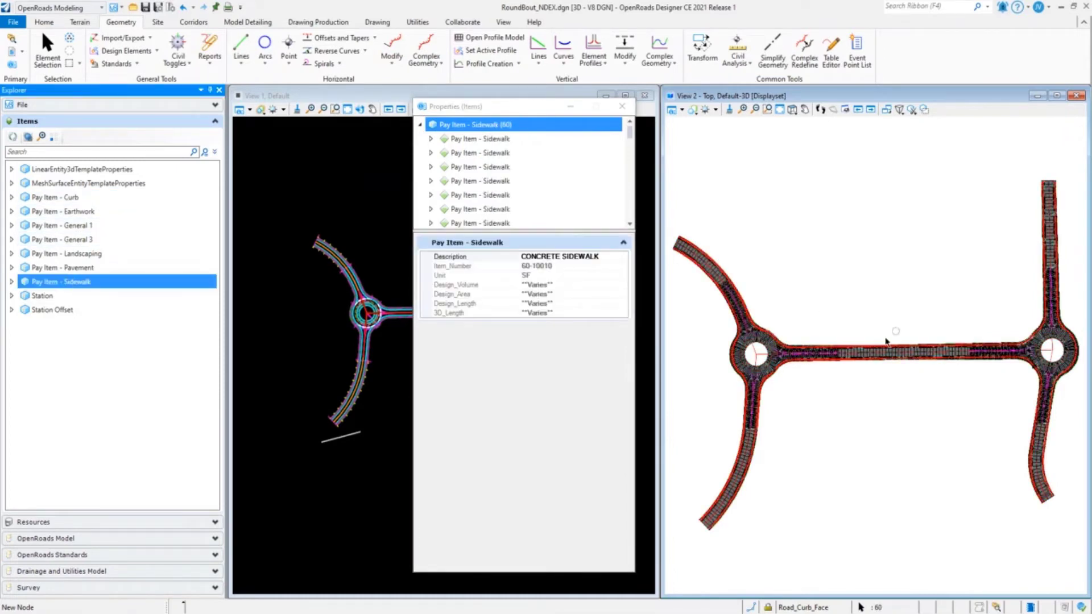
mouse_move(849, 313)
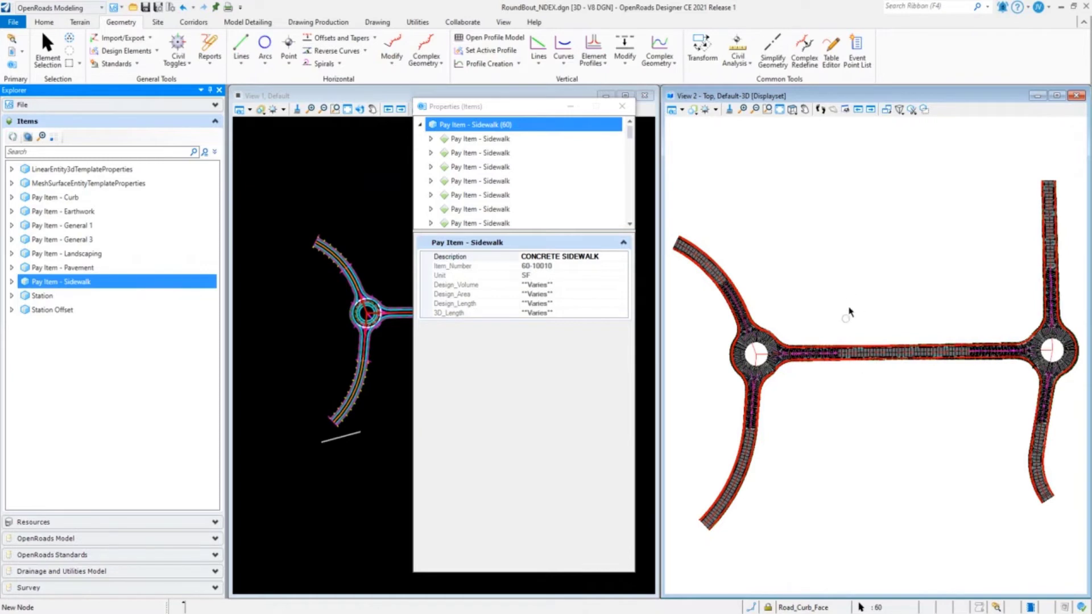
mouse_move(841, 267)
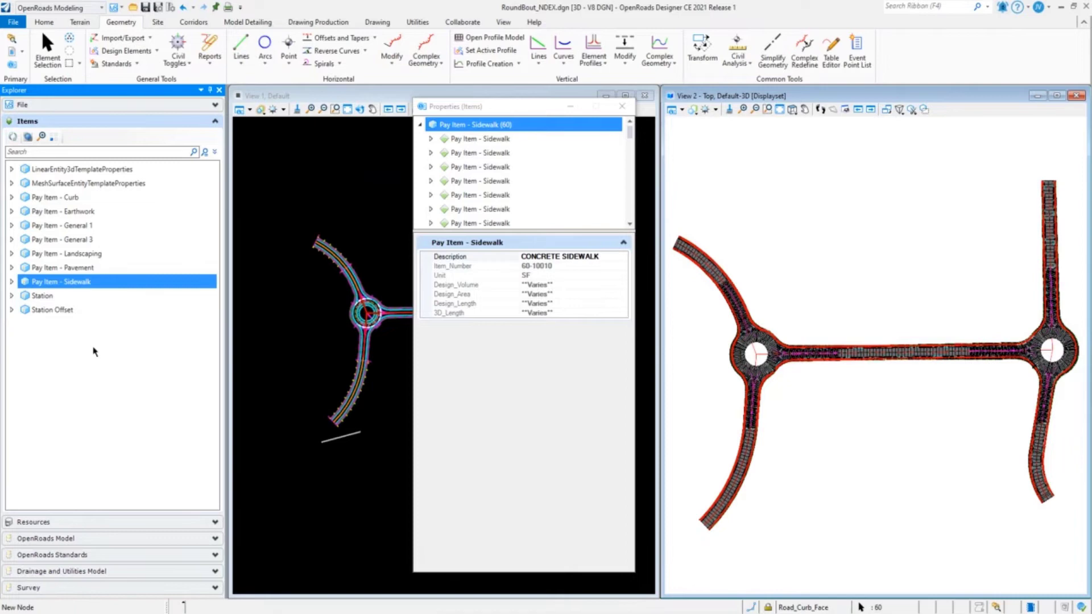
mouse_move(809, 341)
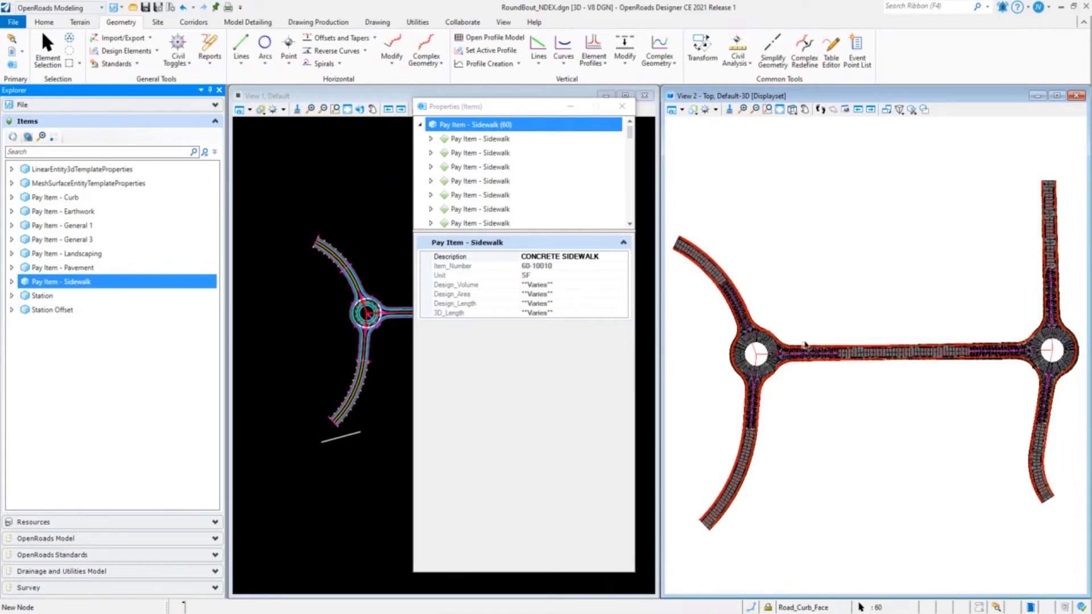
left_click(60, 281)
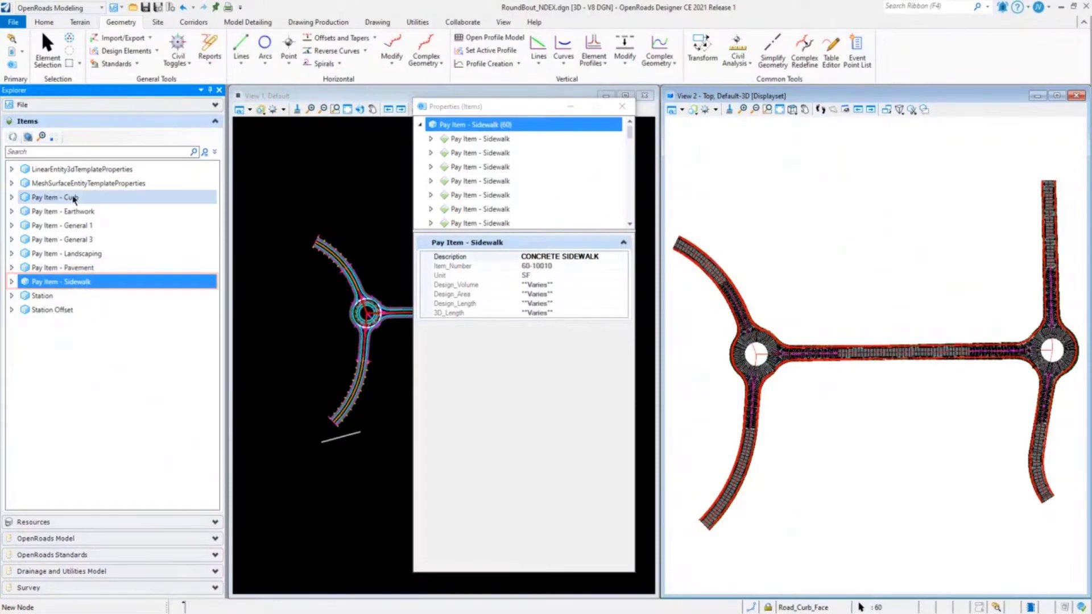
Isolate the Sidewalk pay items, then bring up the Curb pay item actions to isolate curbs.
right_click(62, 282)
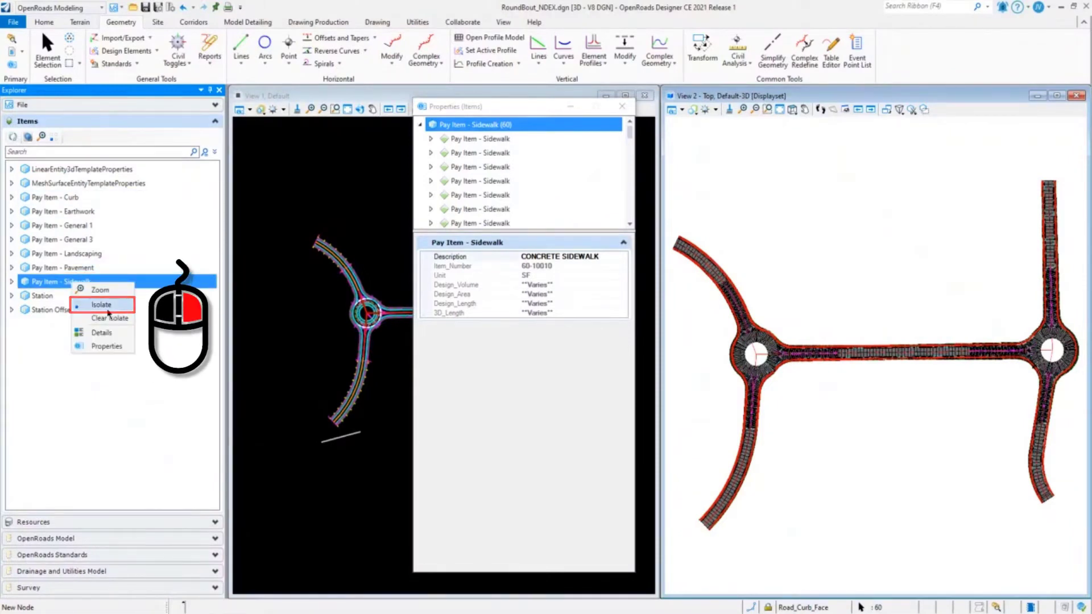
left_click(101, 304)
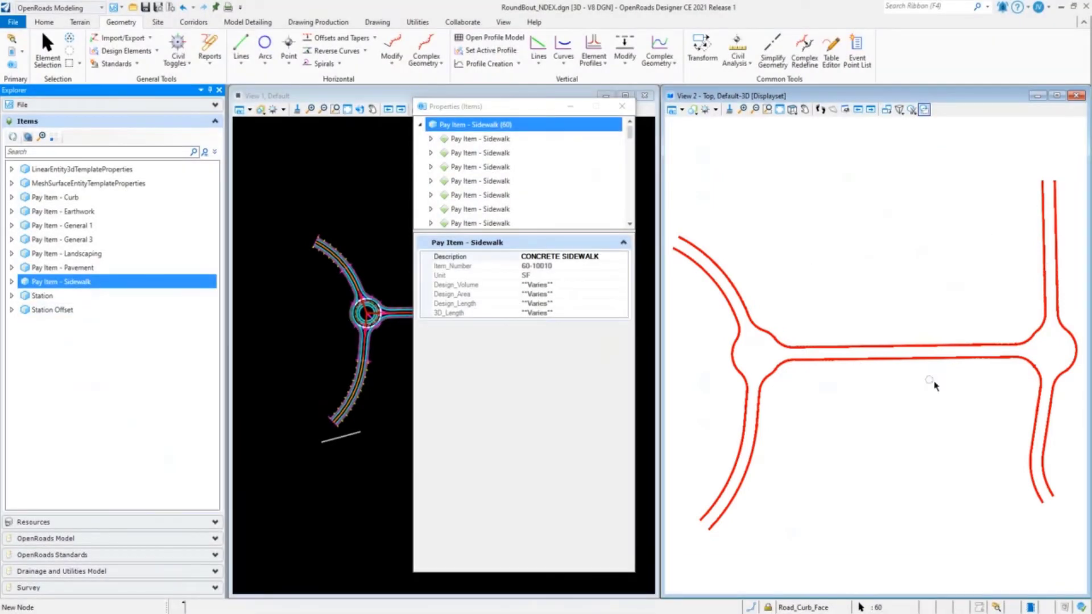
mouse_move(173, 240)
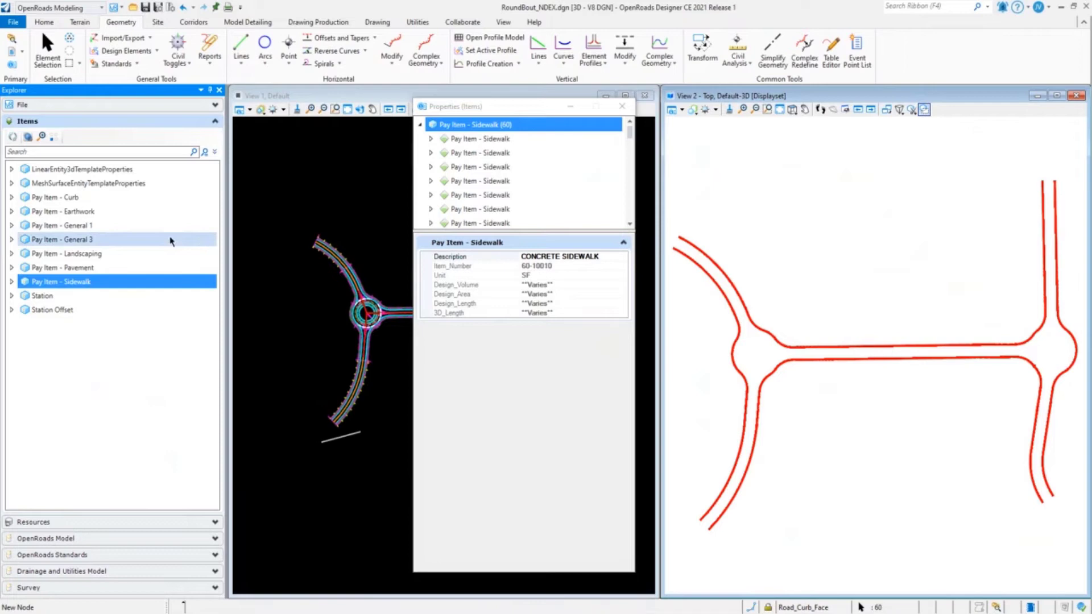
right_click(53, 197)
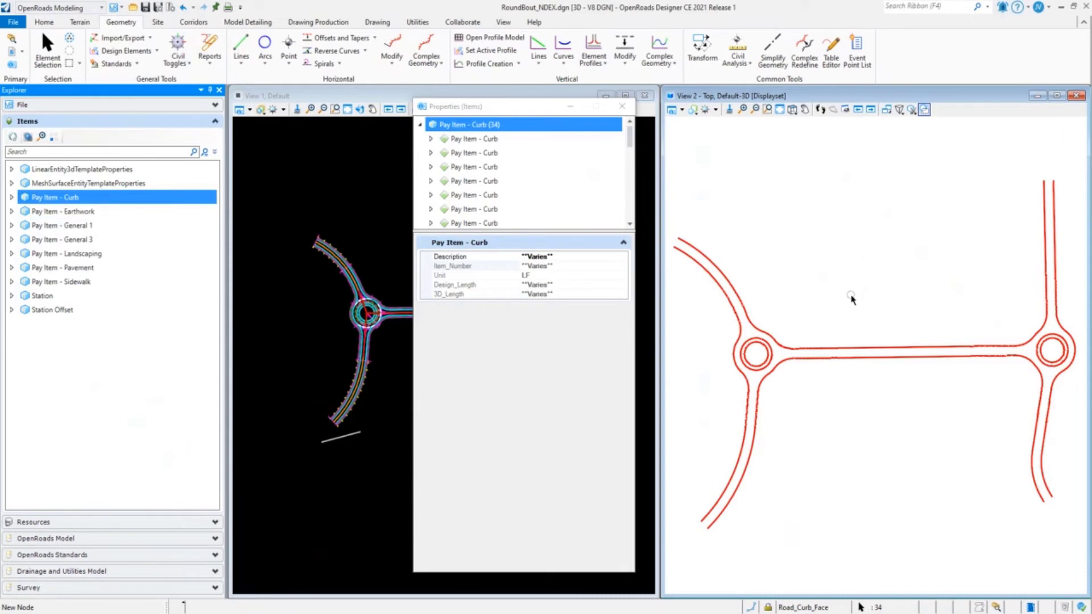
mouse_move(857, 236)
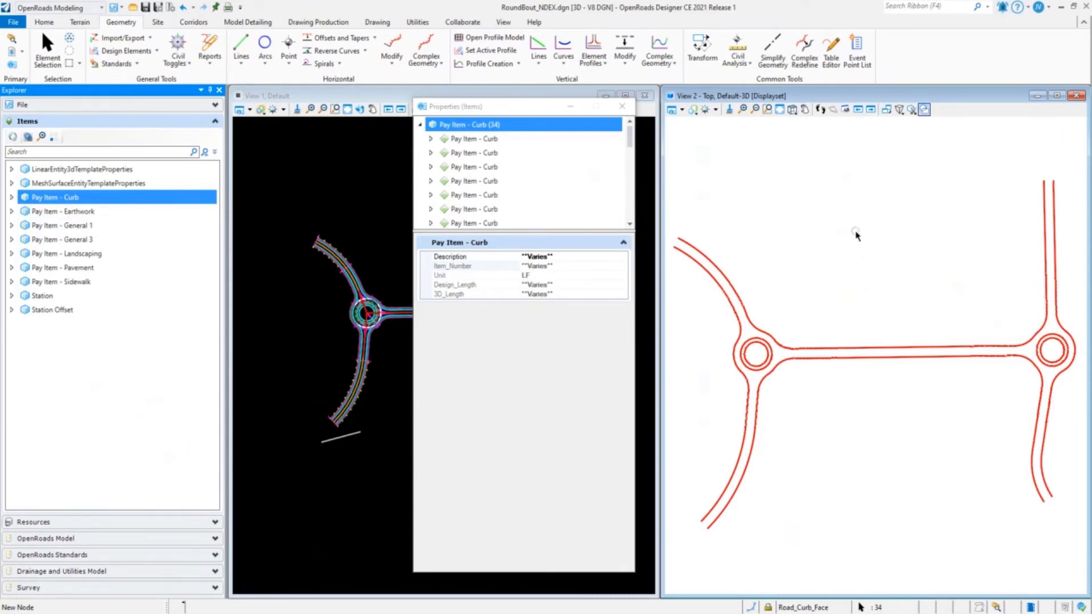
mouse_move(819, 265)
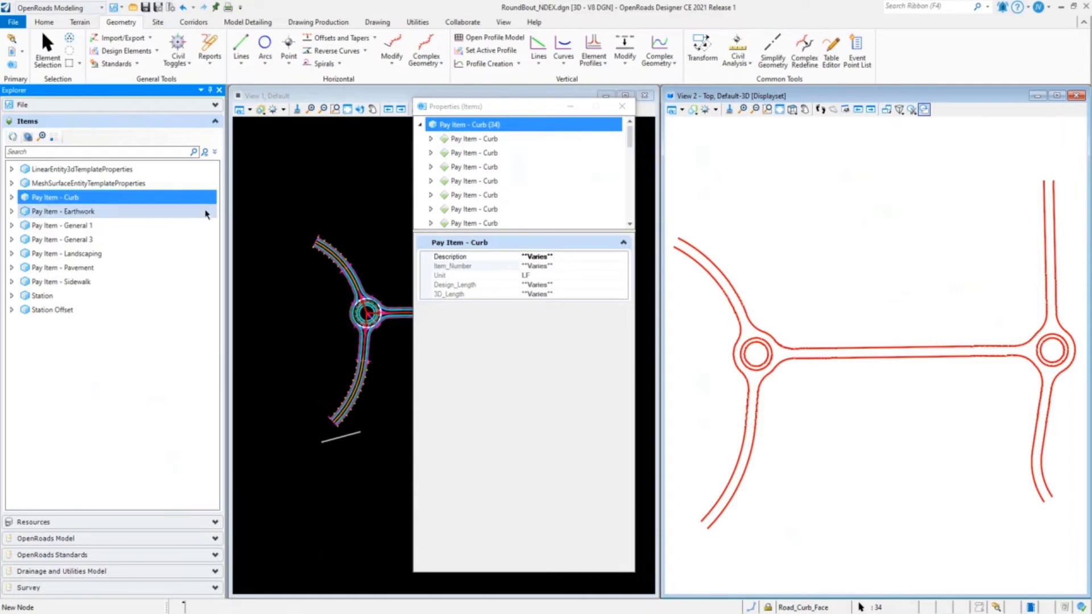
right_click(54, 196)
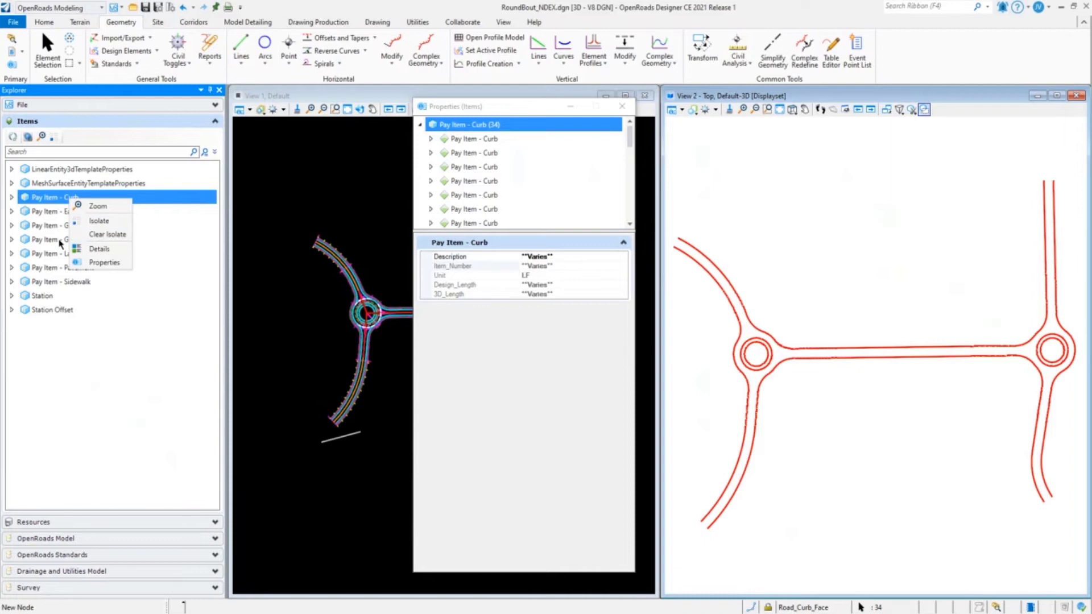
mouse_move(881, 286)
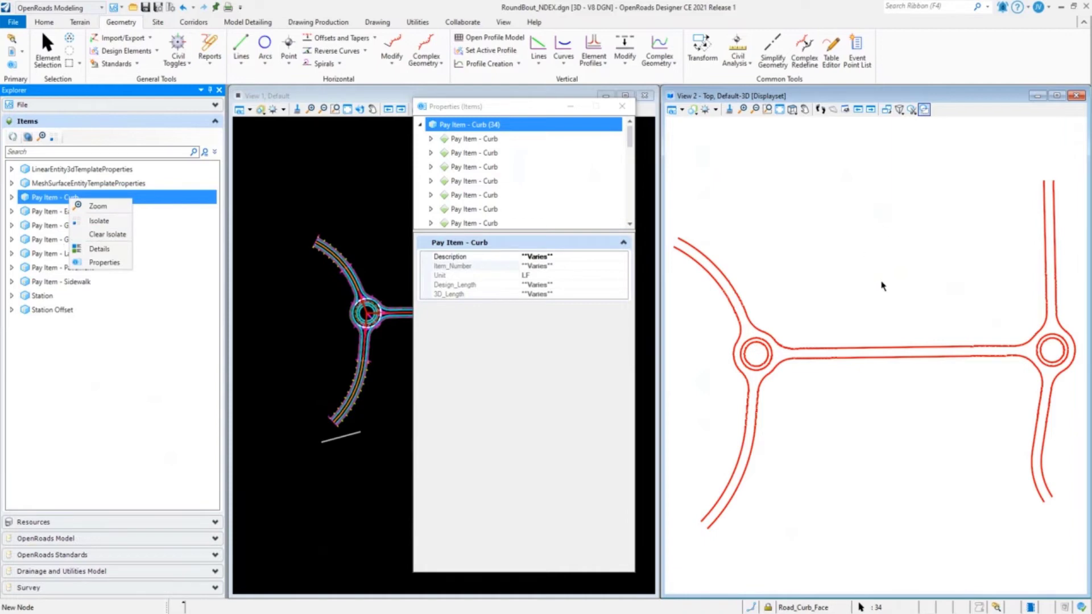
mouse_move(859, 285)
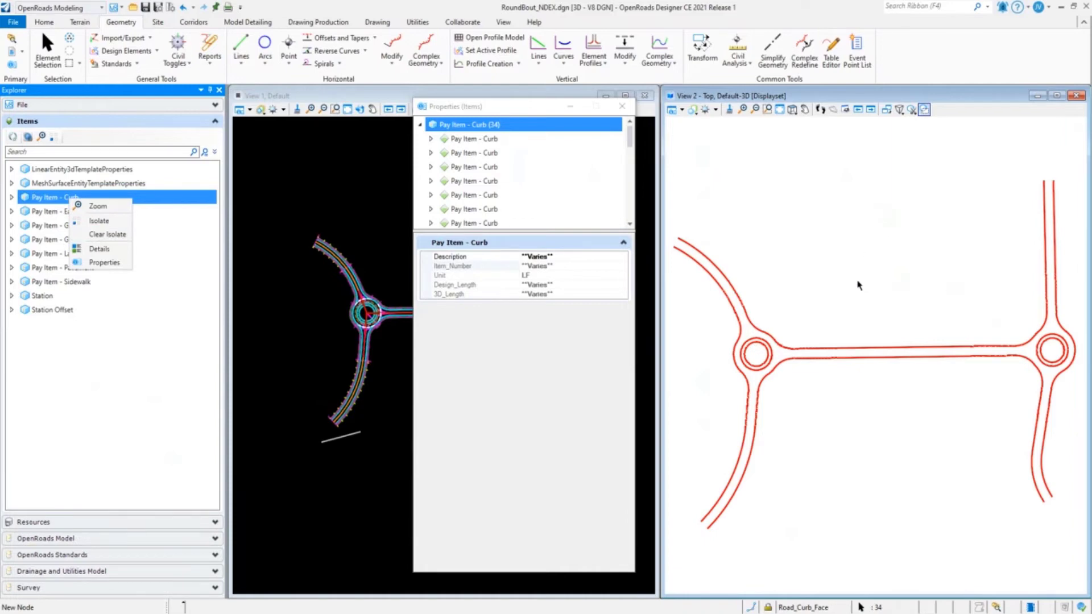
Inspect several curb pieces, including 62-50120, and set one description to CONCRETE CURB TYPE 1.
left_click(474, 138)
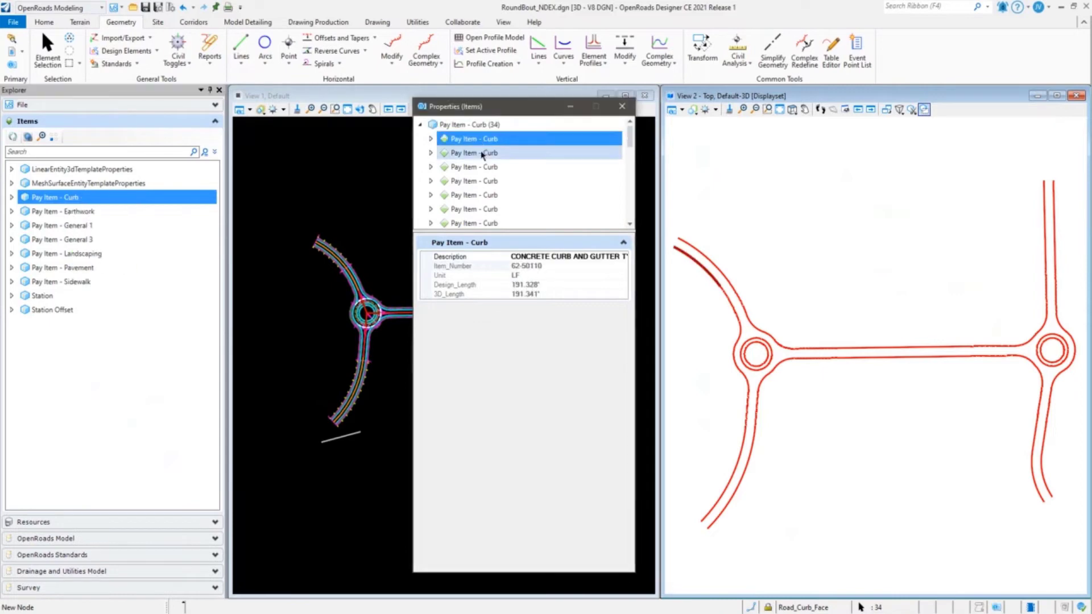
left_click(485, 167)
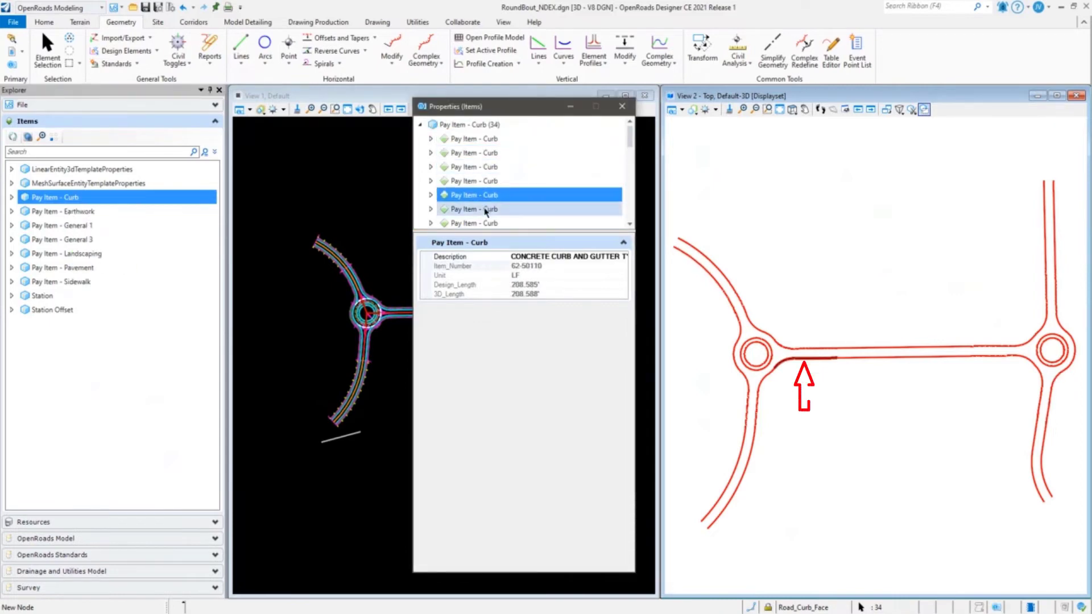
left_click(474, 208)
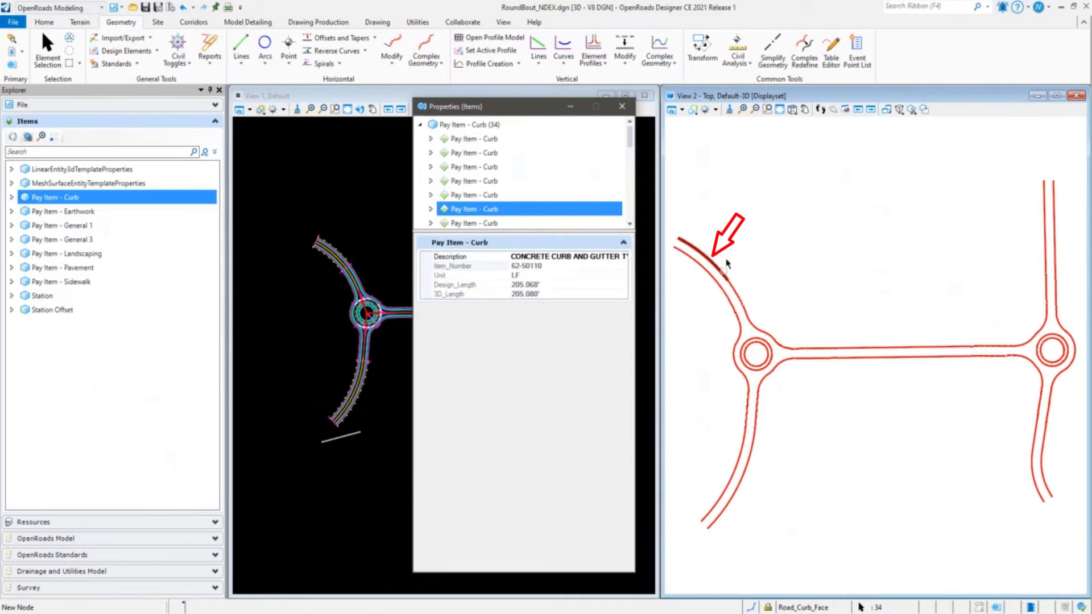
left_click(473, 223)
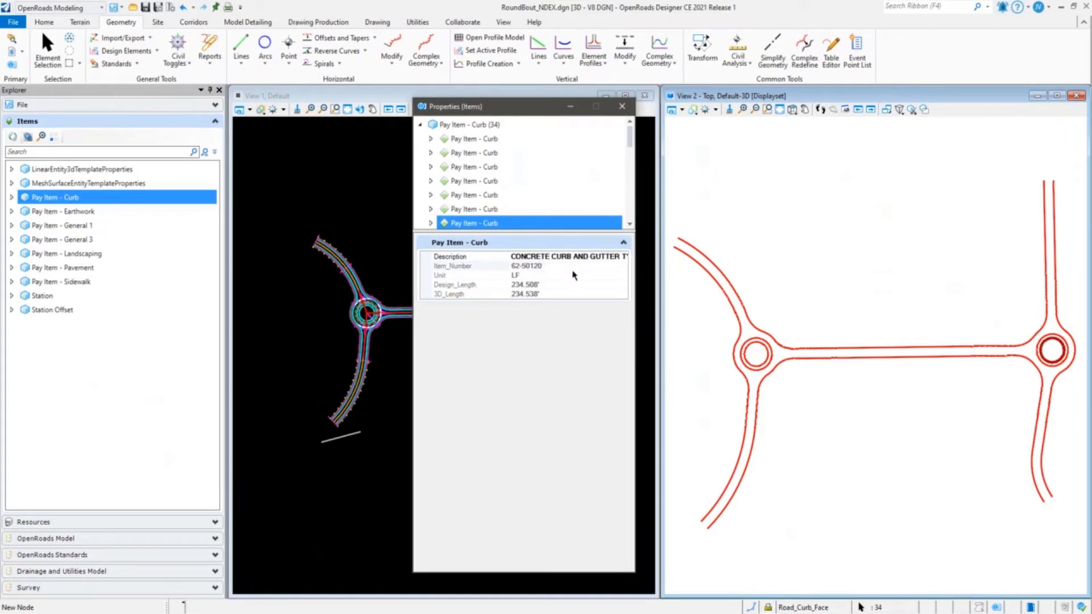
mouse_move(1052, 359)
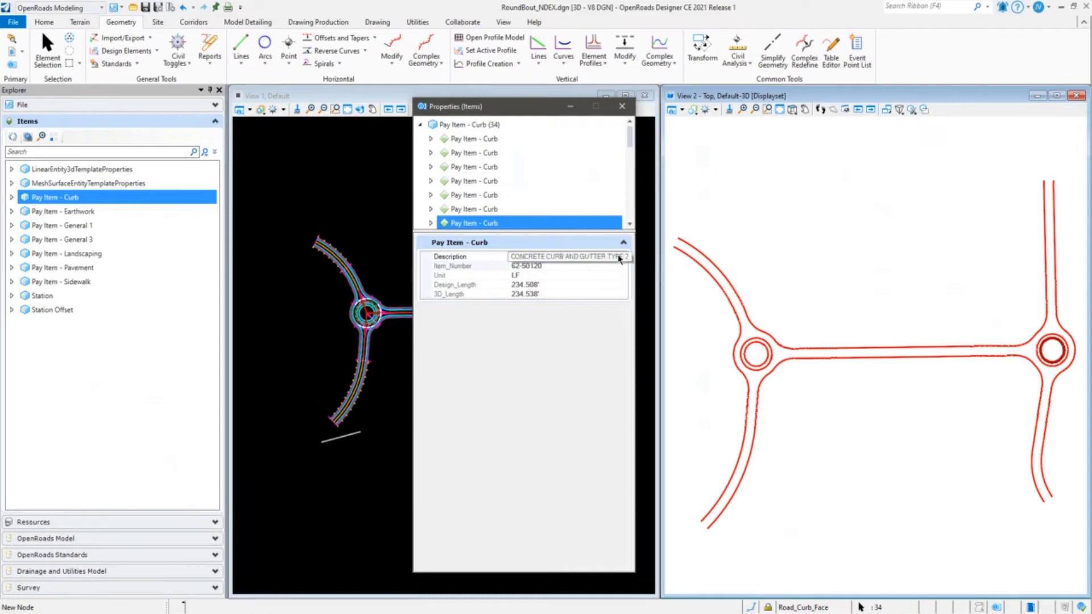
left_click(622, 256)
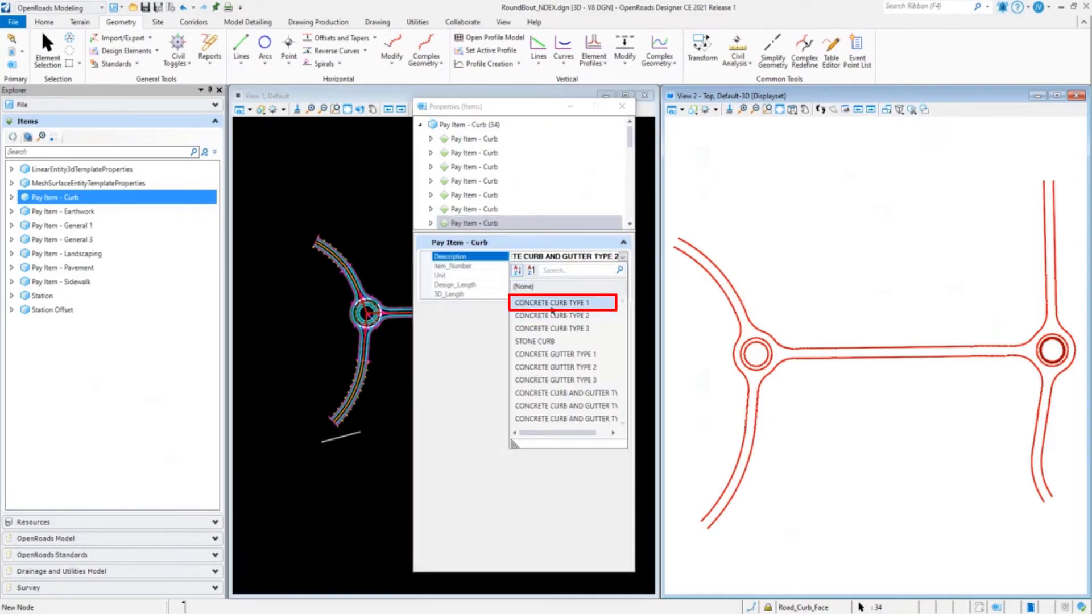
left_click(554, 303)
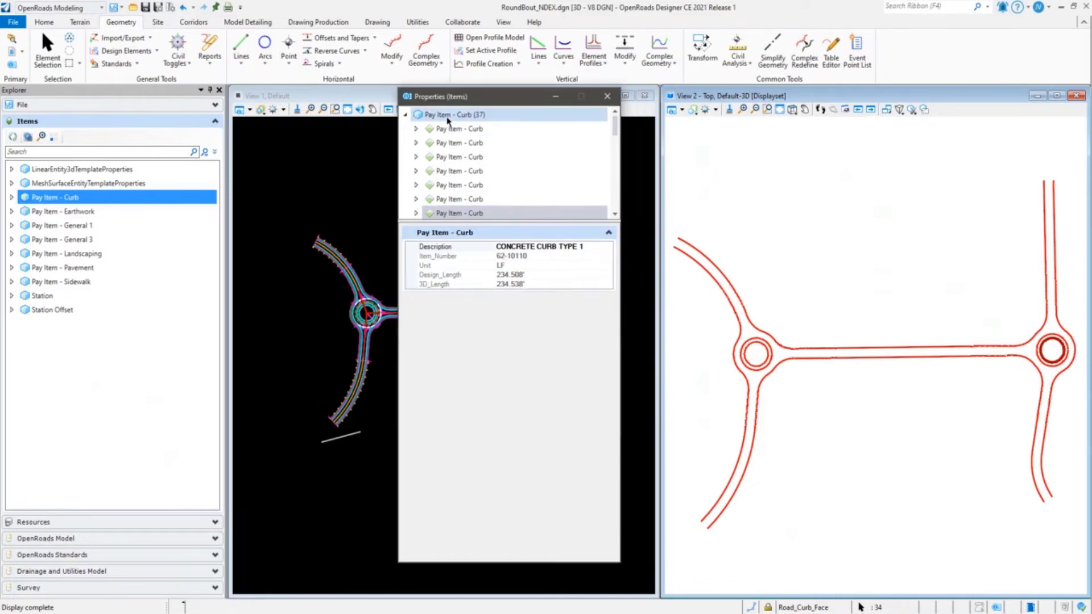
Show properties for all 37 curb items, then select the Earthwork and Sidewalk pay items.
left_click(451, 115)
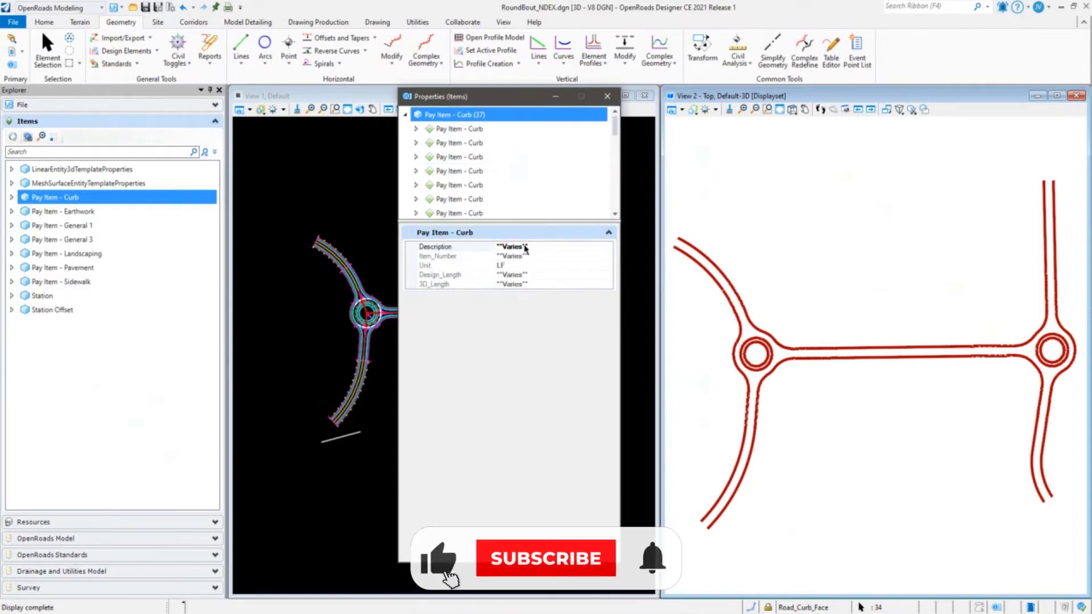
left_click(545, 559)
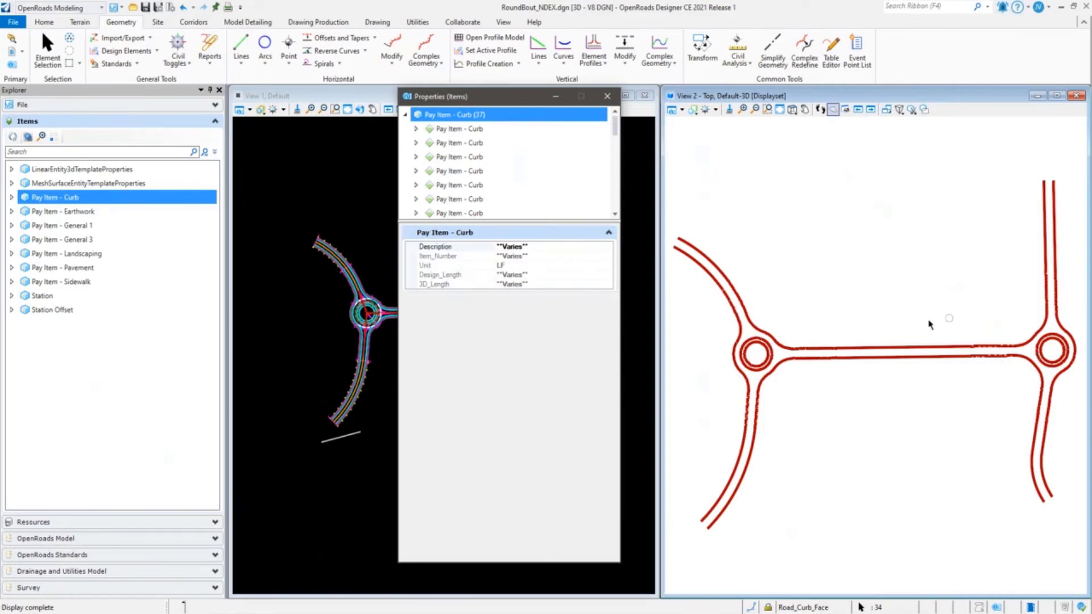
left_click(435, 246)
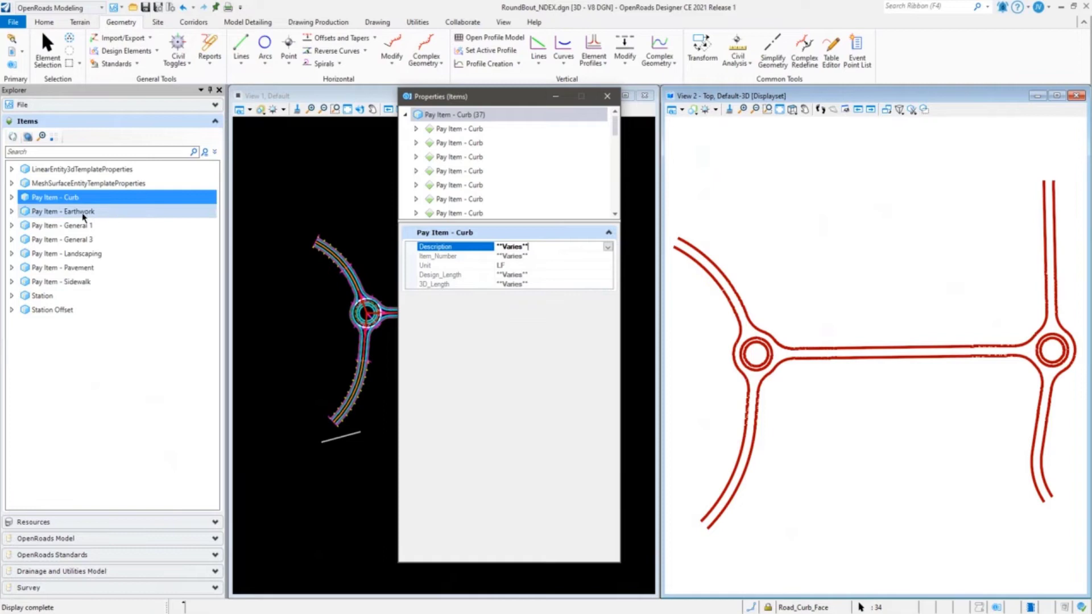
mouse_move(129, 210)
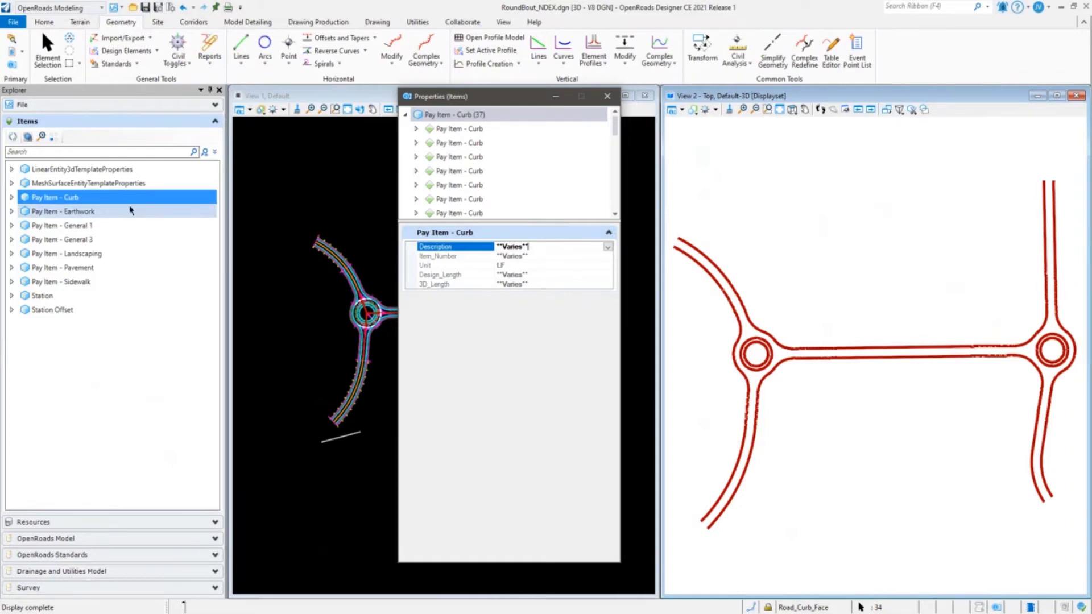
left_click(56, 211)
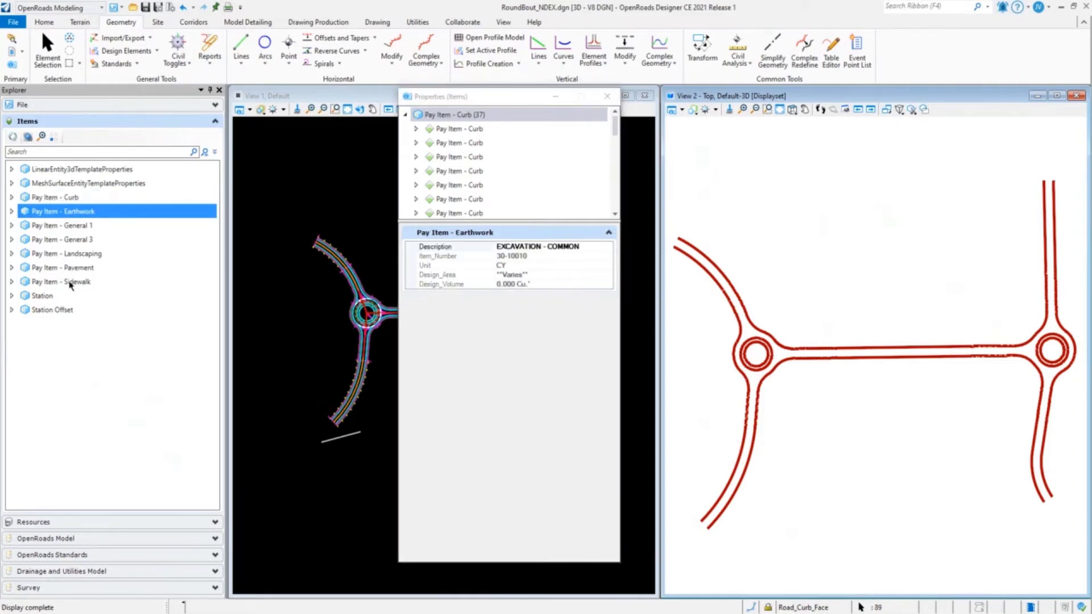
left_click(63, 281)
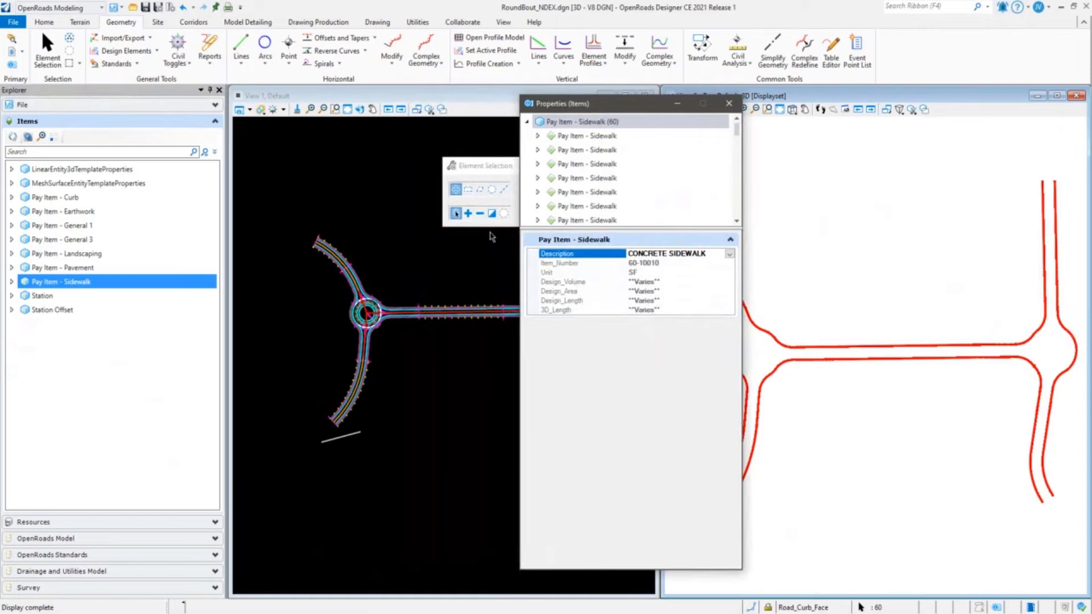
mouse_move(371, 248)
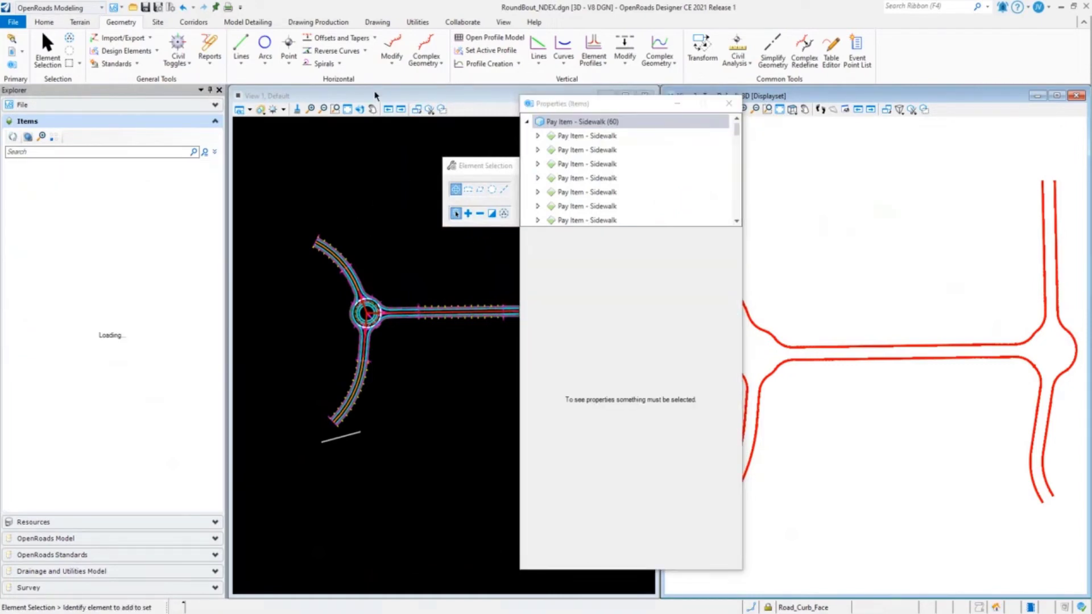
Select the Curb pay items, close the References dialog, and clear the Curb isolation.
left_click(56, 198)
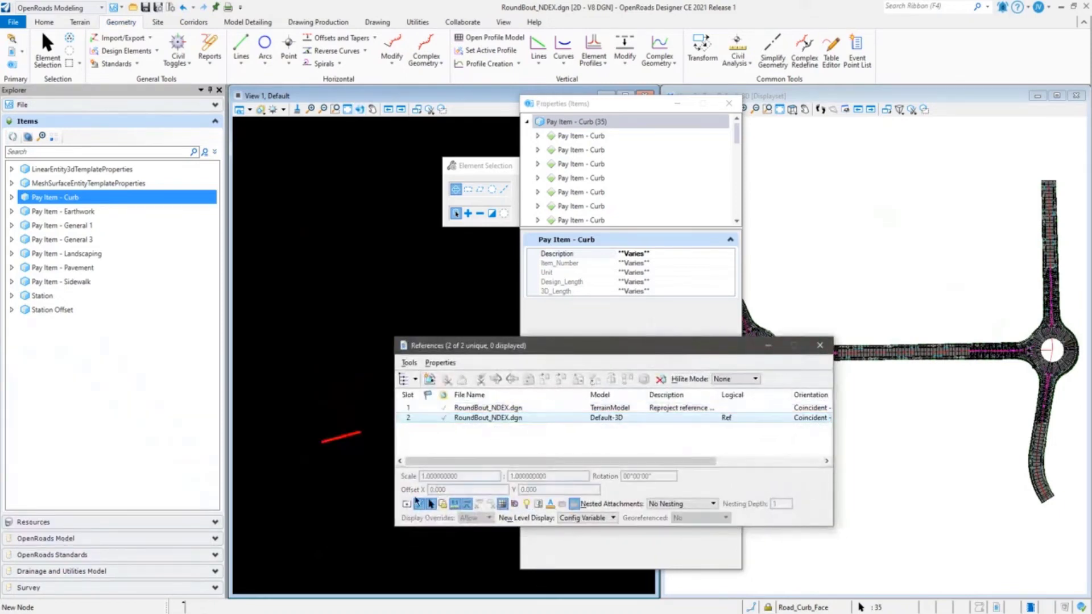
left_click(406, 504)
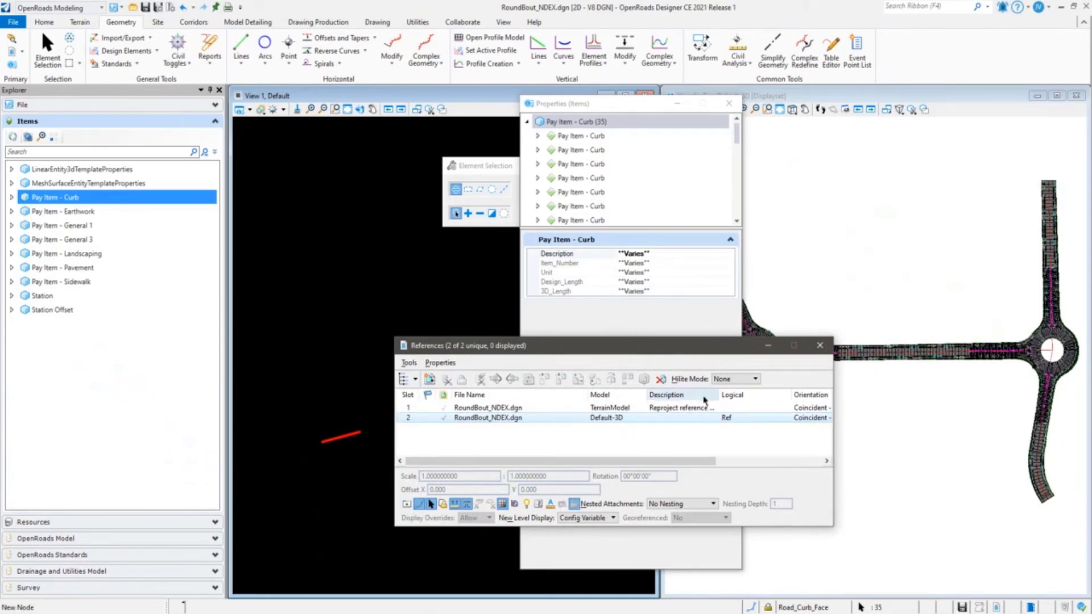
left_click(820, 345)
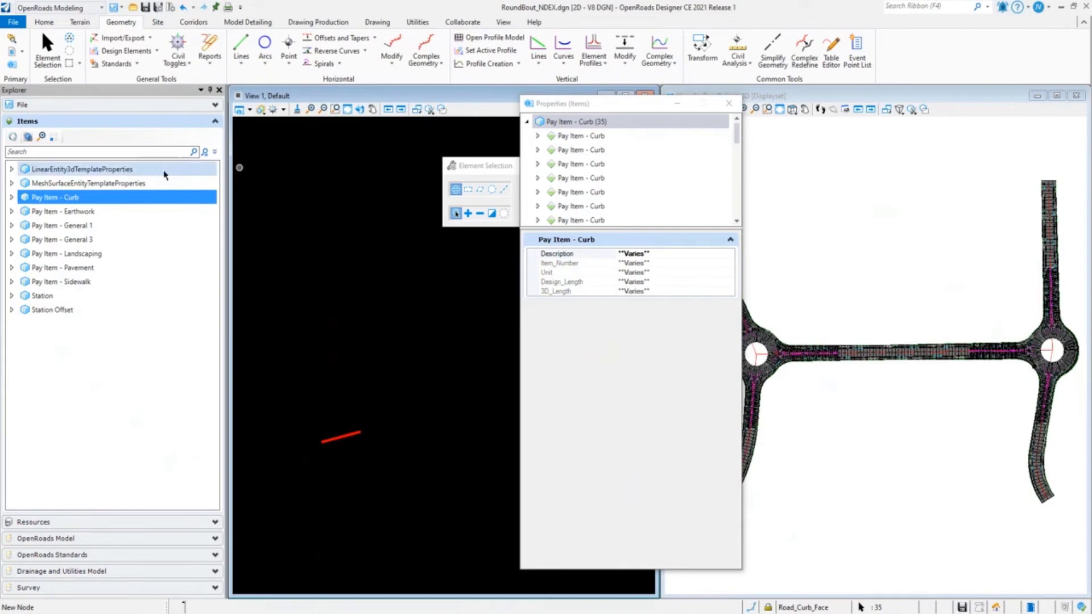
right_click(54, 197)
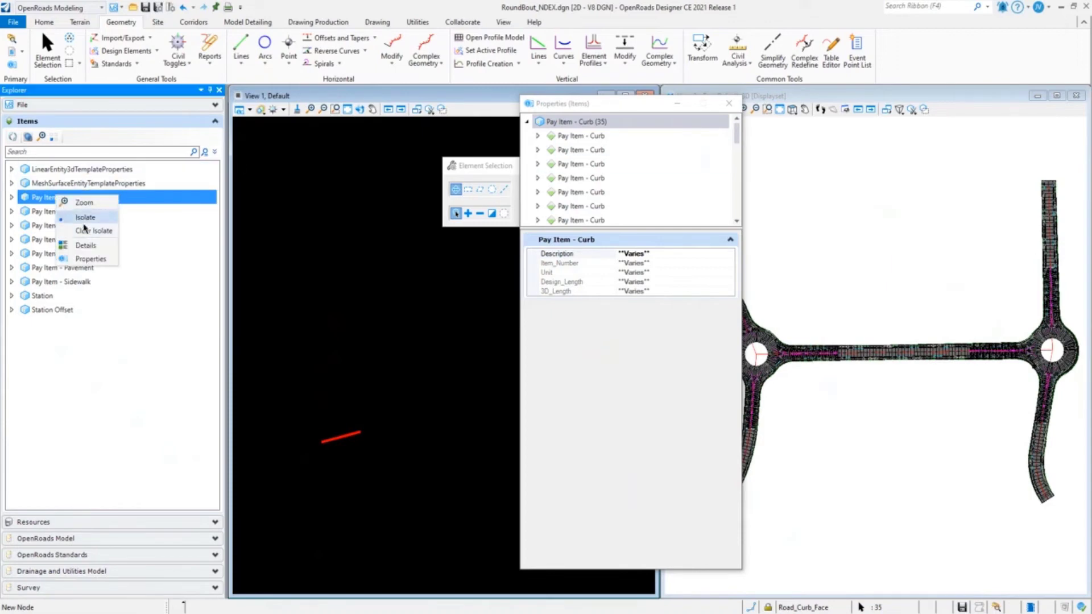
left_click(85, 217)
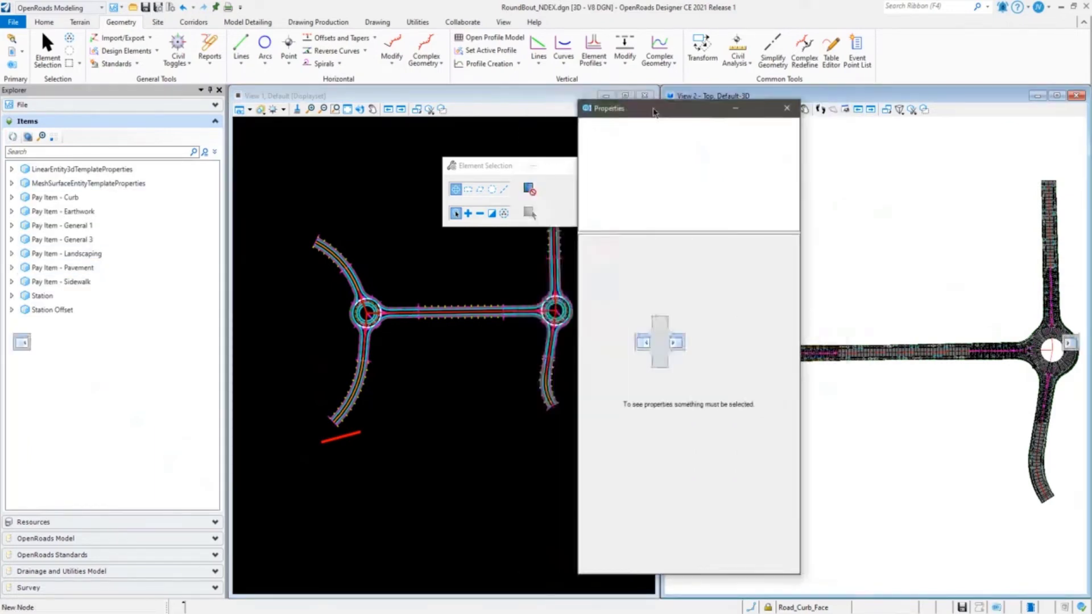
Move the properties window aside and select rows in the 34-item Curb details table.
left_click_drag(653, 108, 580, 105)
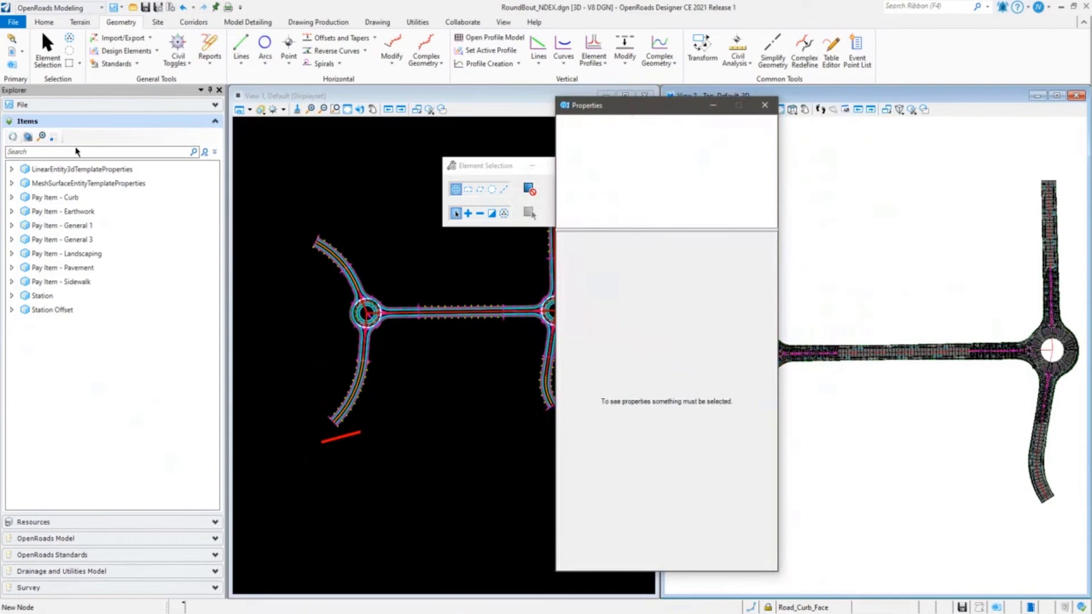
left_click(55, 197)
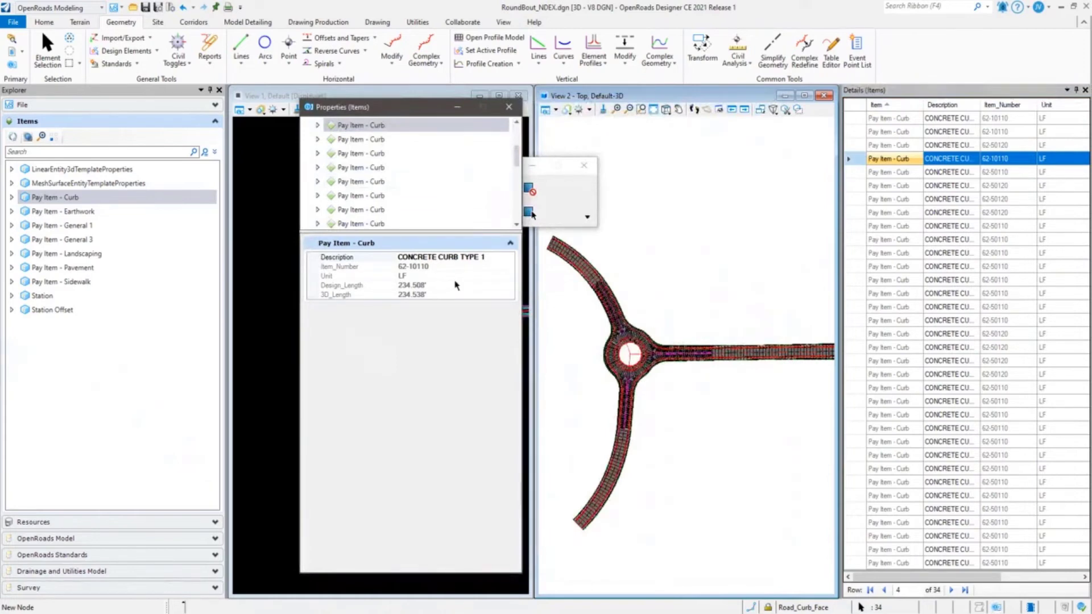
left_click(889, 186)
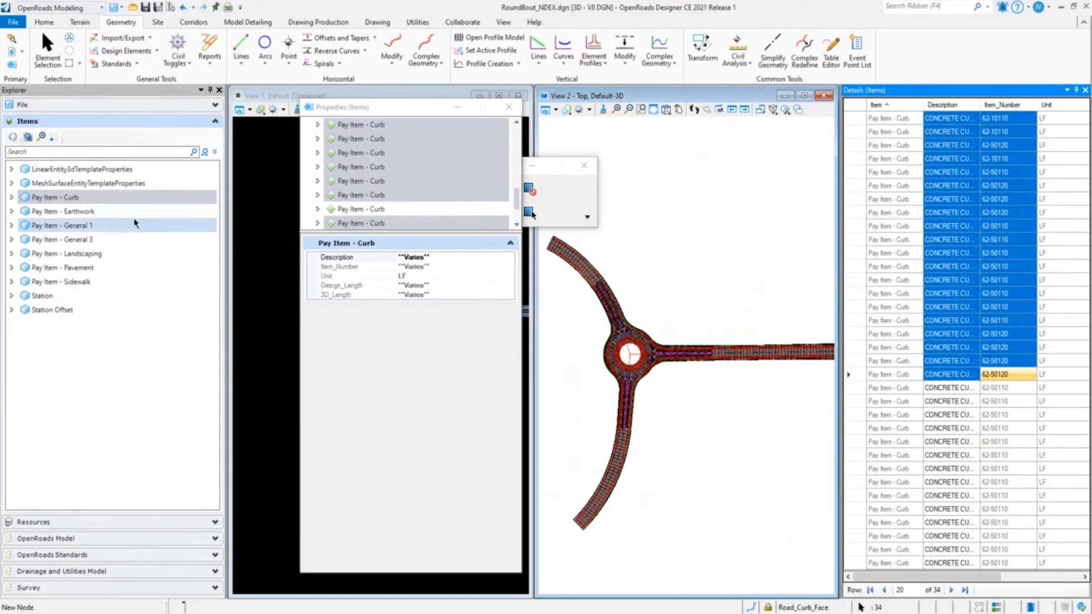
Search Items for 62-50110 and list properties of the 23 concrete curb and gutter results.
left_click(72, 151)
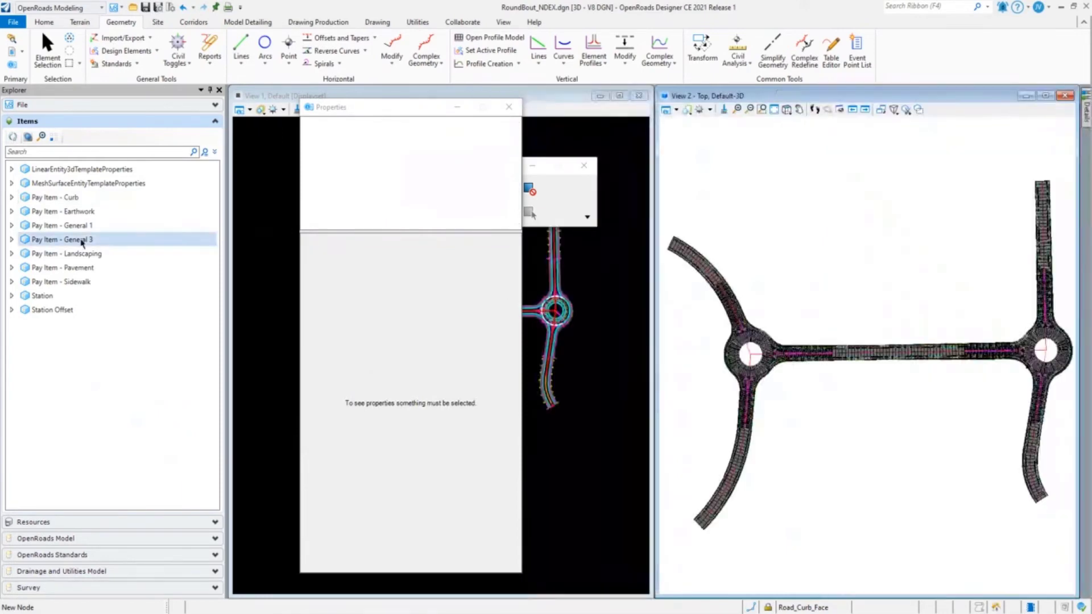
left_click(51, 197)
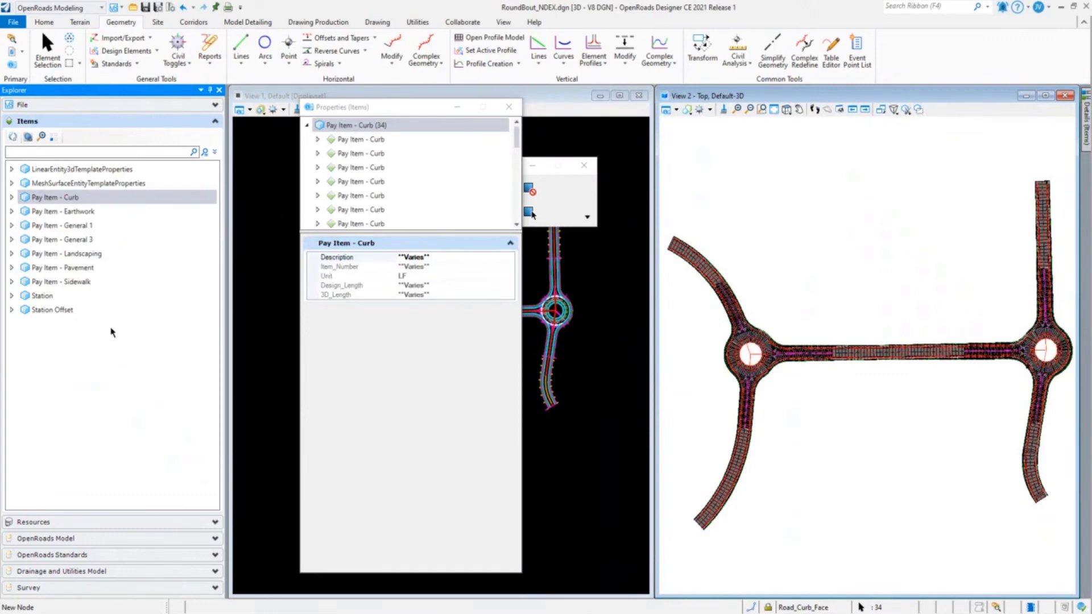
type("6")
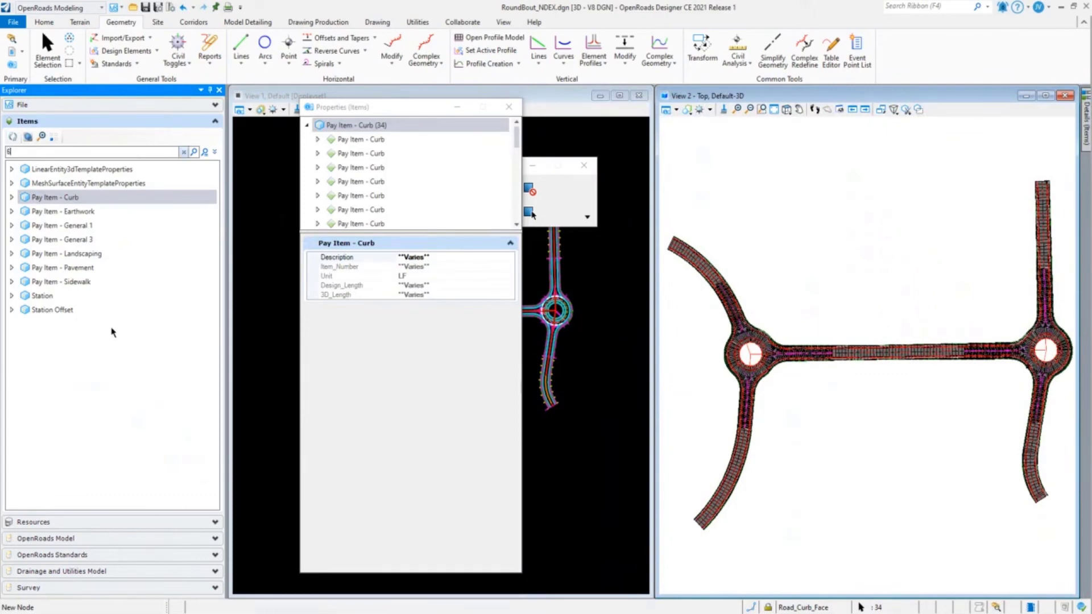
type("2-50110")
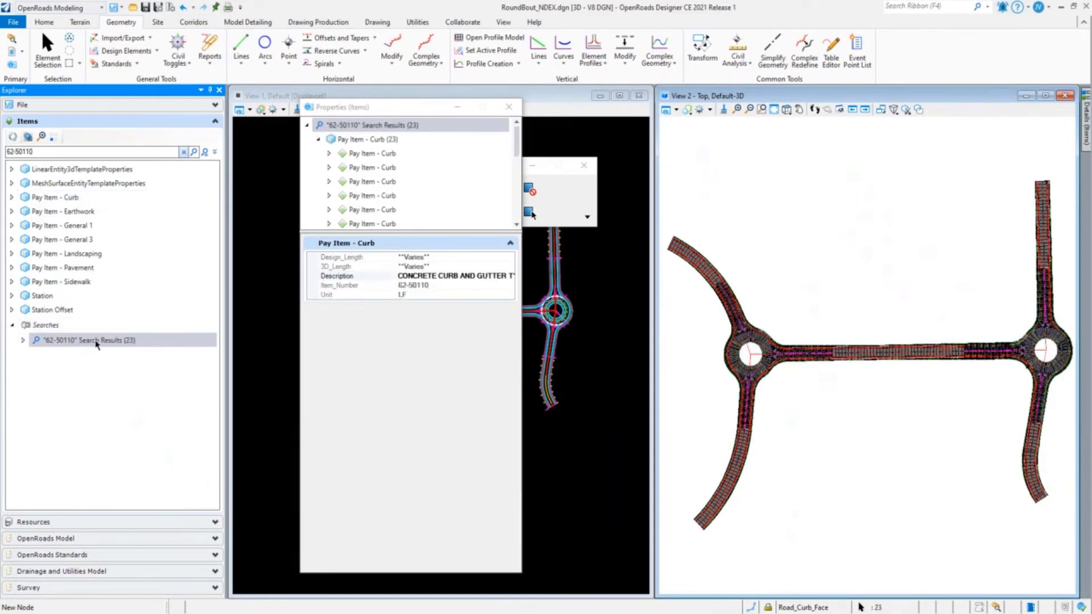
right_click(96, 340)
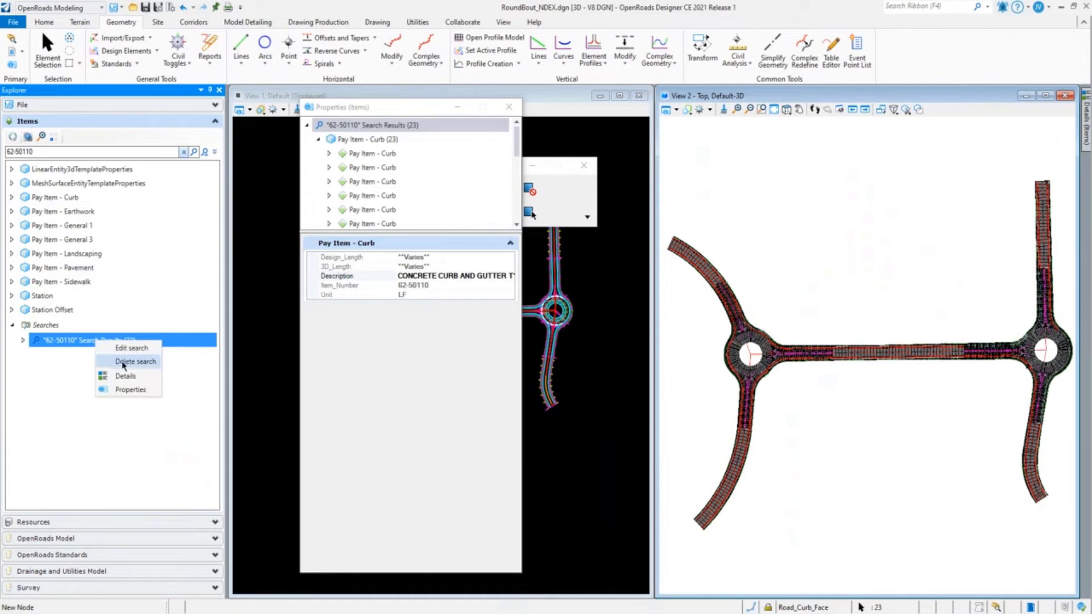
mouse_move(125, 376)
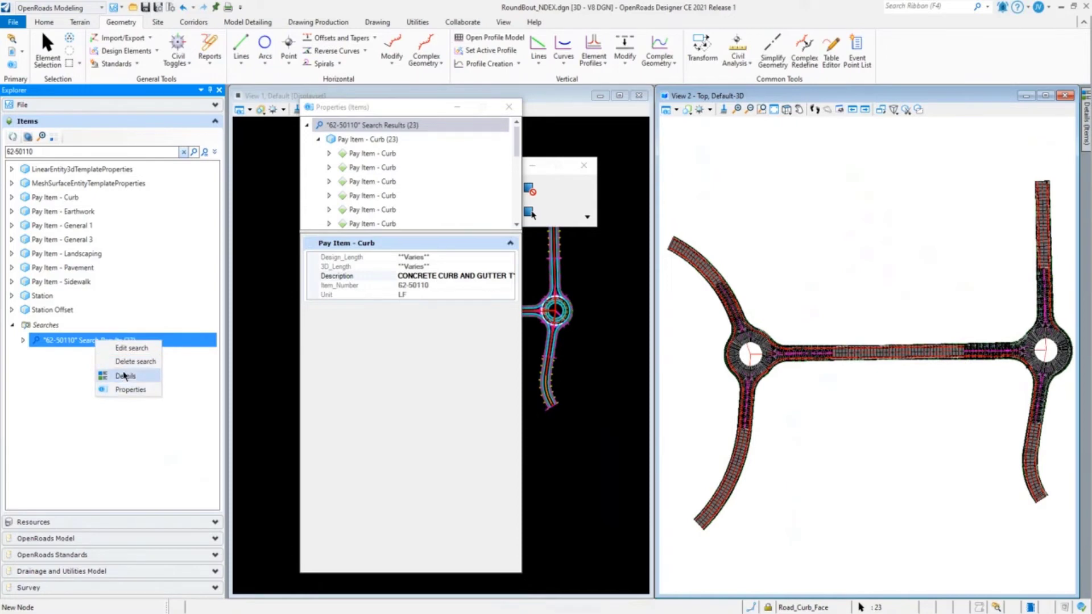
mouse_move(138, 381)
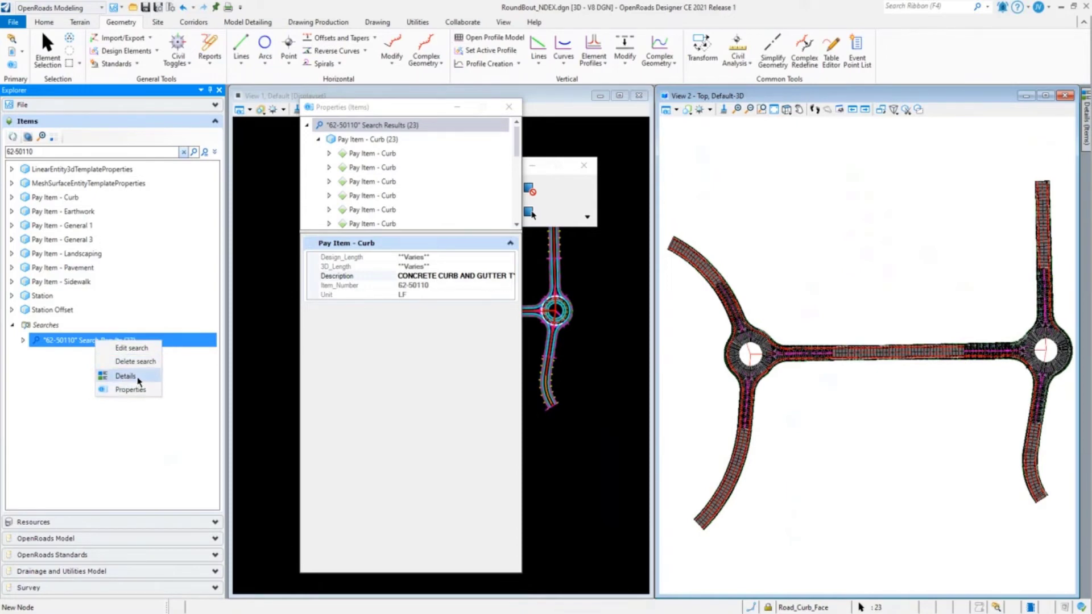
mouse_move(130, 389)
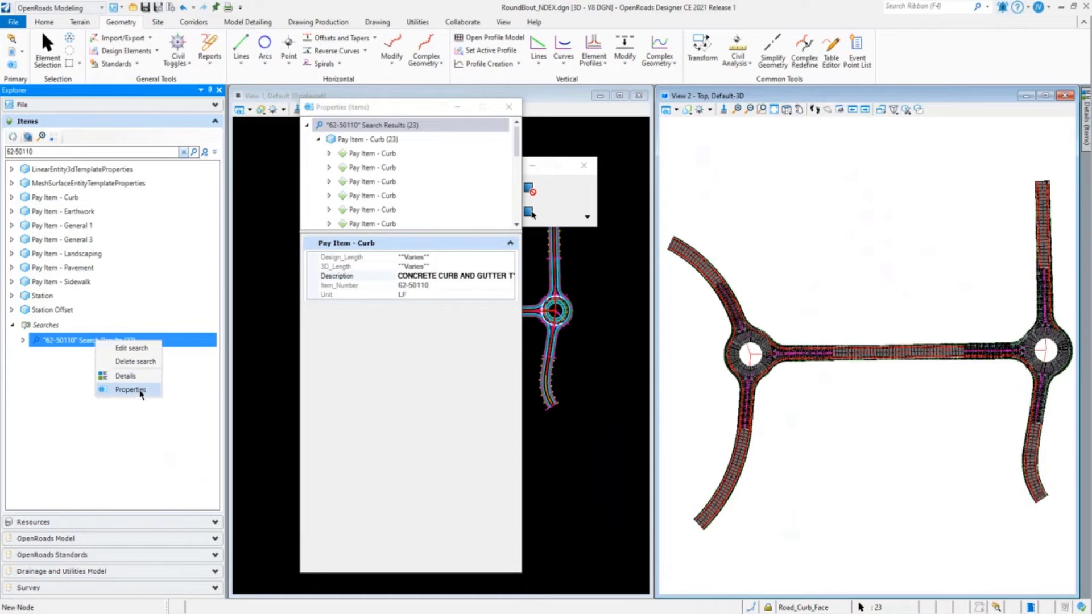
left_click(130, 389)
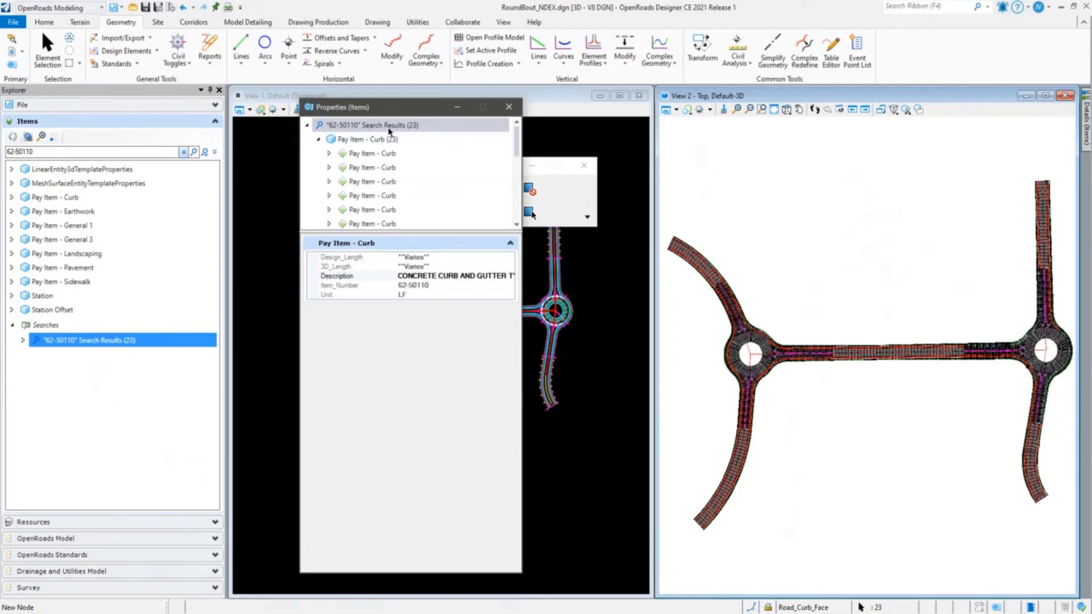
Select the 23 matching 62-50110 curb elements from the search results' actions.
right_click(385, 125)
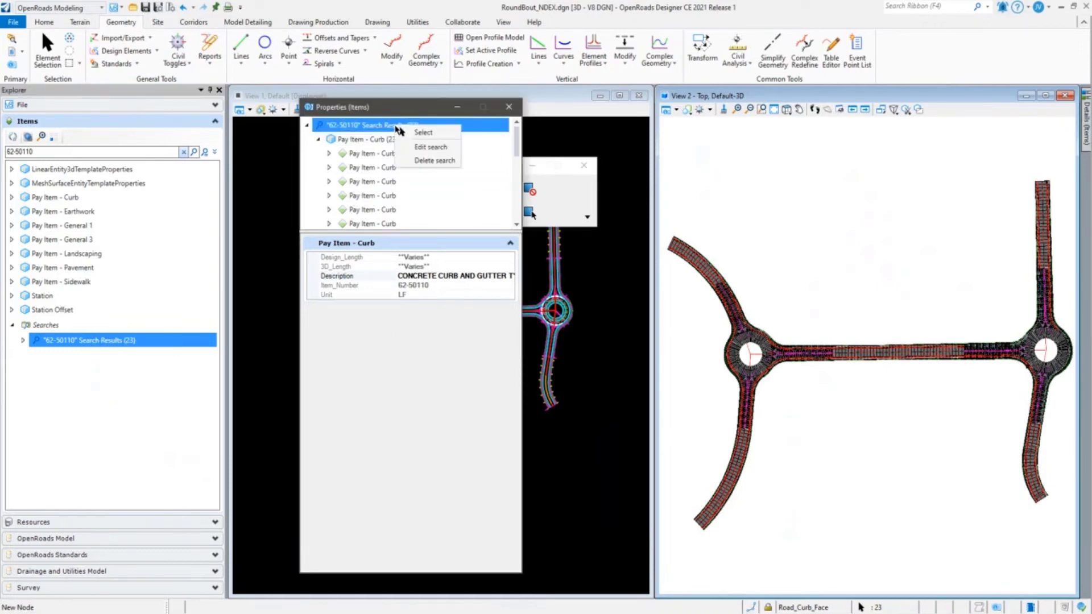
left_click(370, 139)
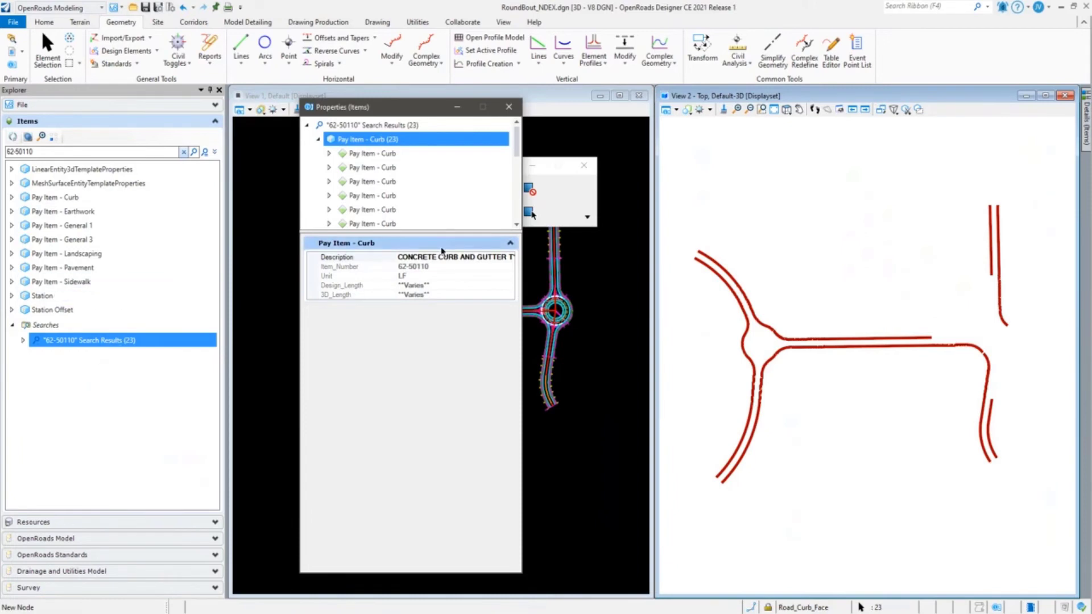
mouse_move(421, 277)
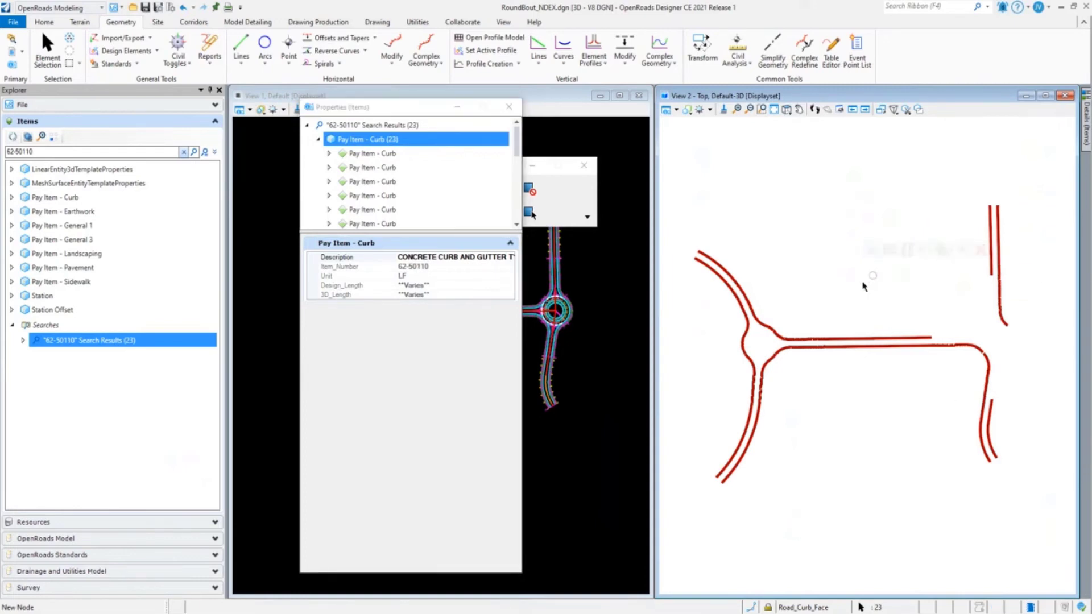
mouse_move(842, 303)
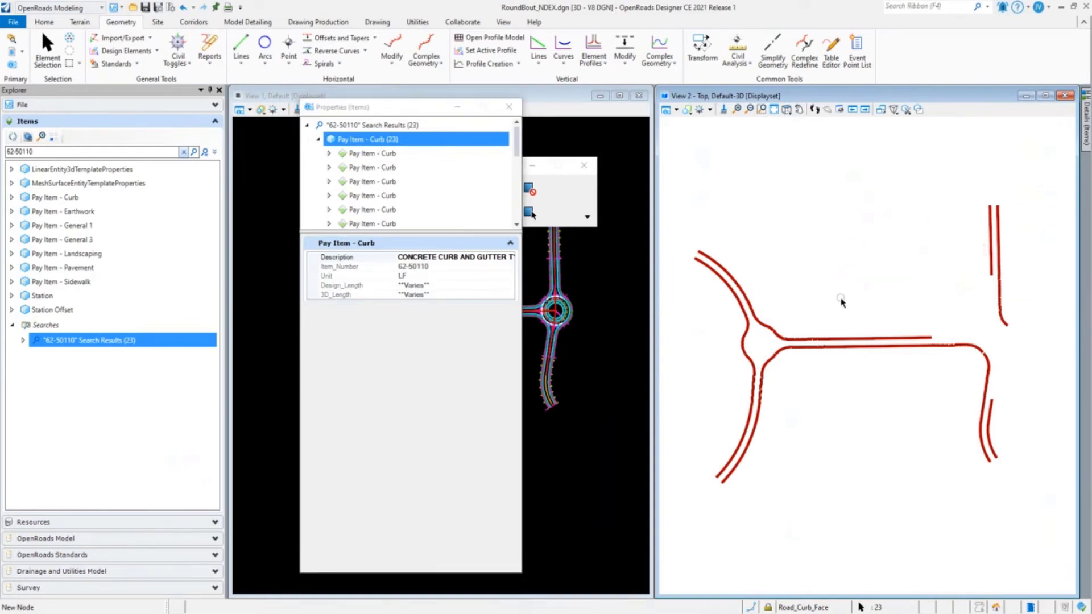
mouse_move(868, 329)
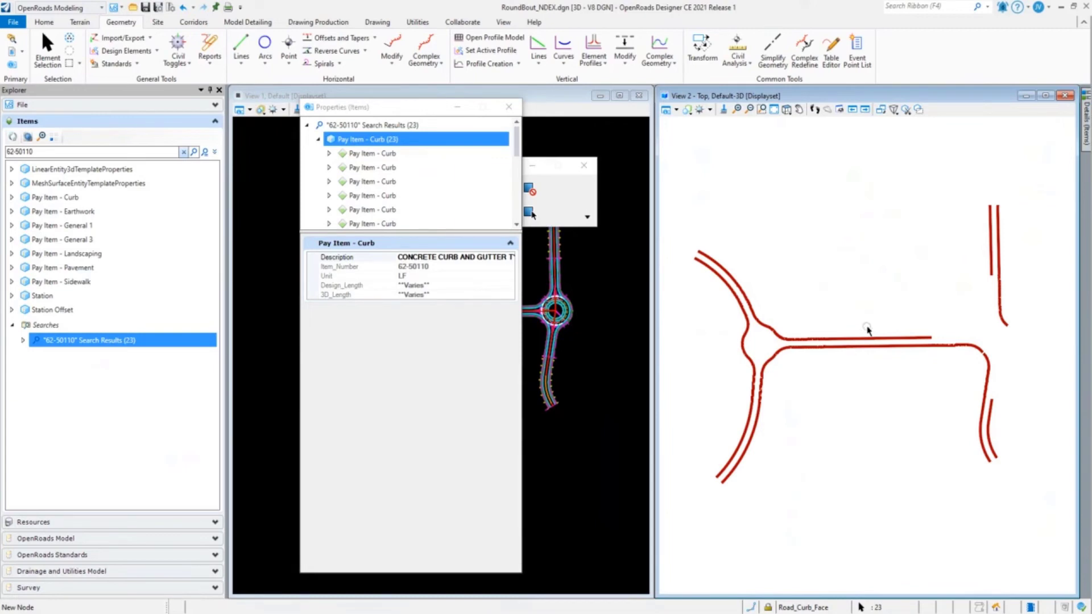
mouse_move(1007, 305)
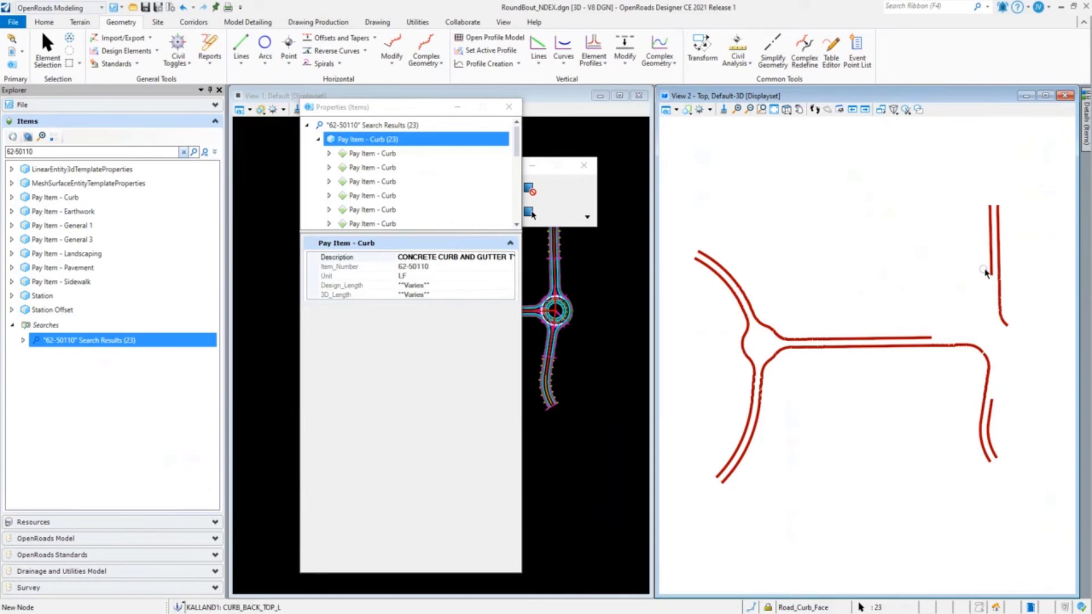
left_click(384, 167)
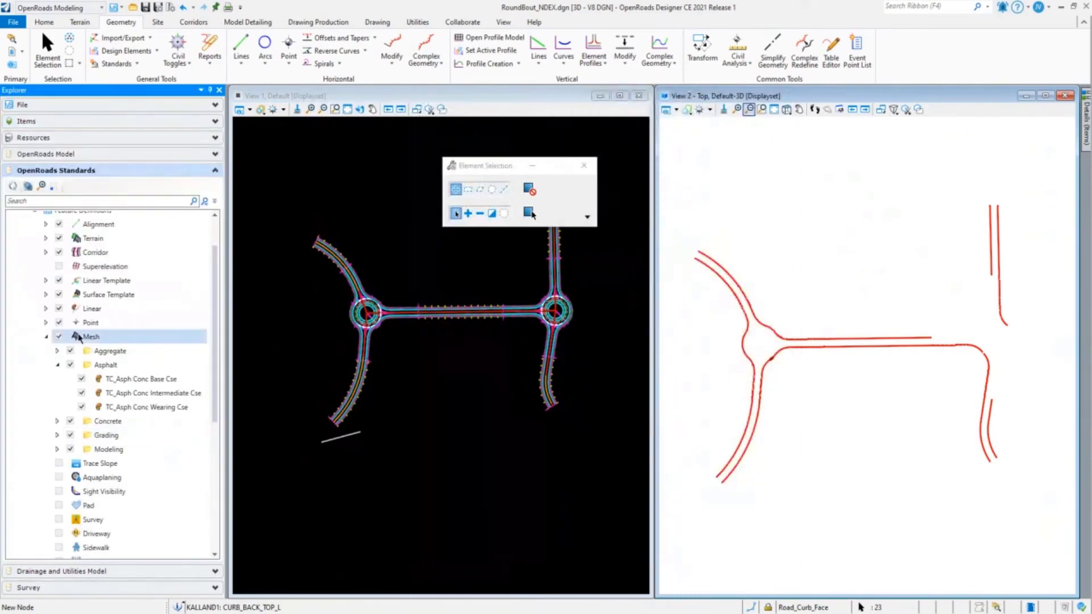
Show the element template list with Road_Curb_Face active among the Curb templates.
left_click(105, 364)
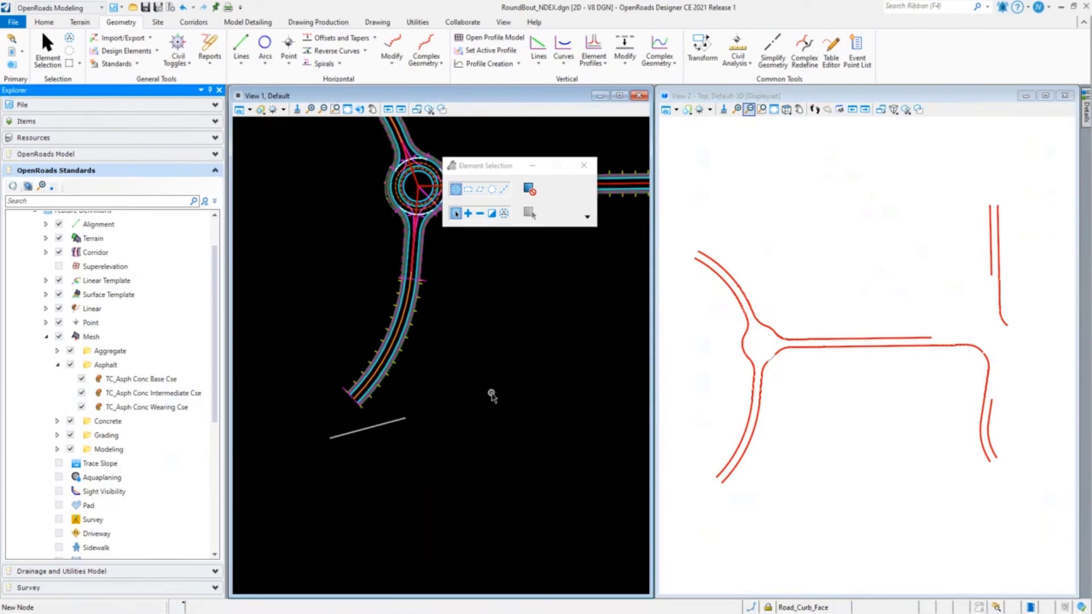
left_click(44, 22)
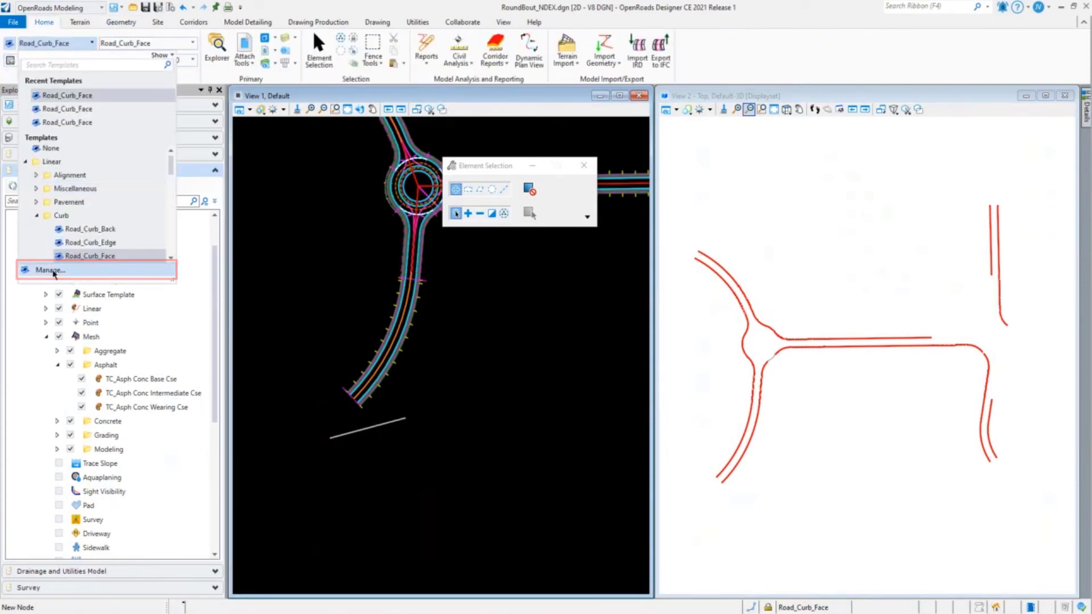
Check Road_Curb_Face's concrete curb and gutter pay item, then draw a second line below.
left_click(51, 270)
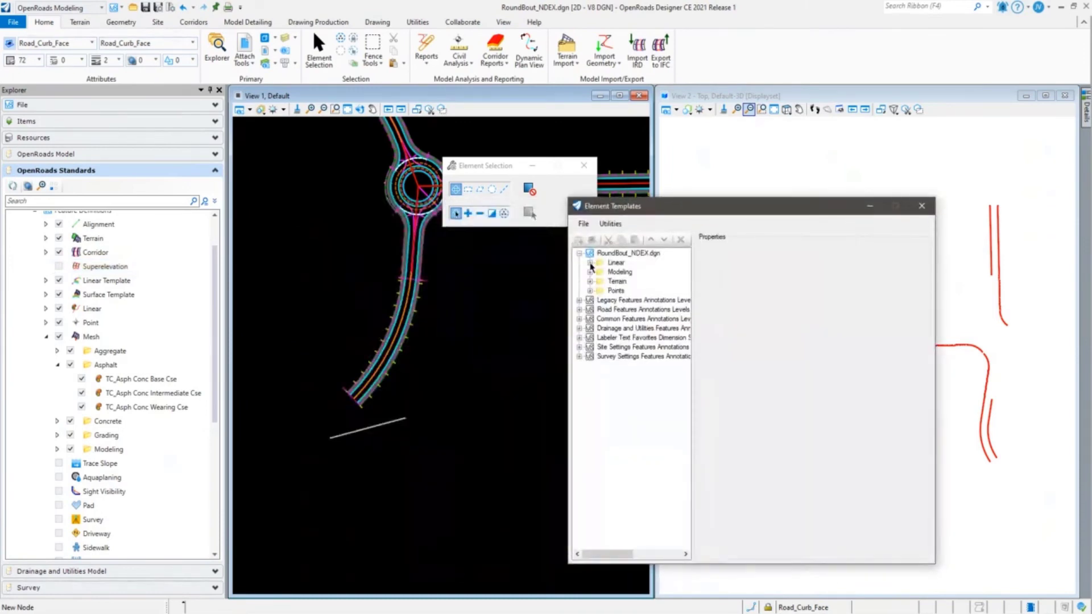
left_click(589, 262)
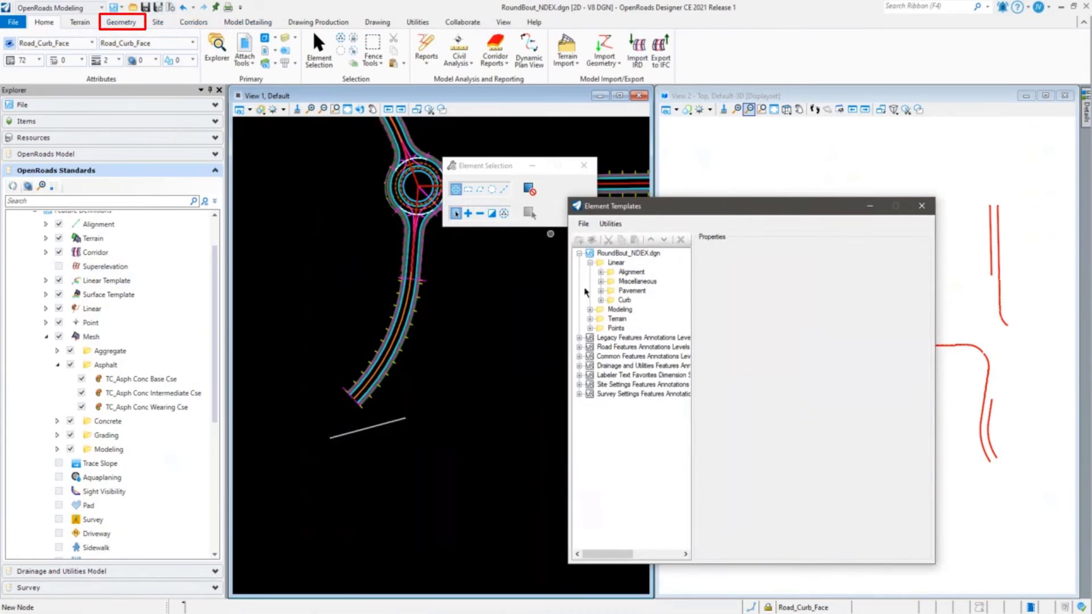
left_click(601, 300)
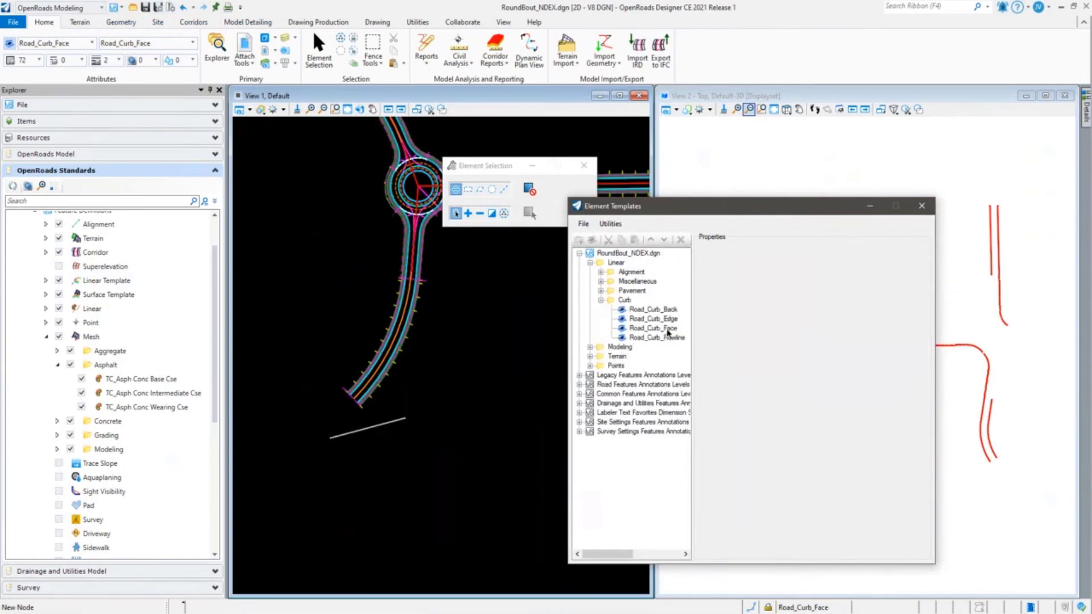
left_click(653, 328)
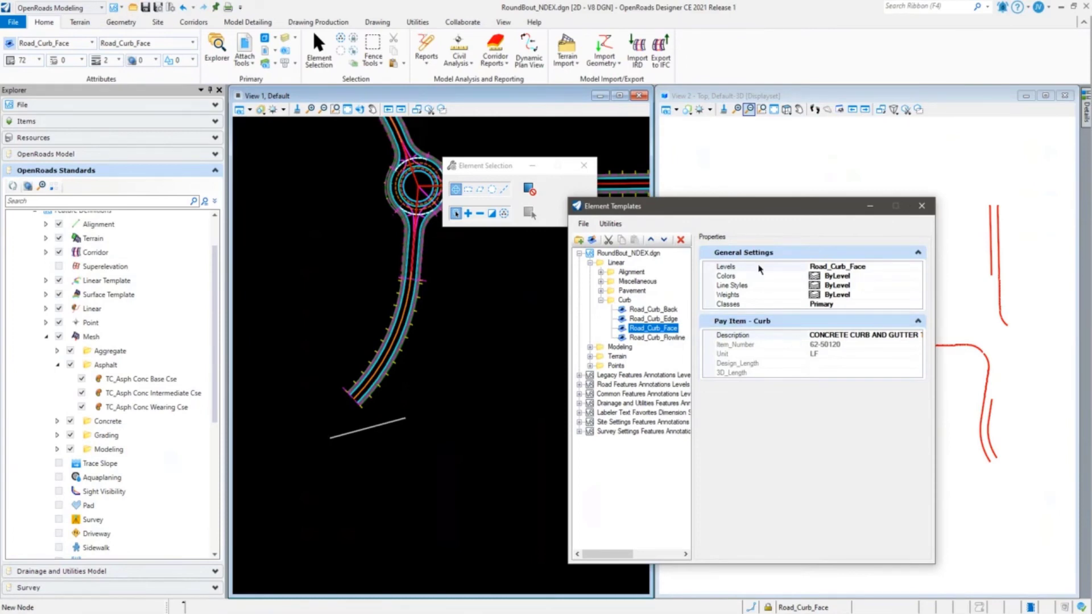
left_click(377, 21)
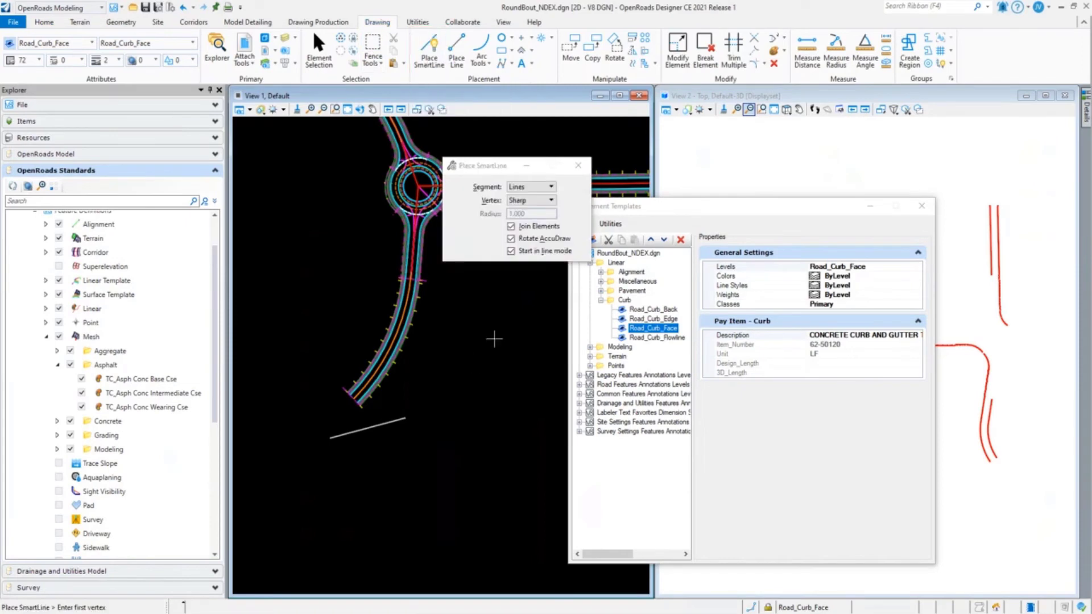
mouse_move(318, 465)
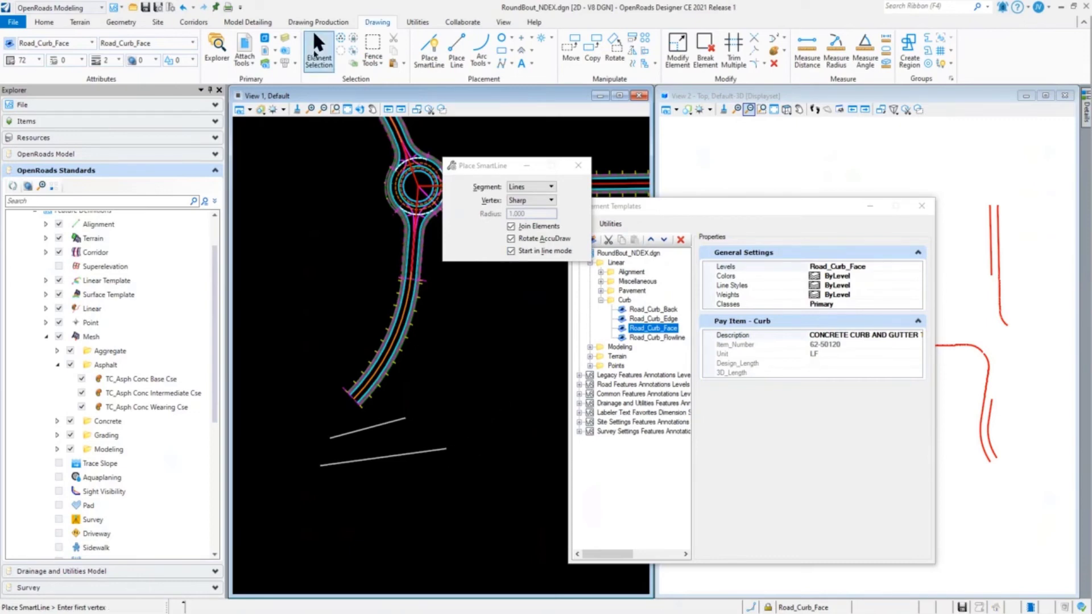
left_click(318, 41)
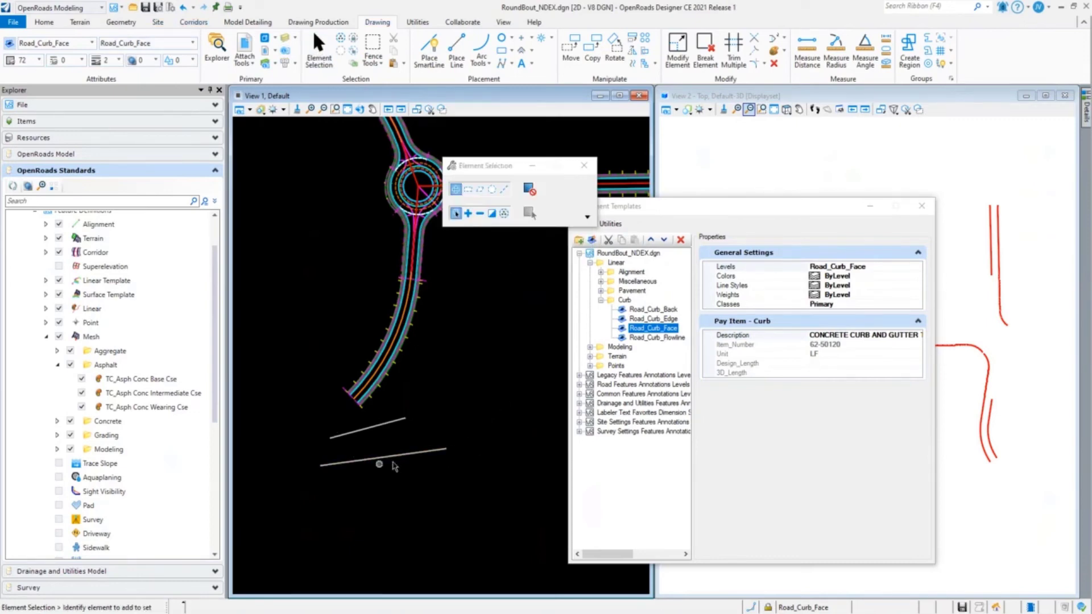
Select the newly drawn line before moving to the 3100 relay schematic in MicroStation.
left_click(379, 464)
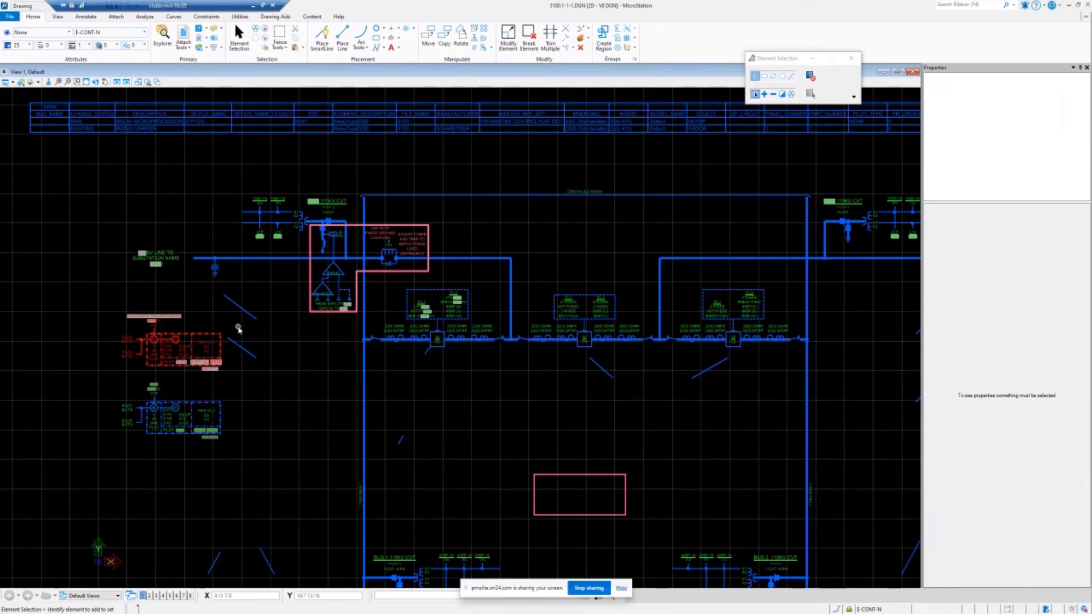
mouse_move(193, 338)
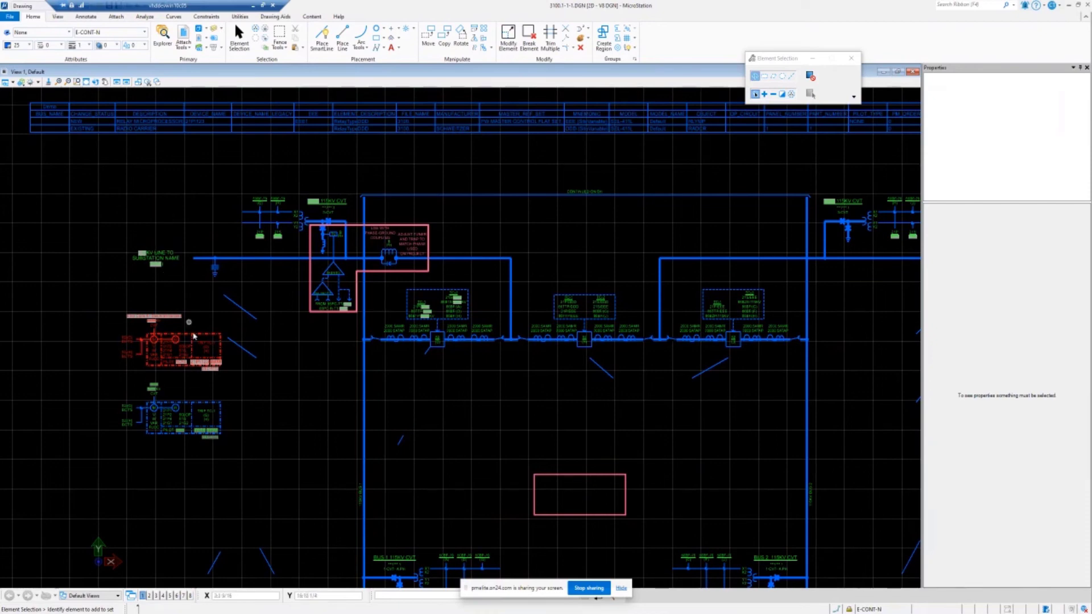
Inspect the microprocessor relay, then set the radio carrier relay's CHANGE_STATUS to NEW.
left_click(176, 340)
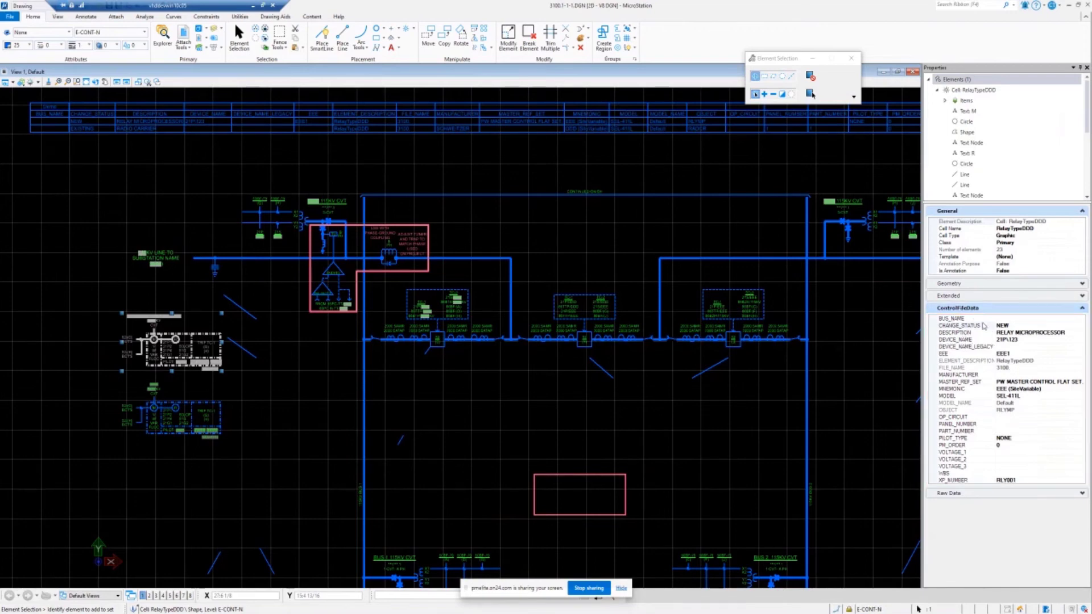
mouse_move(1011, 340)
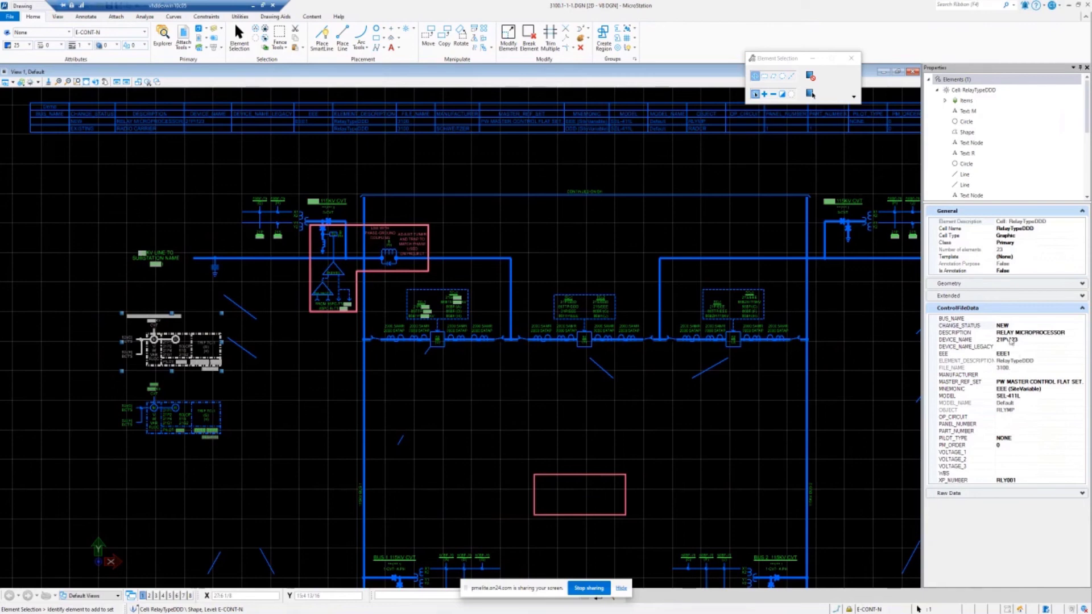
left_click(1023, 340)
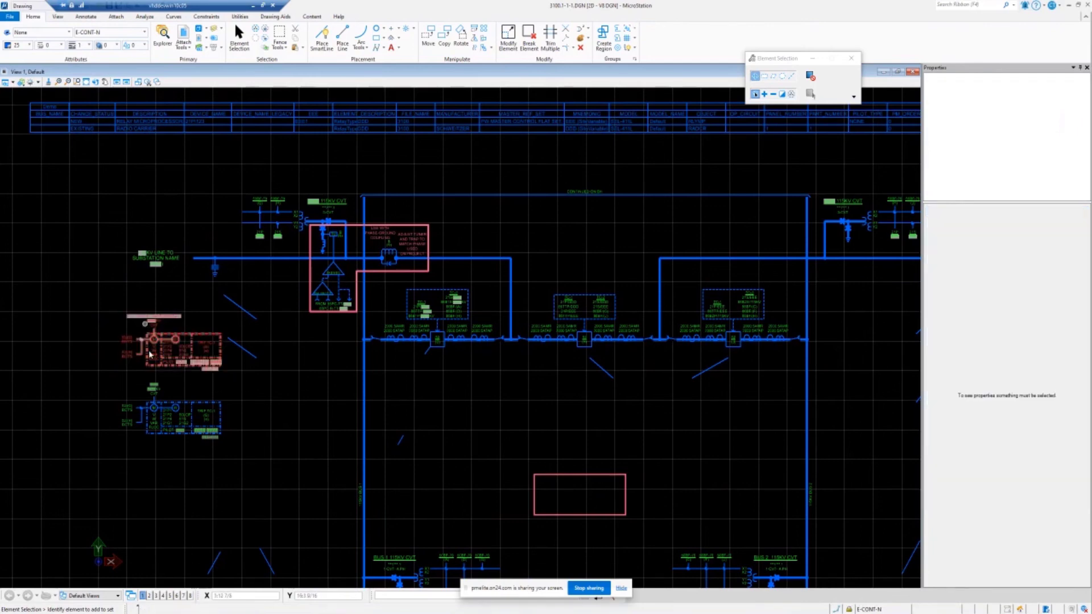
left_click(170, 349)
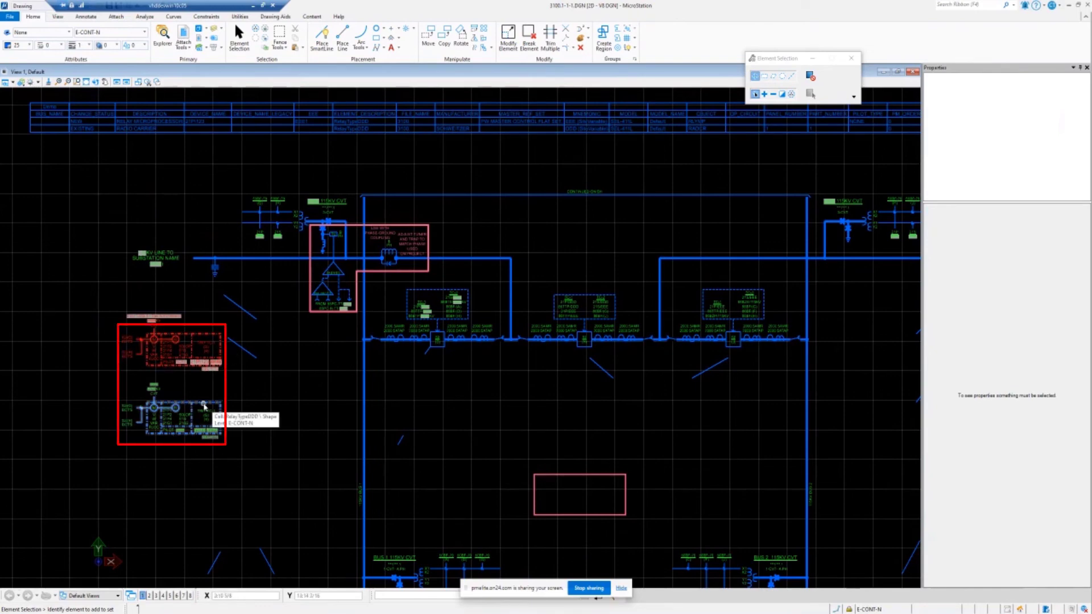
left_click(203, 407)
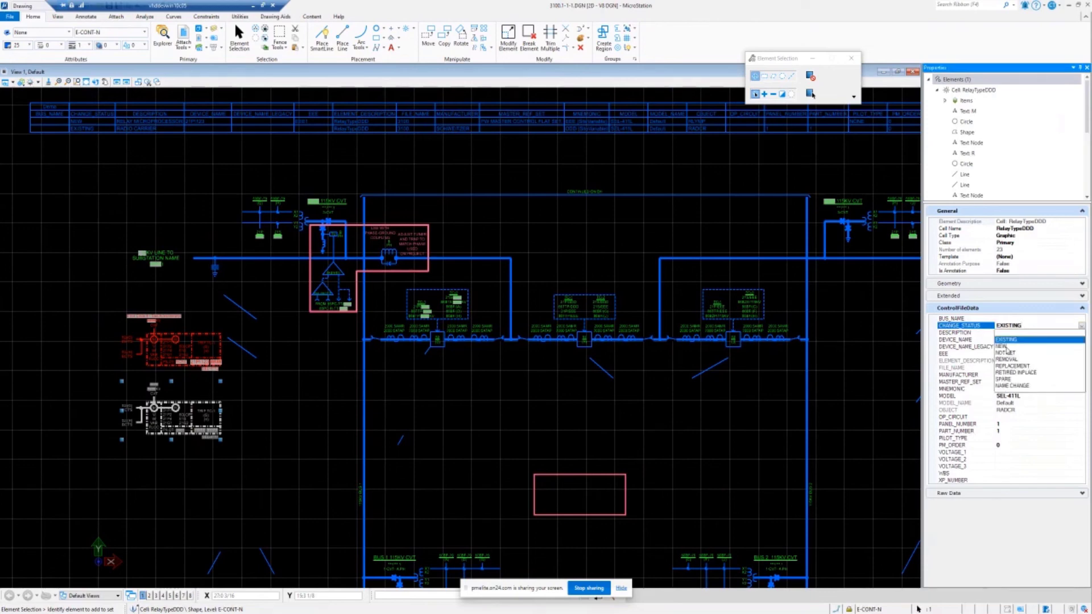
left_click(1001, 346)
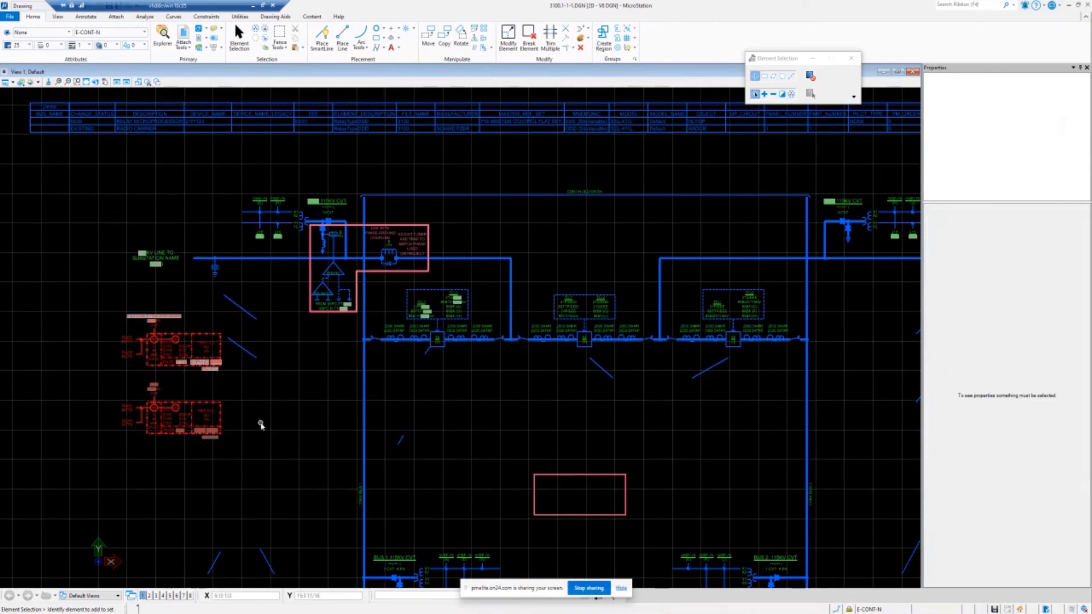
mouse_move(266, 427)
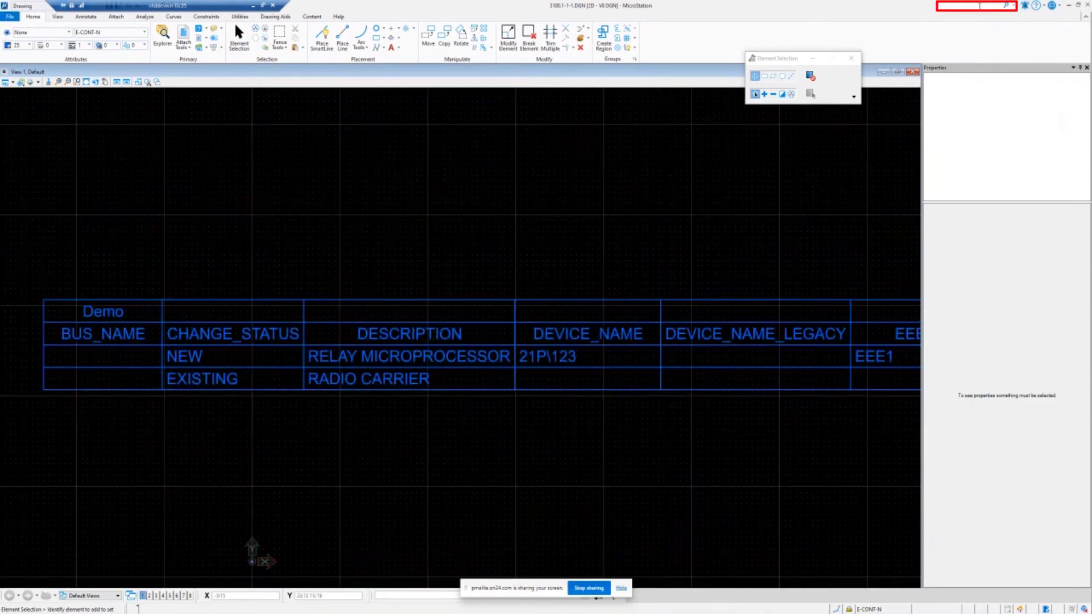
type("Report")
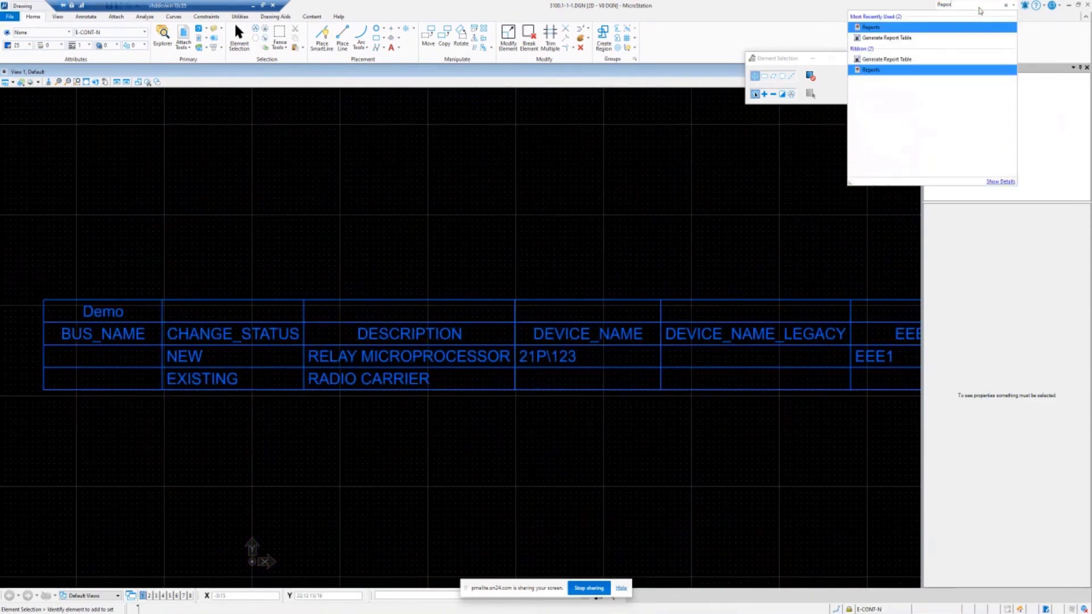
left_click(870, 69)
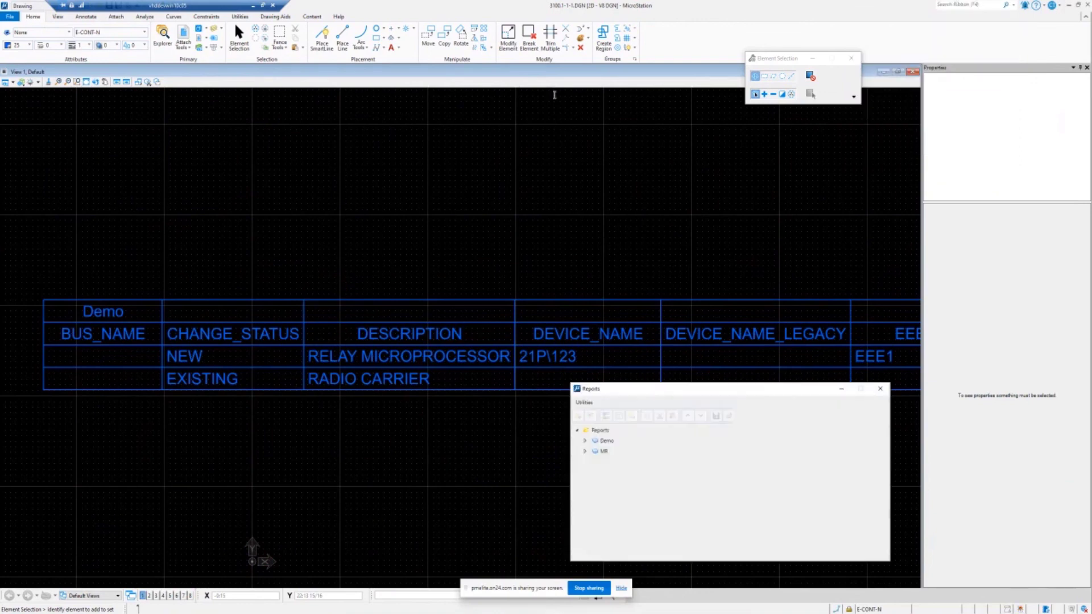
left_click_drag(589, 388, 311, 128)
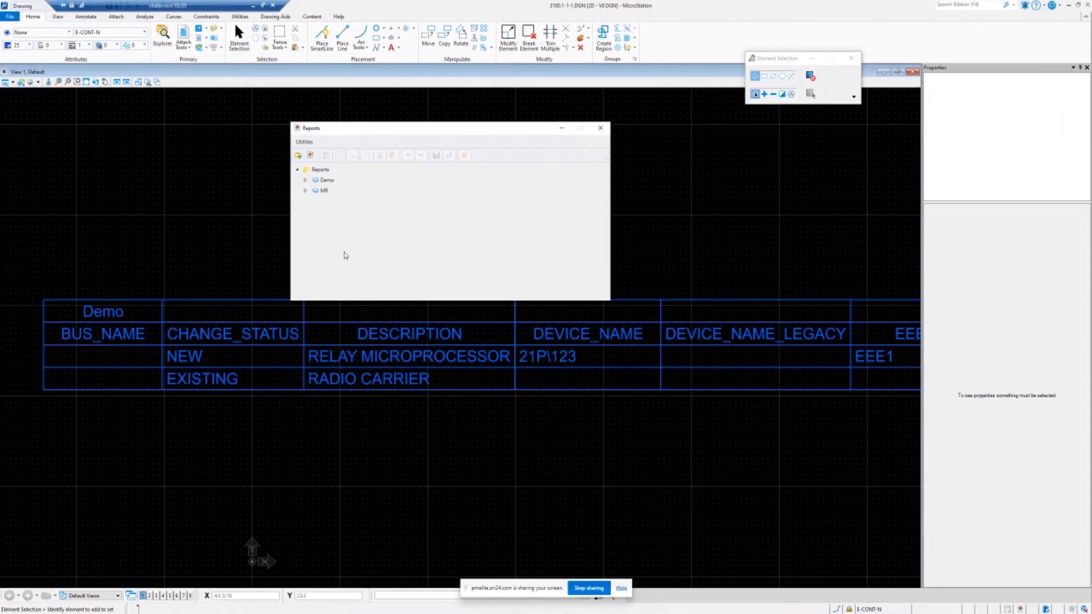
mouse_move(513, 182)
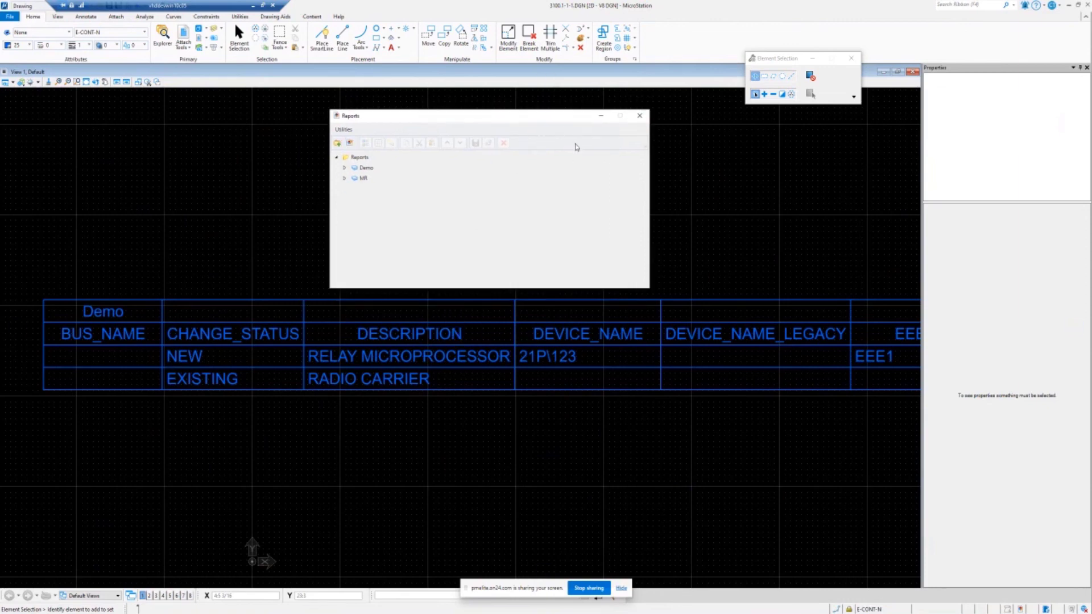
left_click(639, 116)
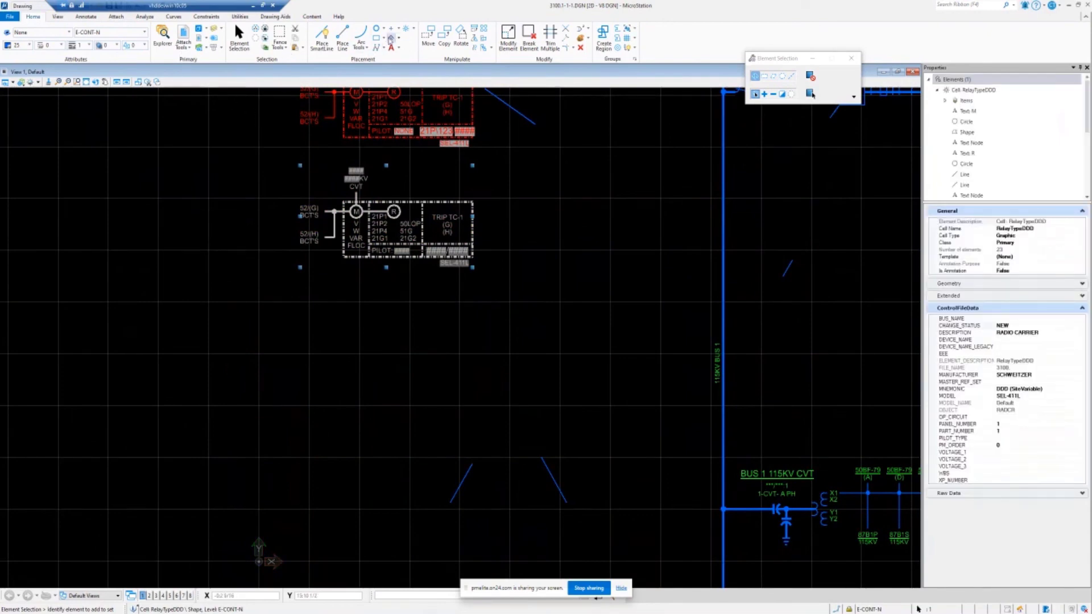
Deselect the radio carrier relay so the Demo report table refreshes.
left_click(451, 33)
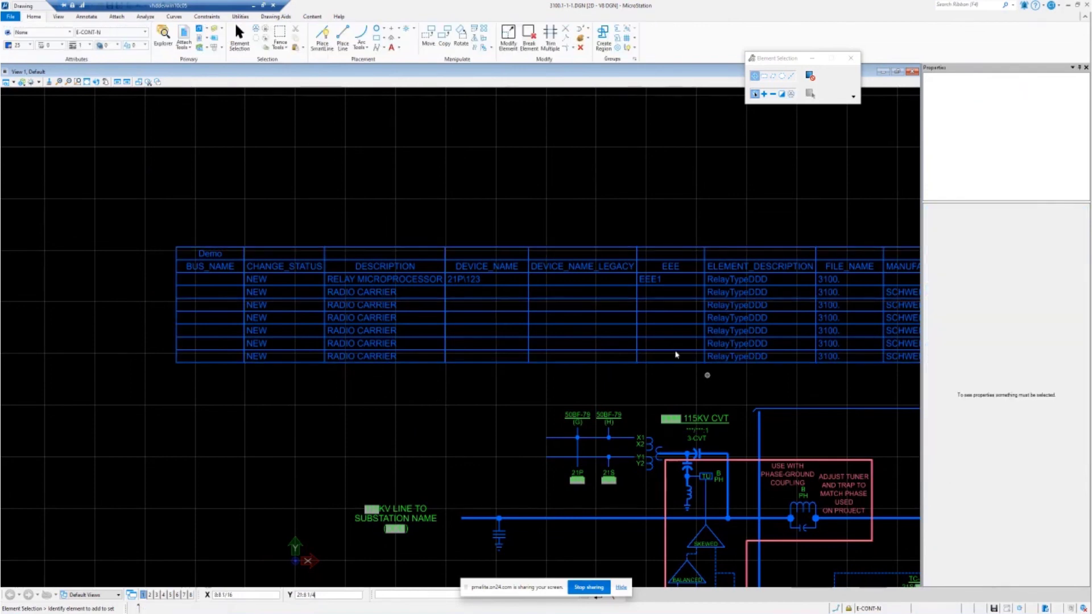
mouse_move(270, 340)
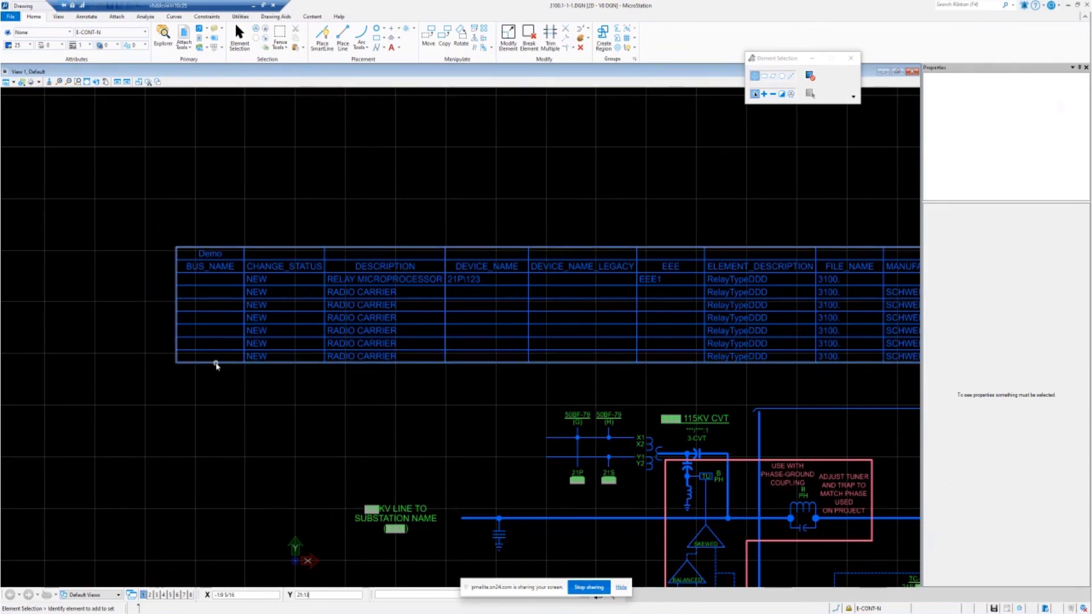
mouse_move(215, 366)
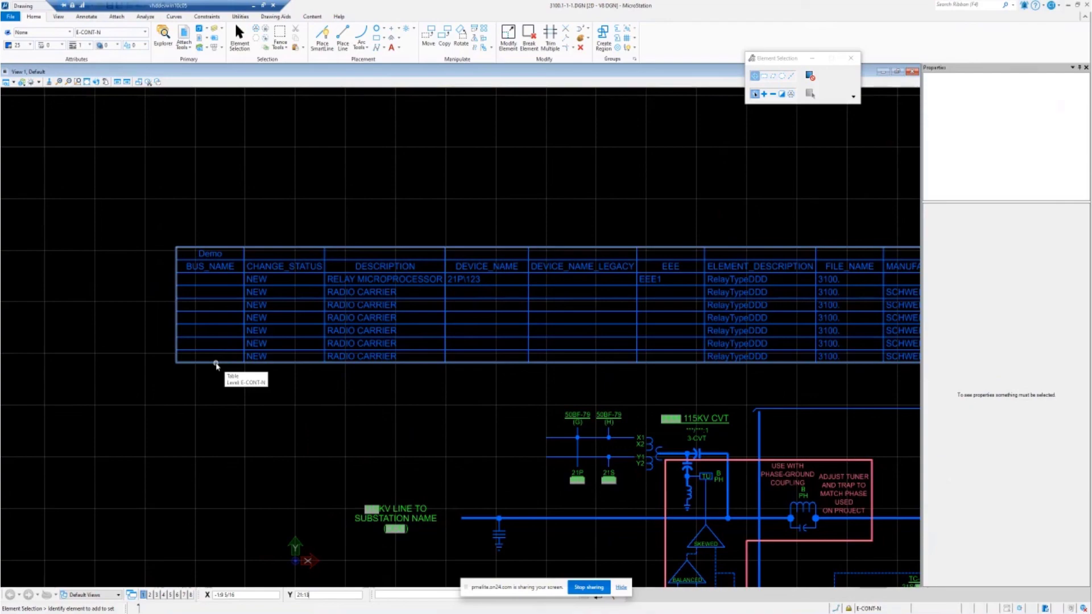
mouse_move(250, 364)
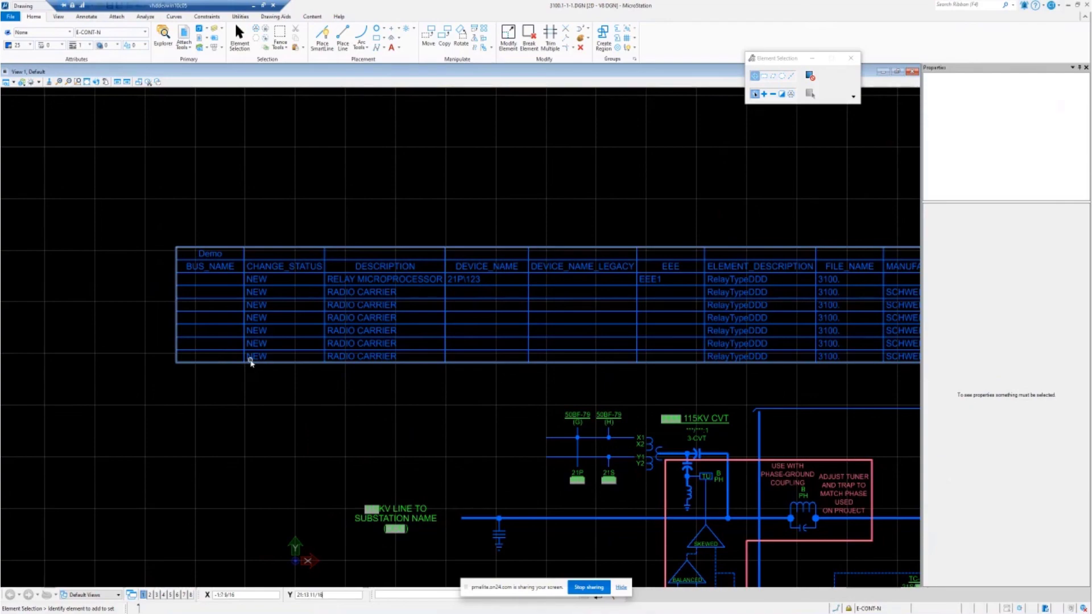